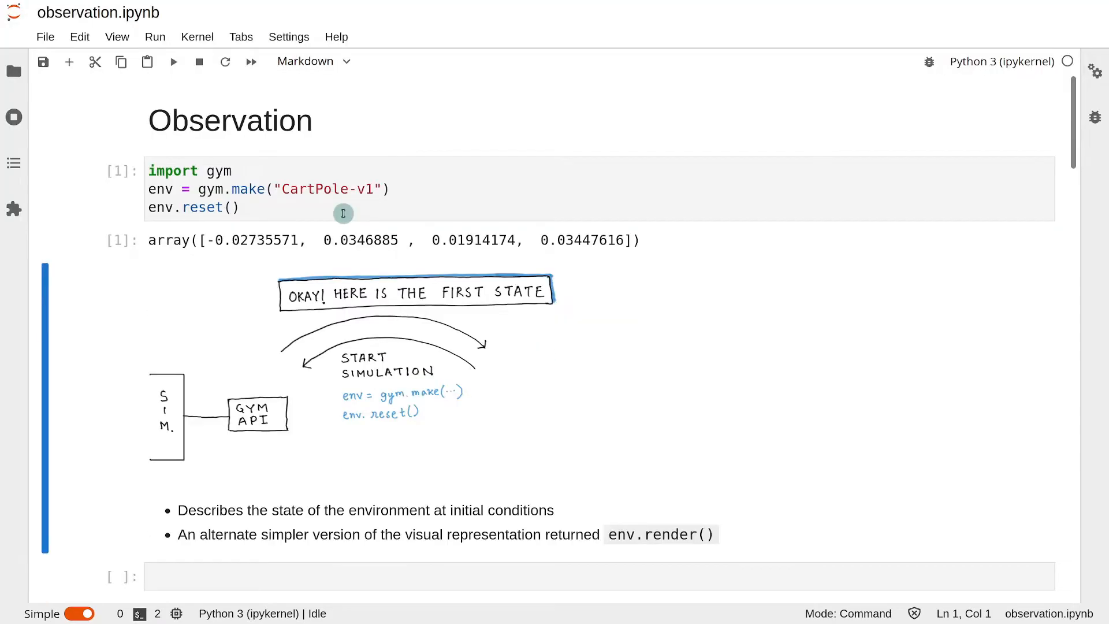
Step: Run env.render() in a new cell so the CartPole window appears and the cell returns True
left_click(254, 198)
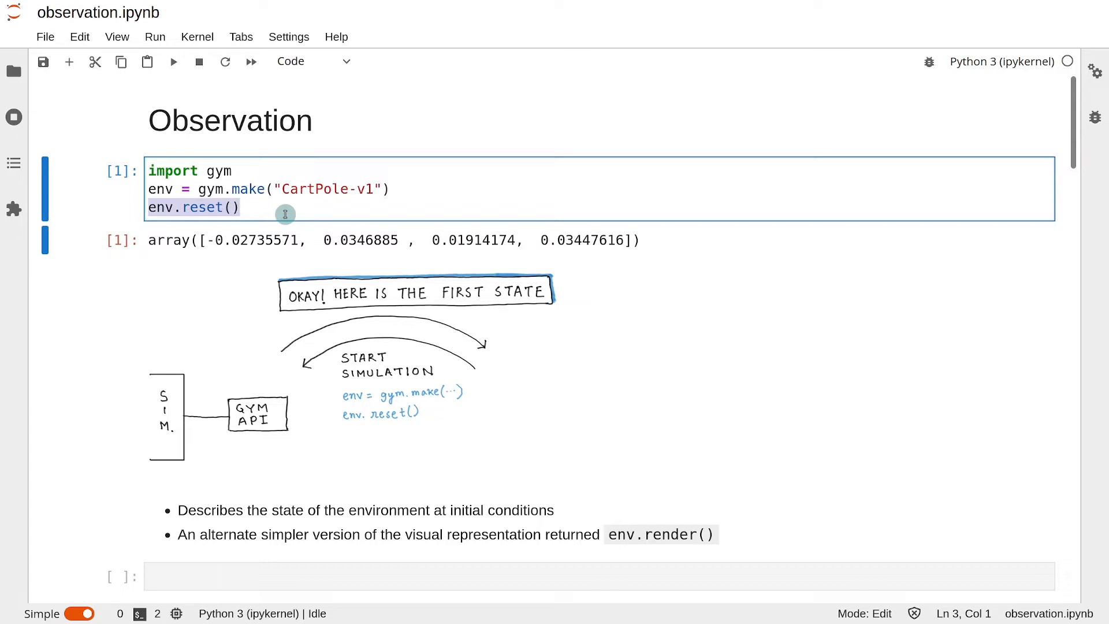
mouse_move(152, 245)
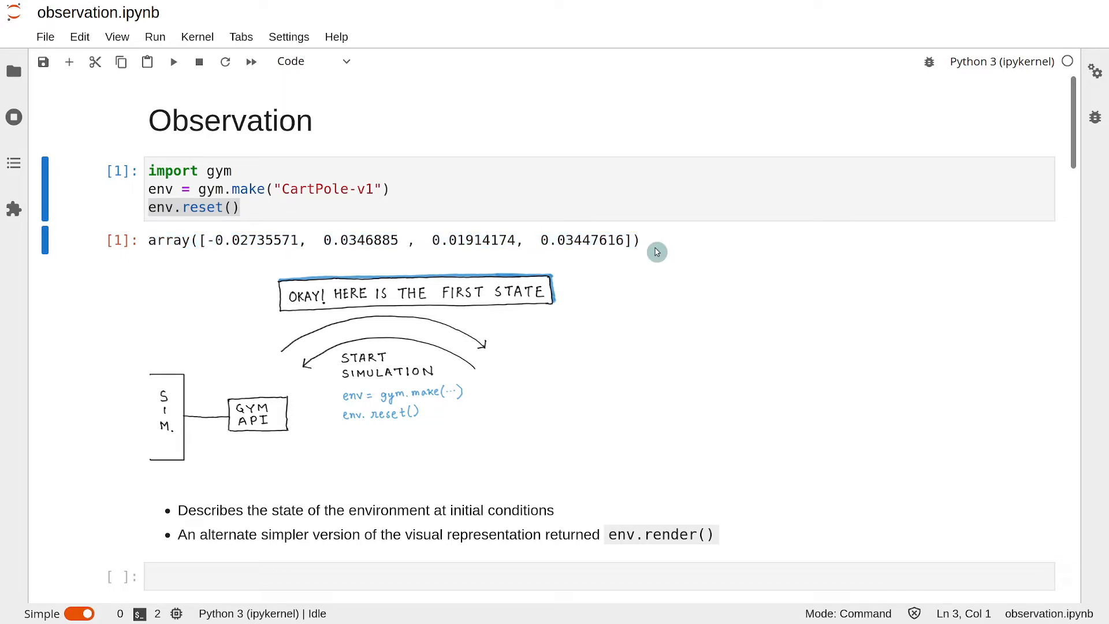
mouse_move(361, 304)
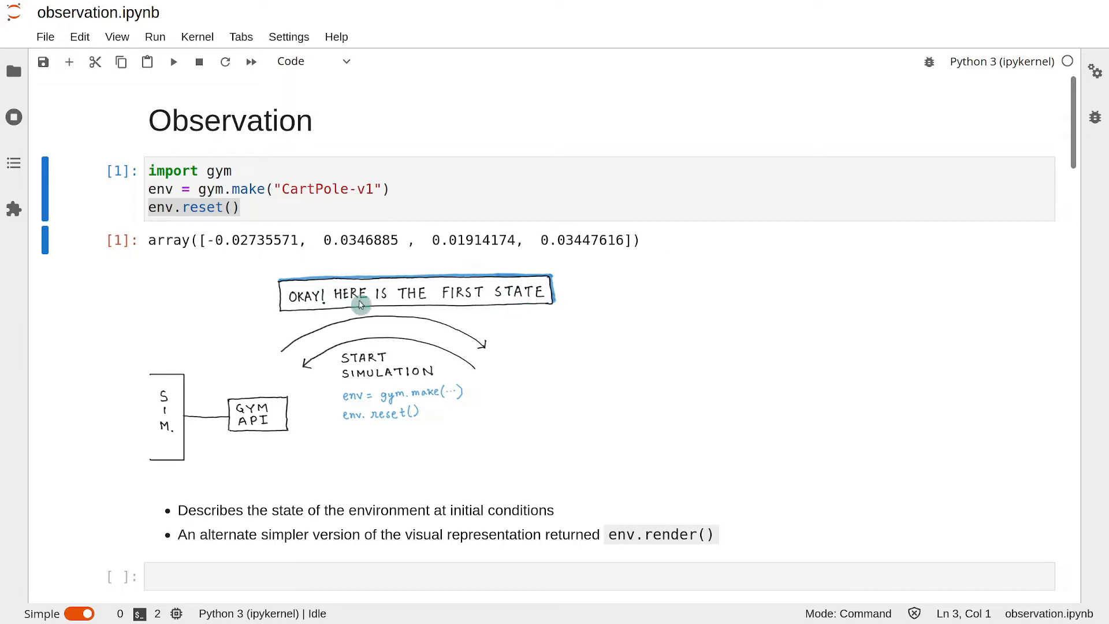
mouse_move(423, 344)
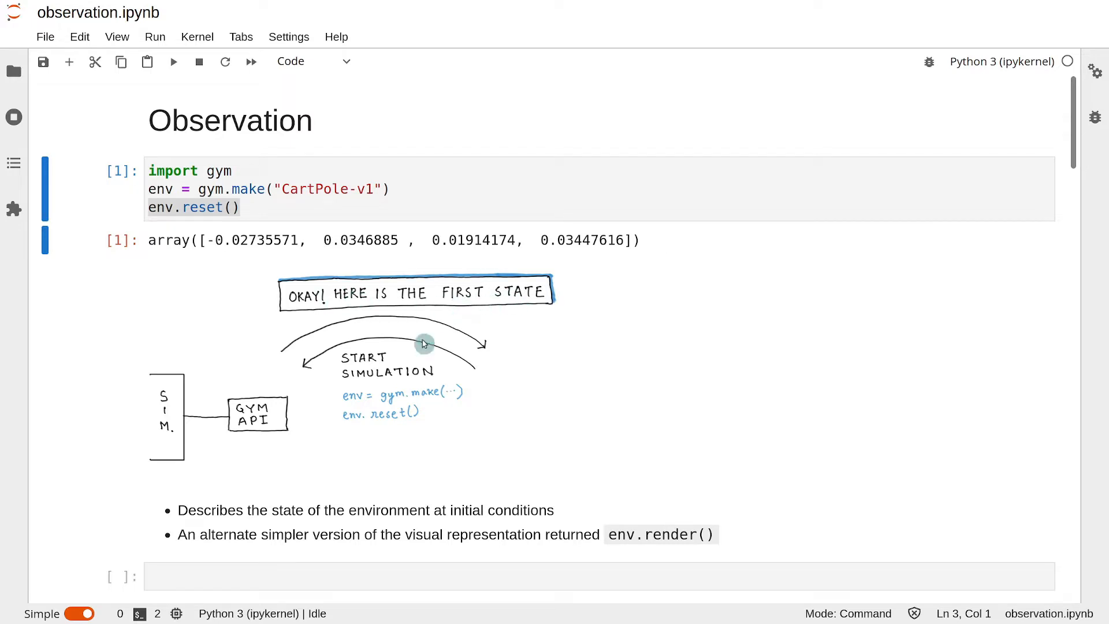
mouse_move(266, 574)
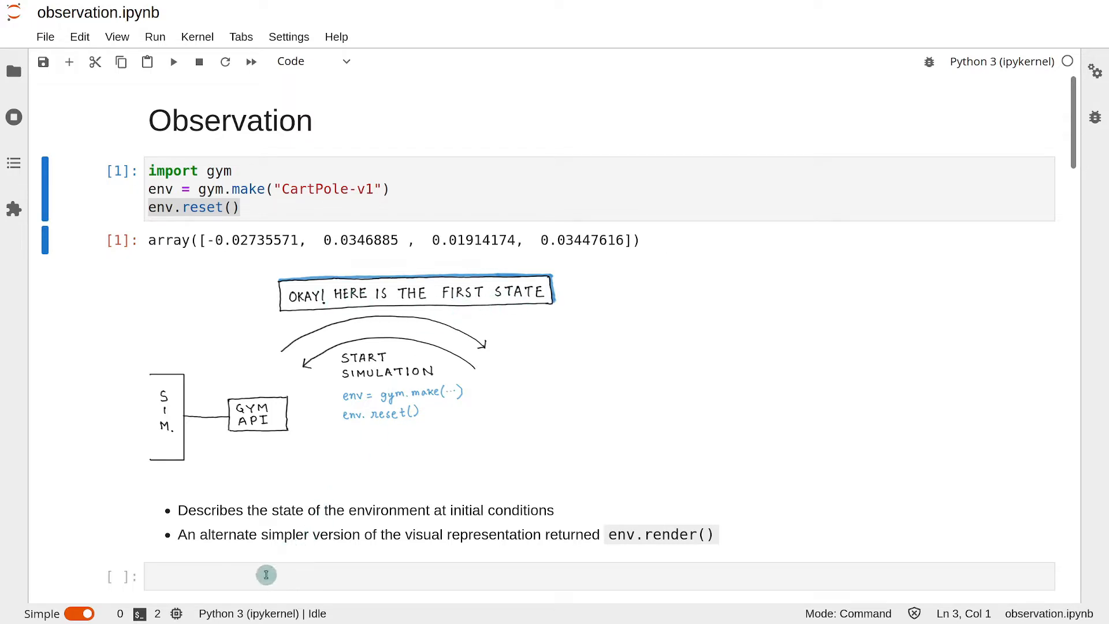
type("env.re")
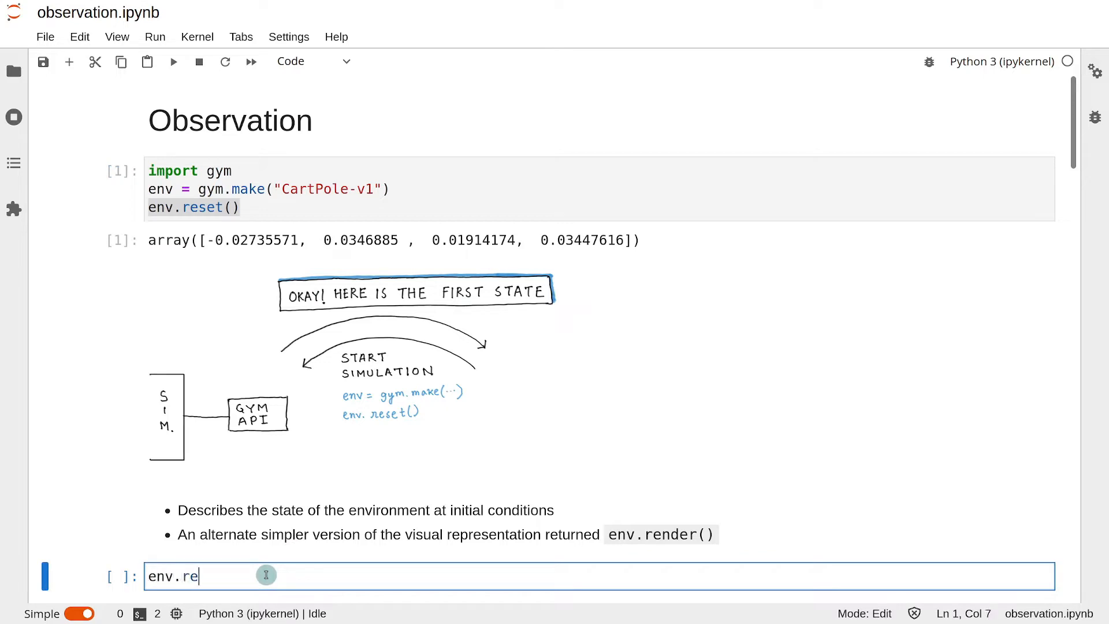
type("nder()")
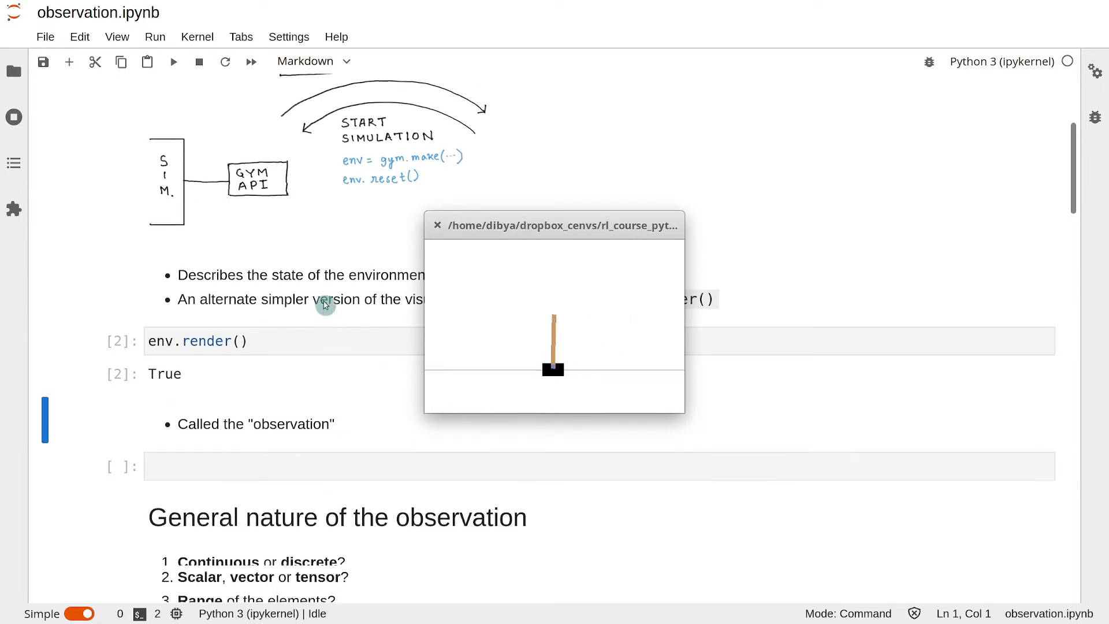
scroll("up", 3)
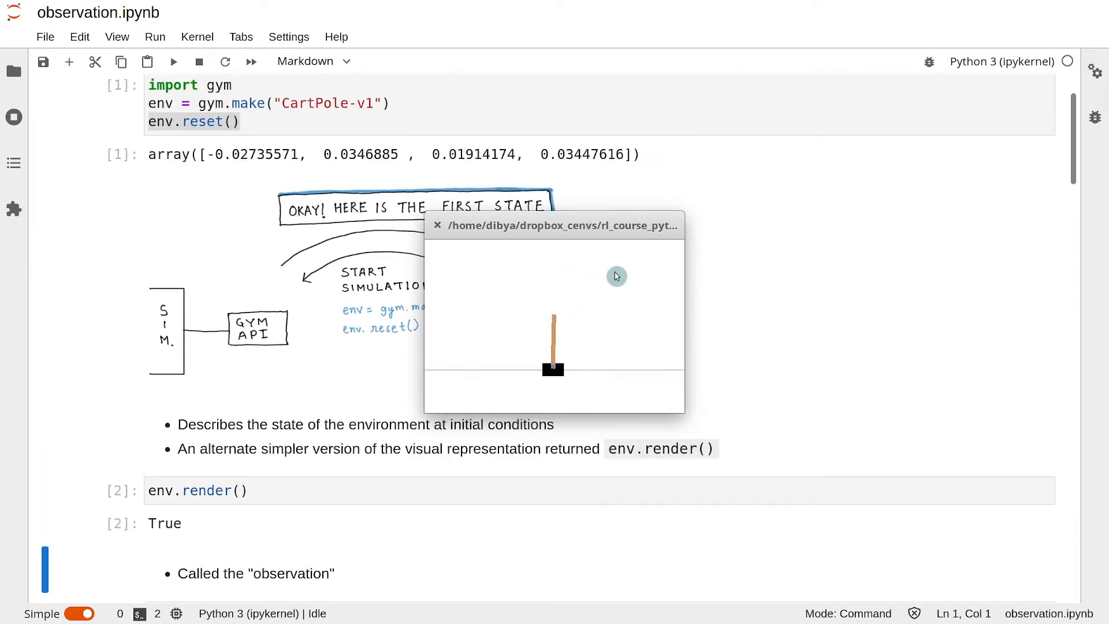
mouse_move(478, 383)
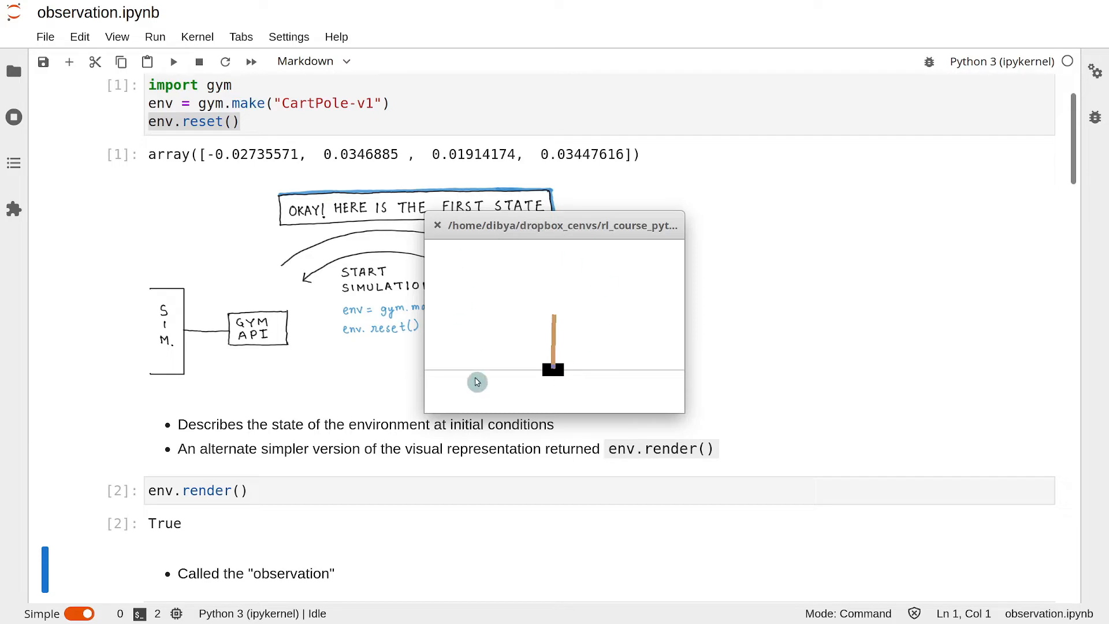
mouse_move(170, 156)
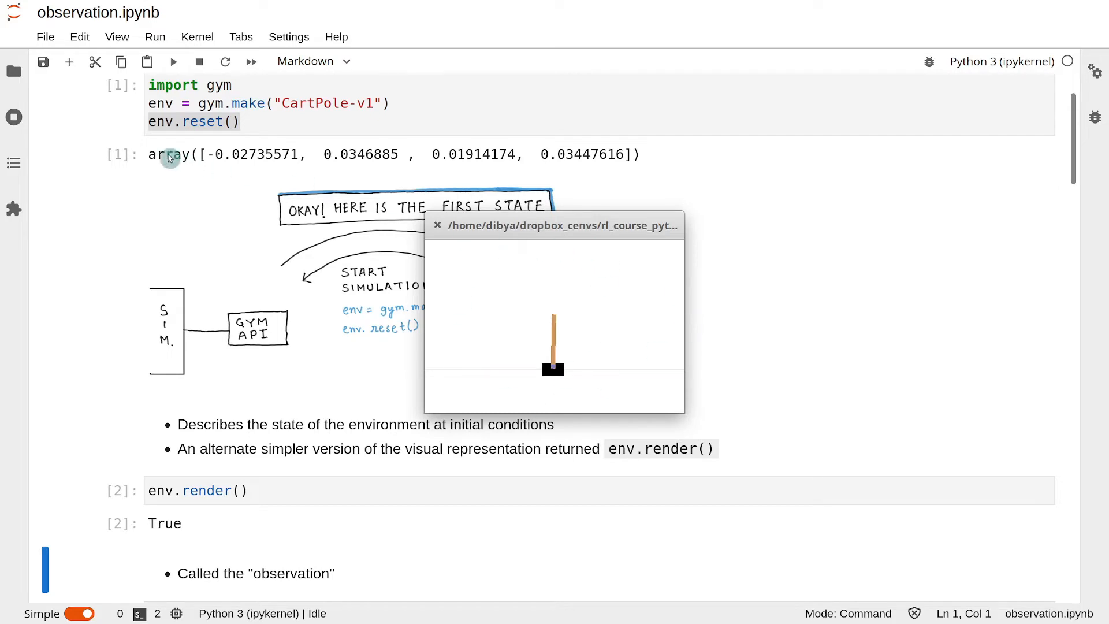
mouse_move(609, 165)
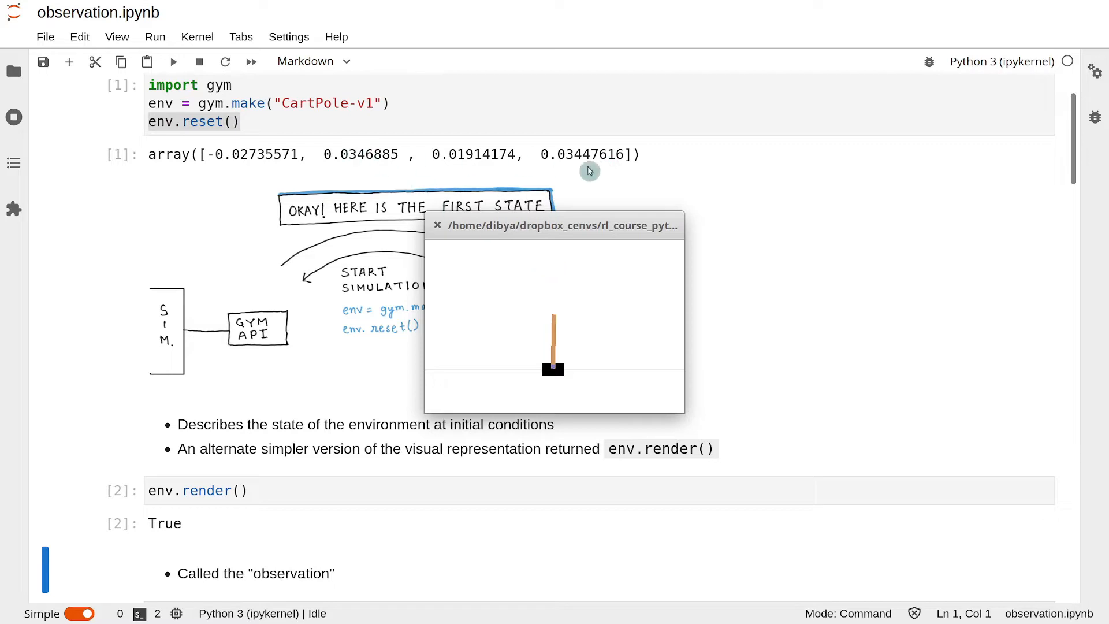
mouse_move(465, 254)
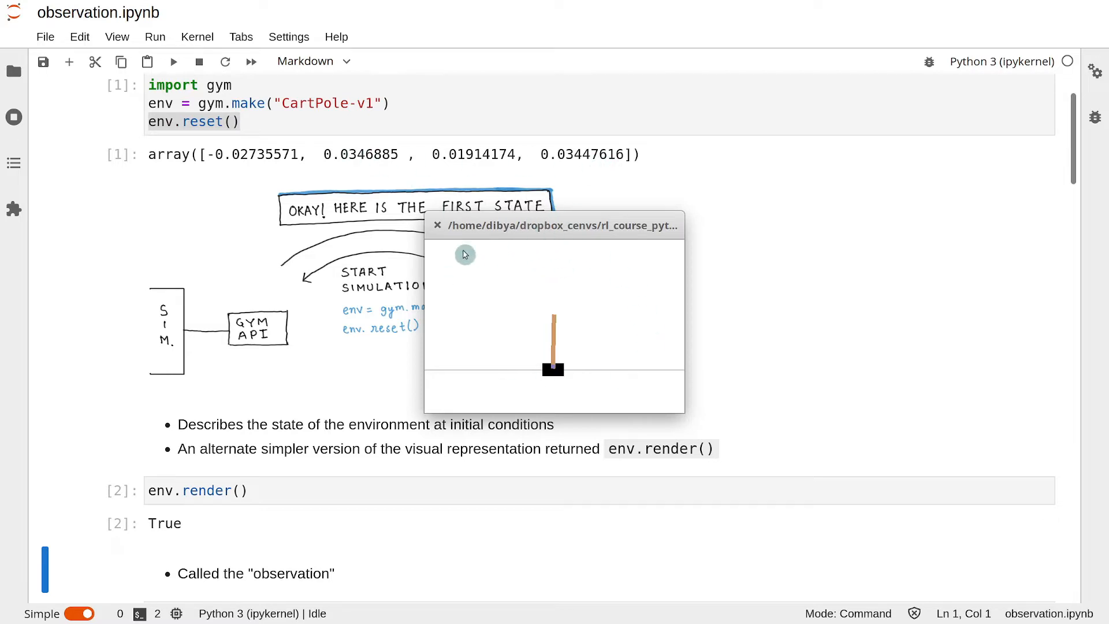
mouse_move(570, 411)
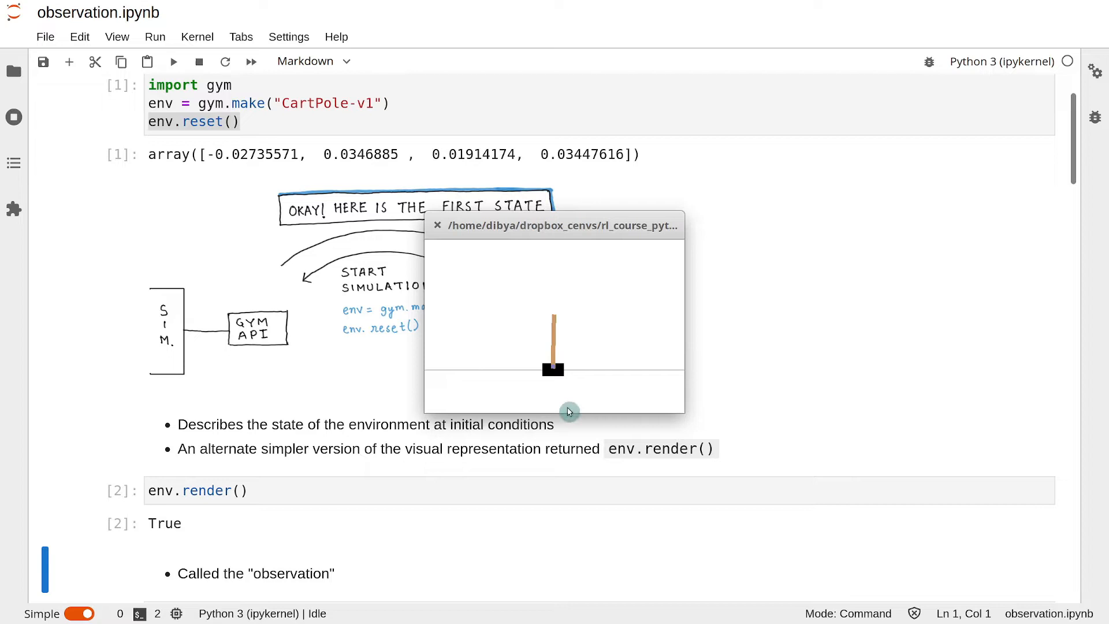
mouse_move(320, 408)
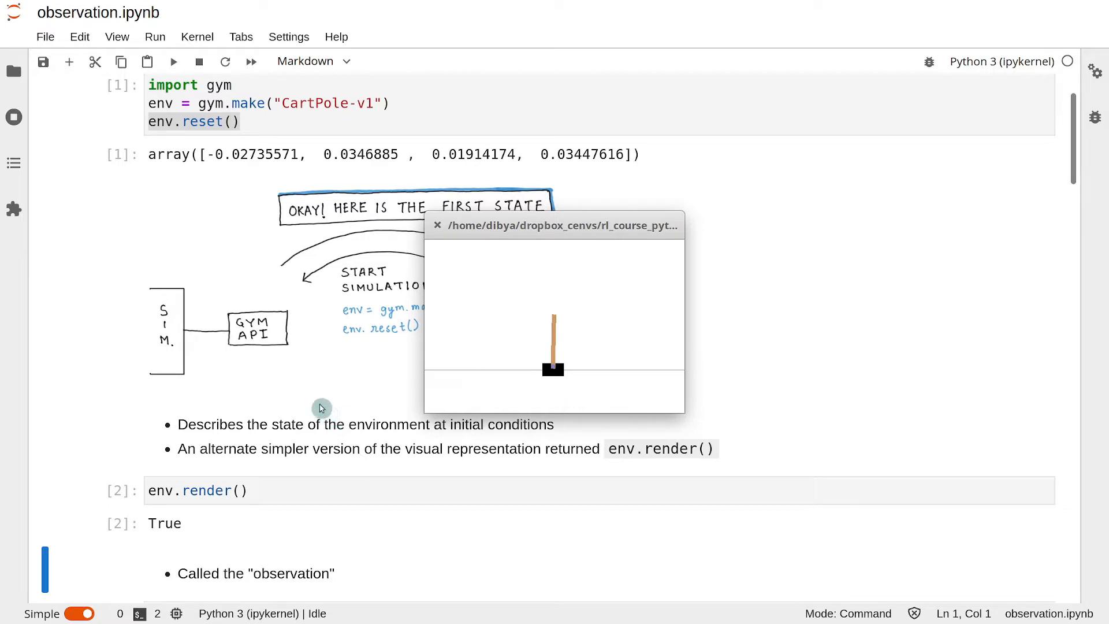
mouse_move(254, 576)
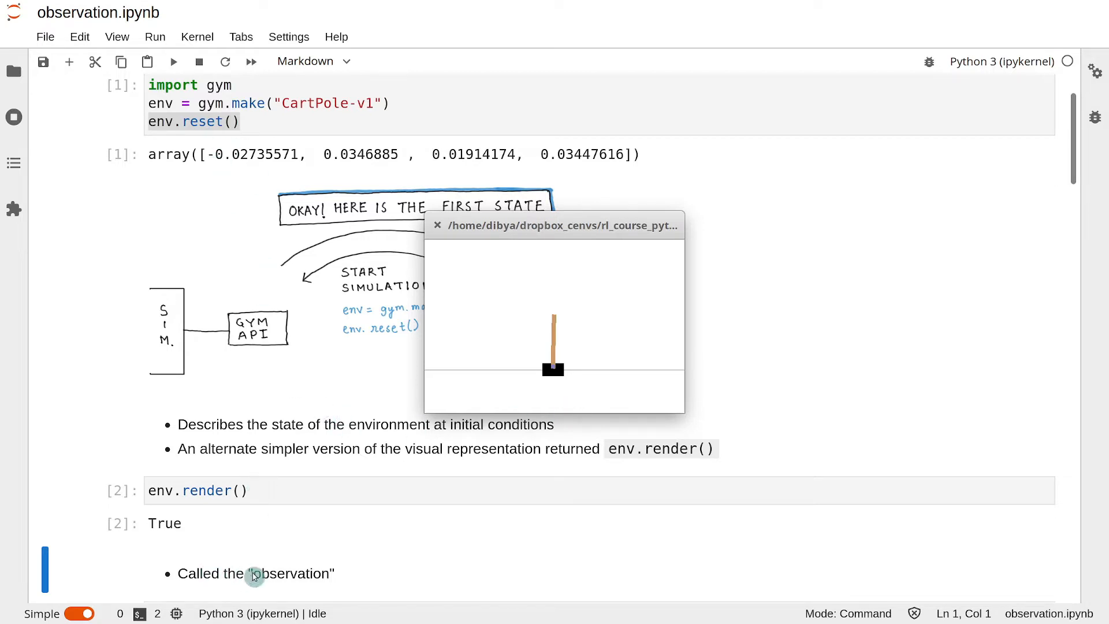
Step: Write obs = env.reset() and a print of the observation in a new cell
left_click(436, 226)
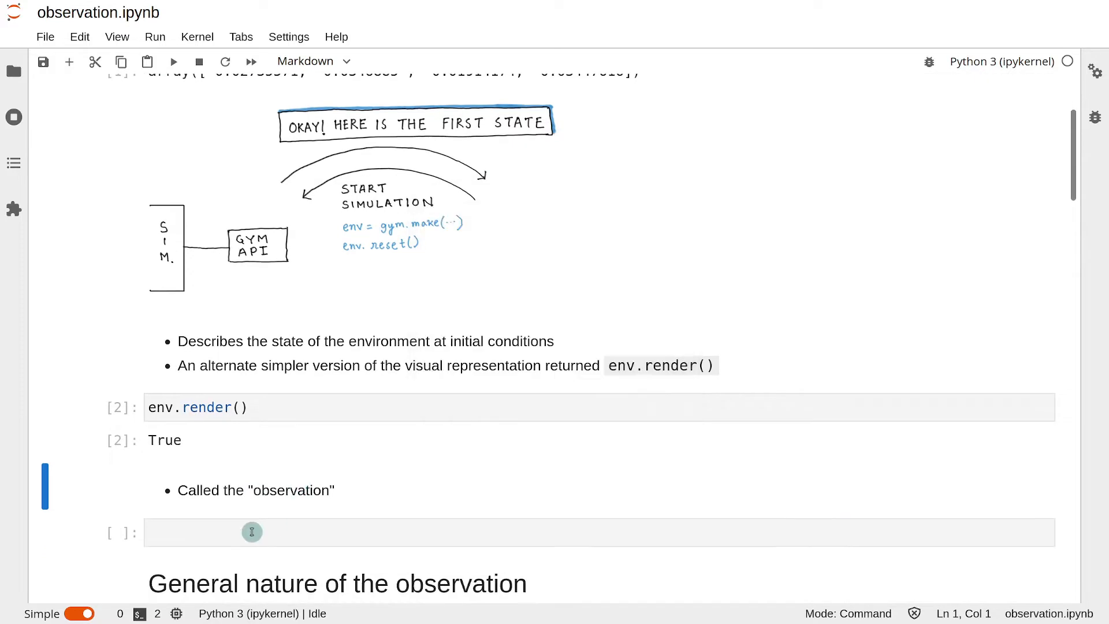
type("obs =")
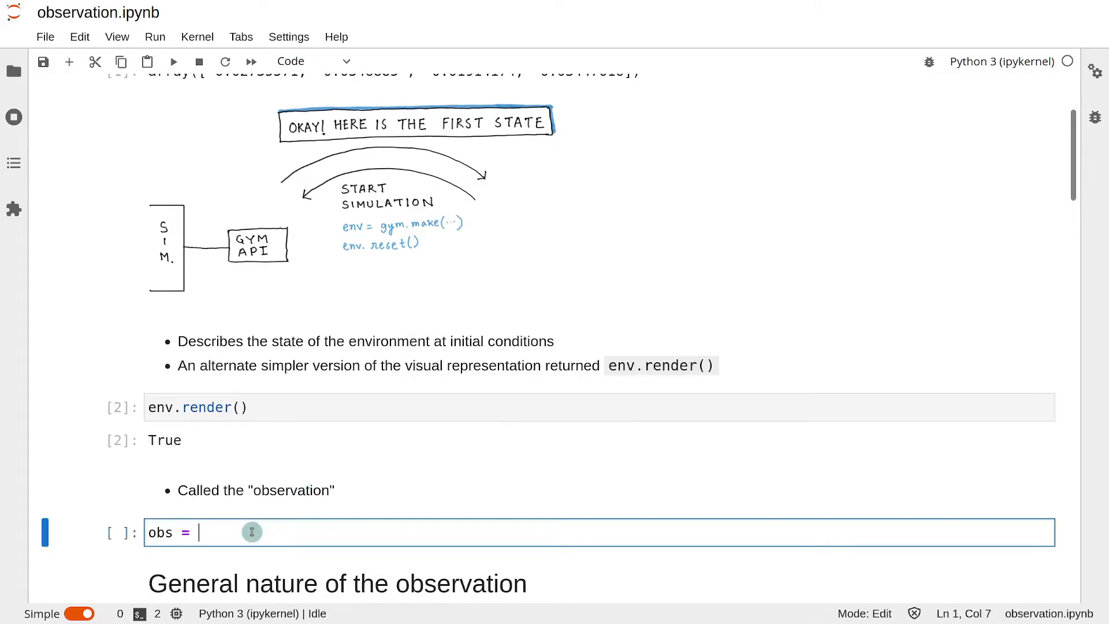
type("env.ren")
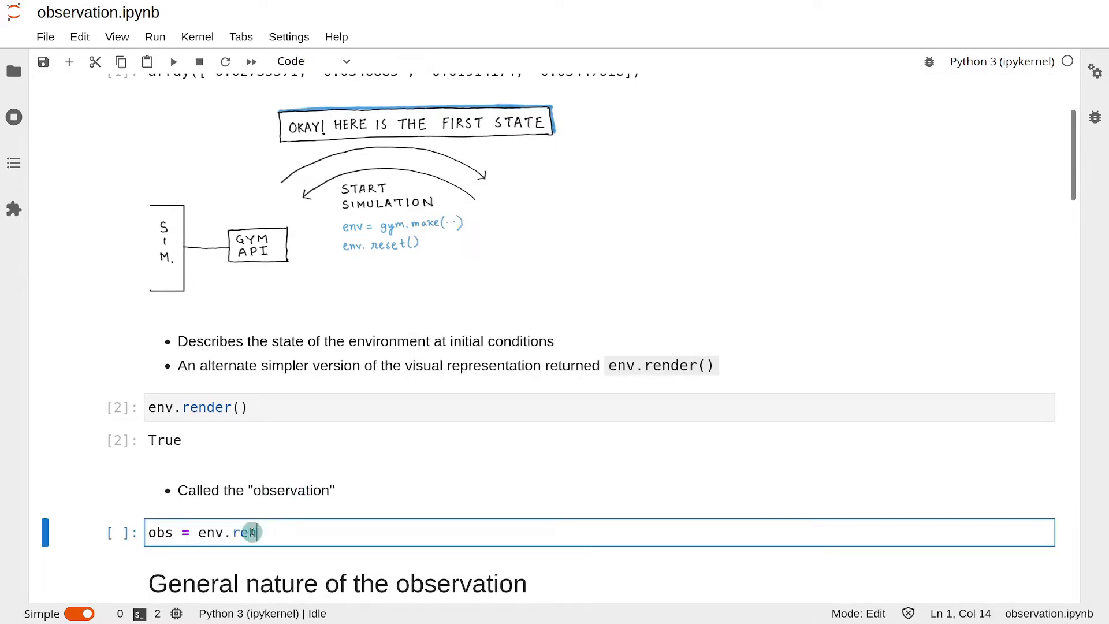
type("et")
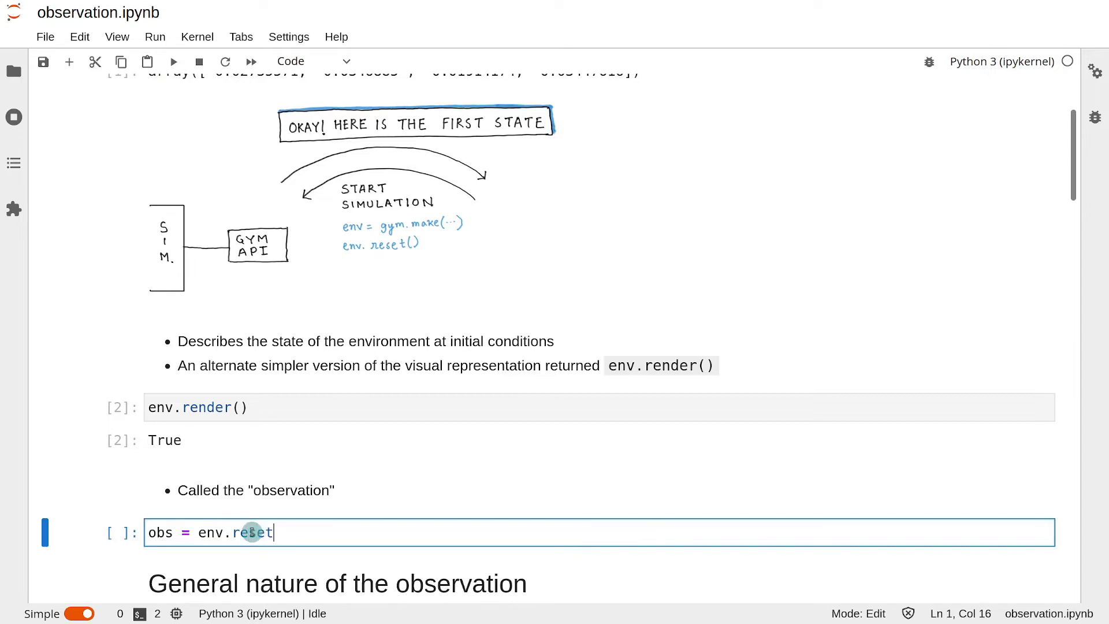
type("()")
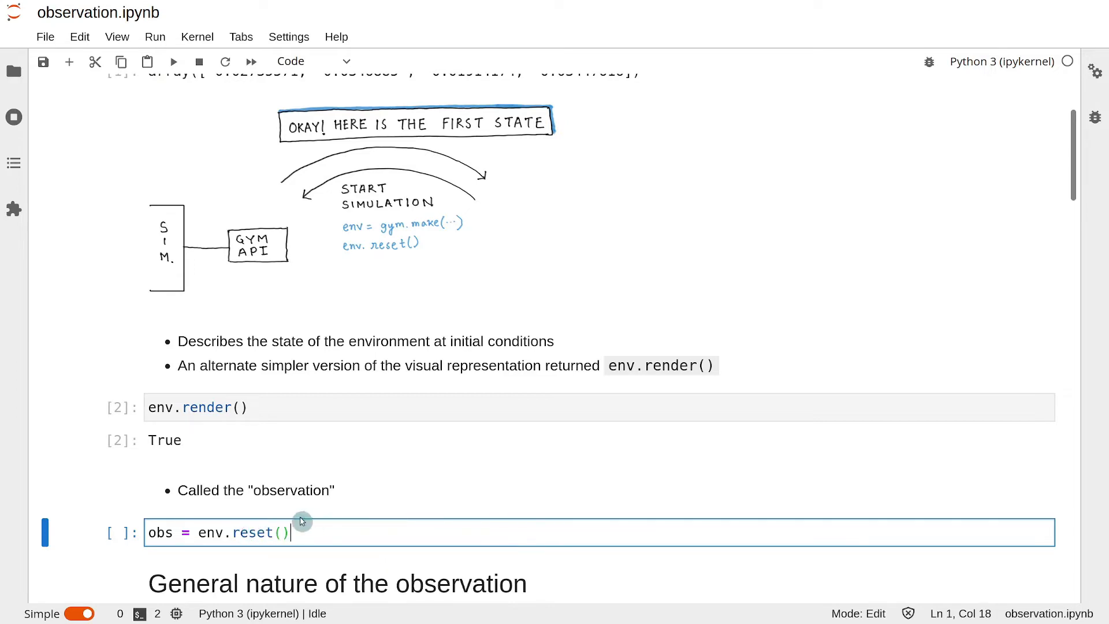
double_click(160, 533)
type("print(")
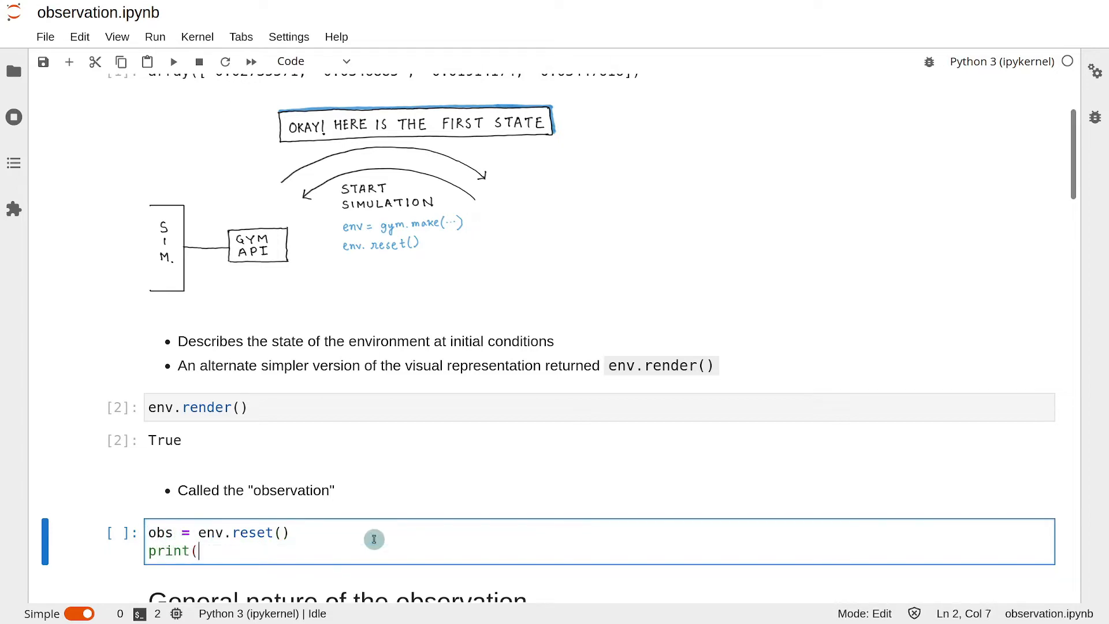
type("observation")
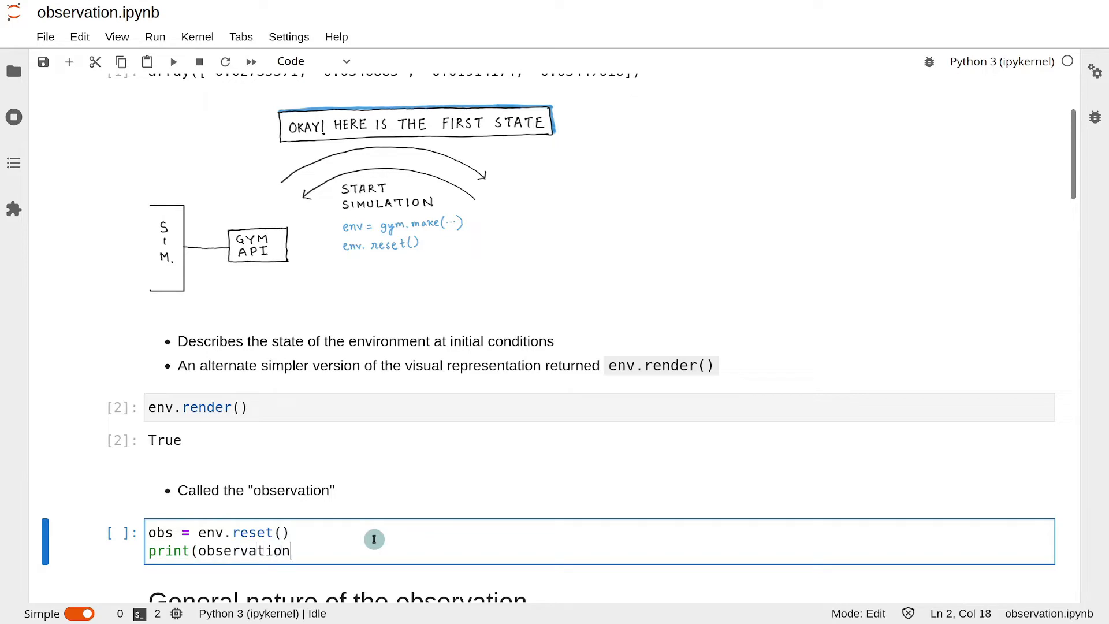
Step: Run the cell, hit a NameError, and go back in to fix the undefined name
key("shift+enter")
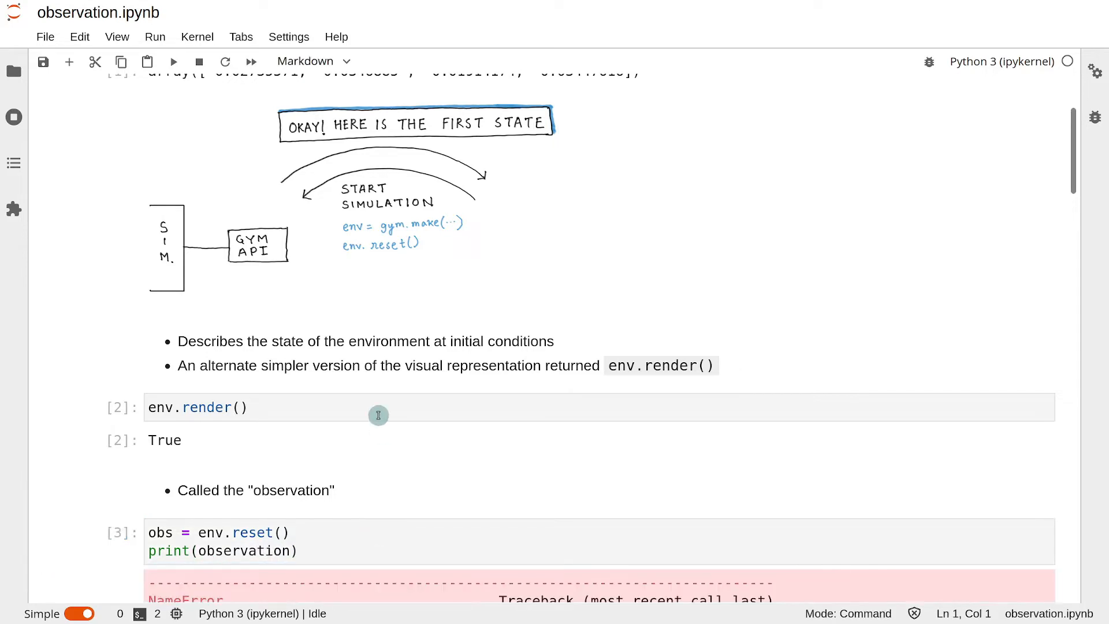
scroll("down", 3)
type("print(o")
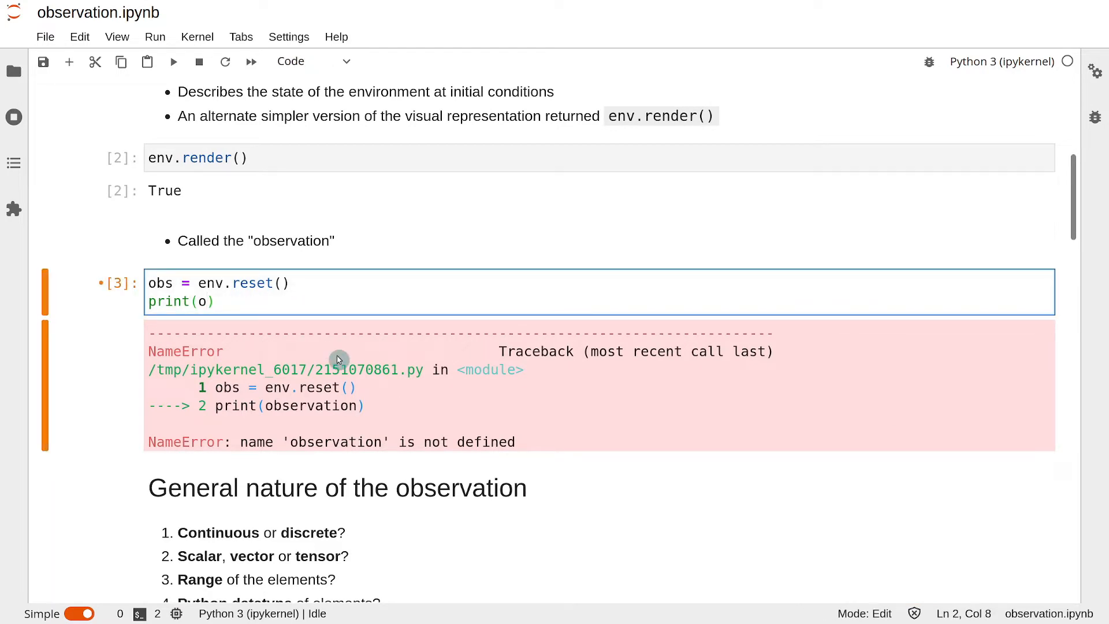
left_click(172, 61)
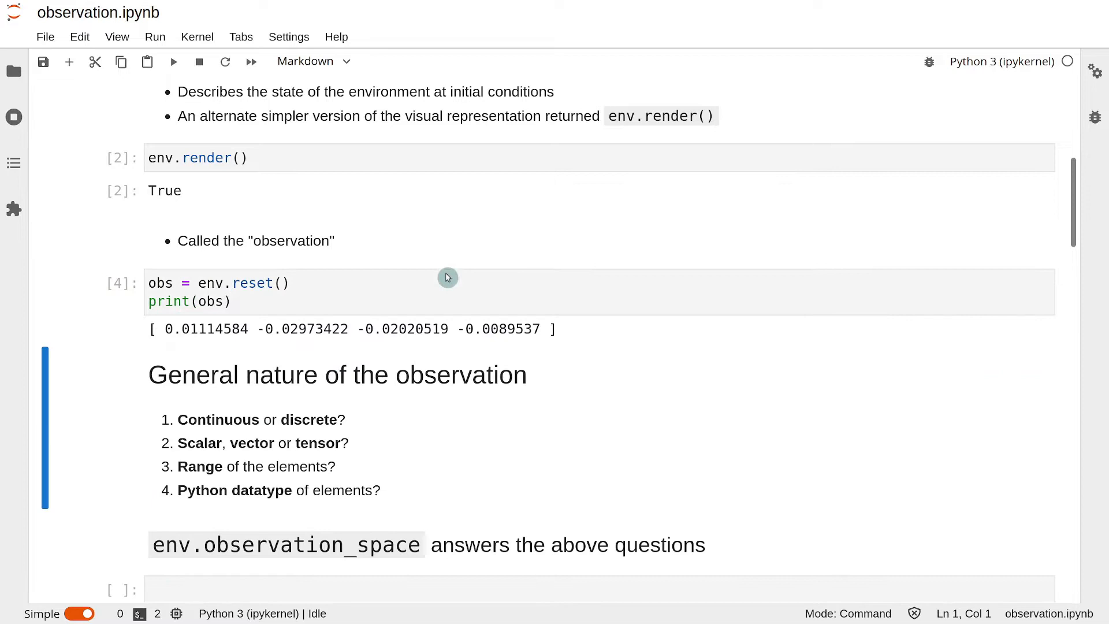
mouse_move(219, 340)
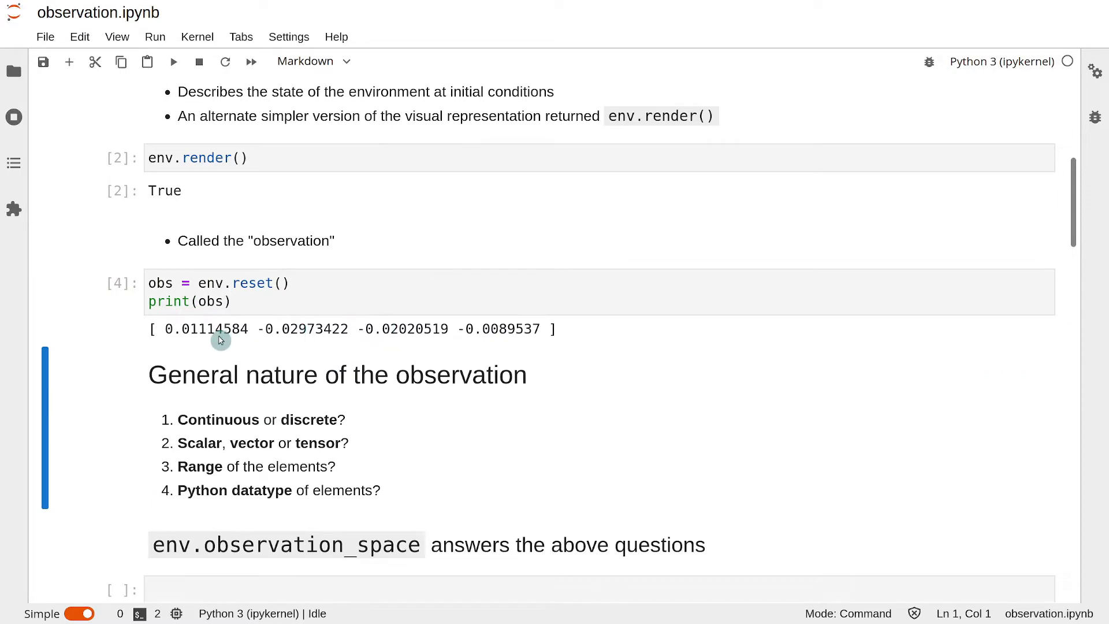
mouse_move(190, 339)
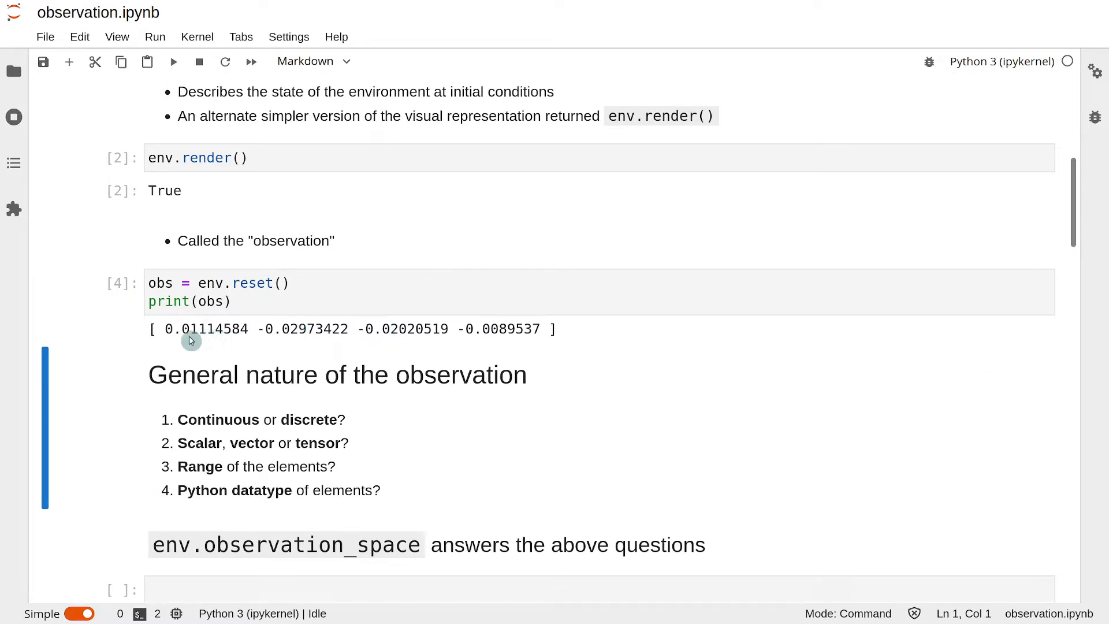
mouse_move(307, 379)
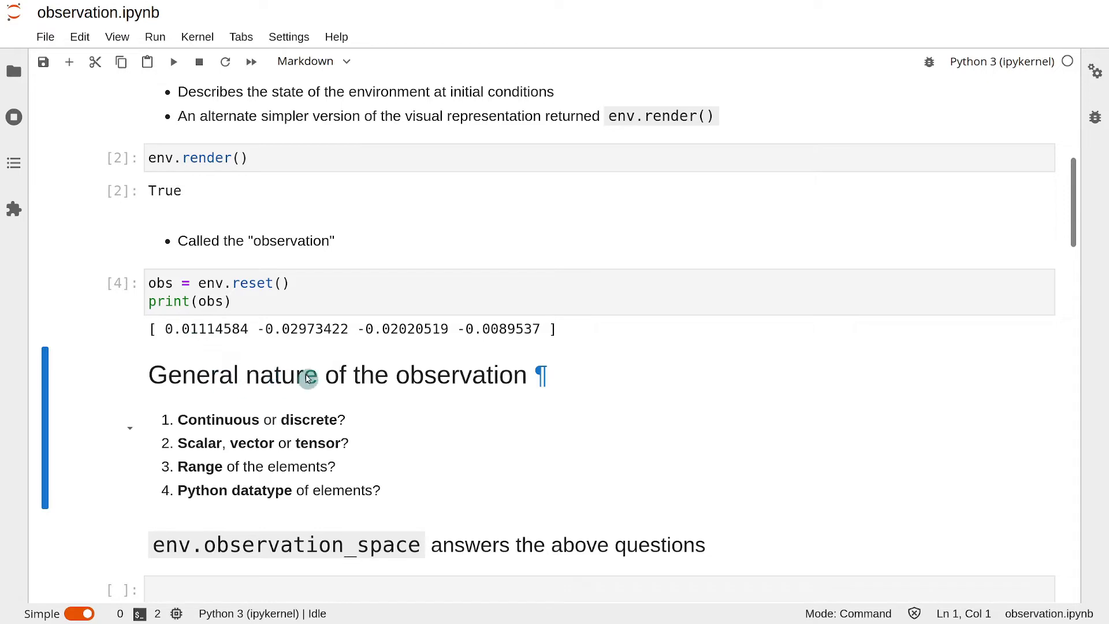
mouse_move(184, 420)
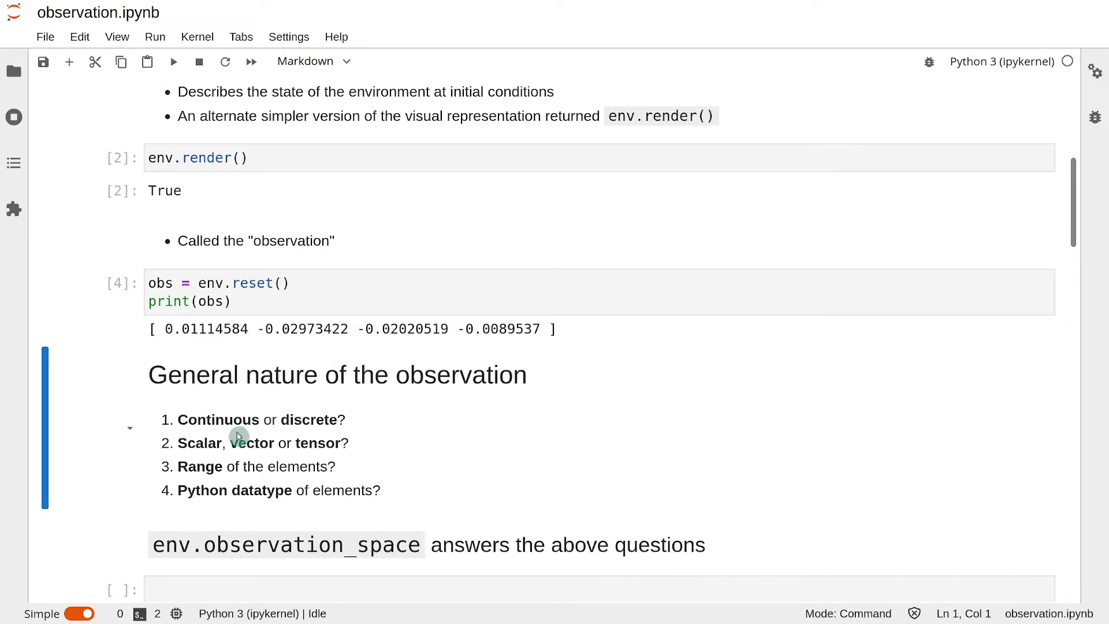
mouse_move(279, 449)
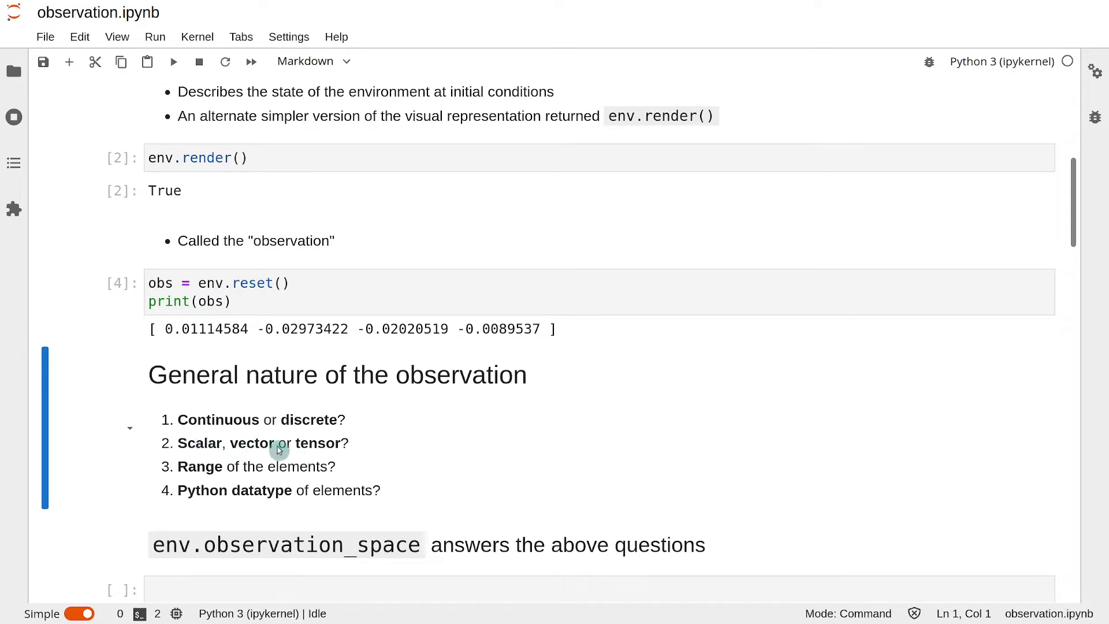
mouse_move(200, 448)
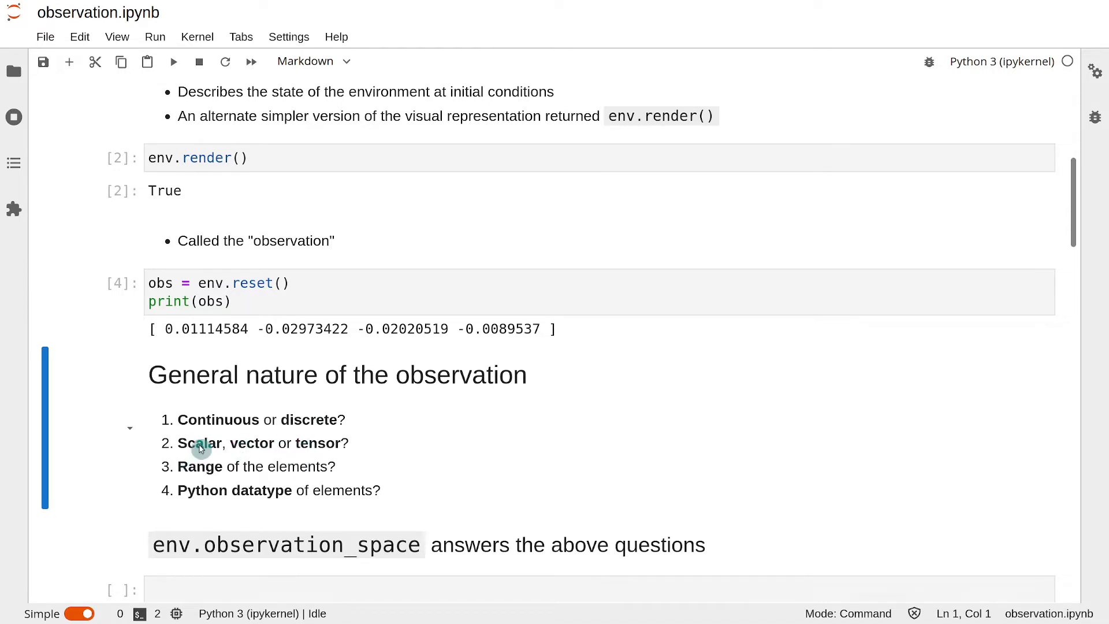
mouse_move(200, 330)
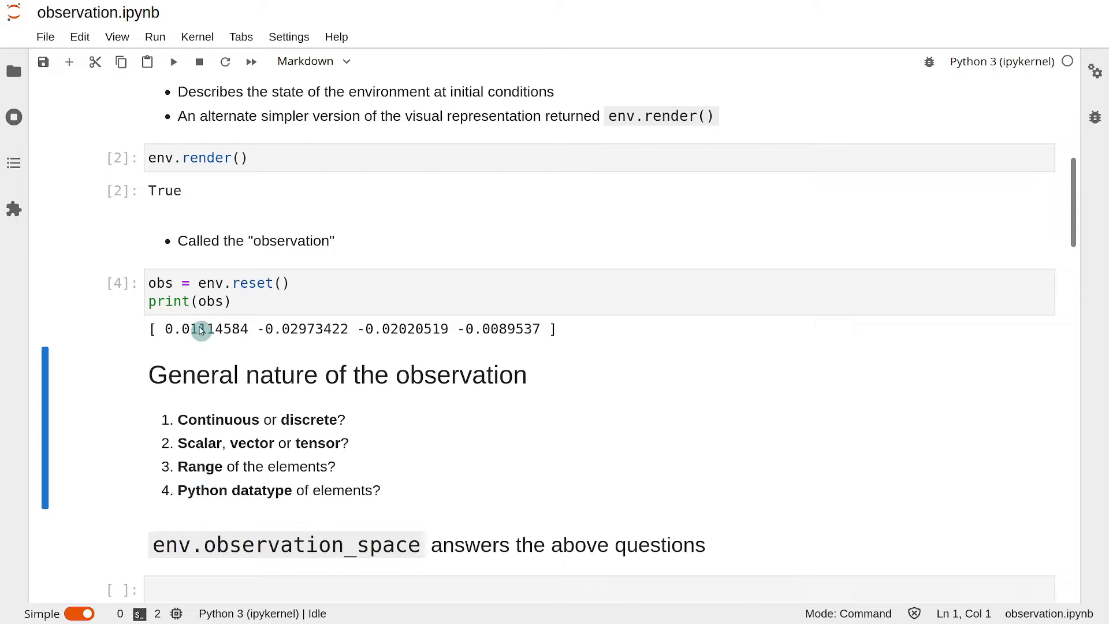
mouse_move(404, 339)
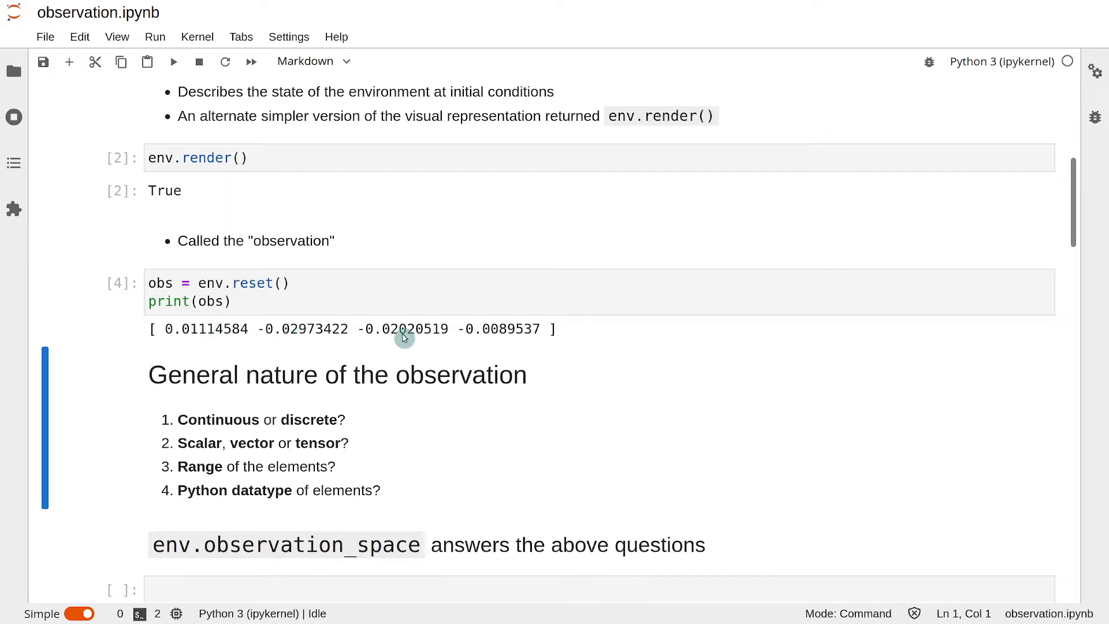
Step: Scroll past the 'General nature of the observation' questions to the empty cell below
scroll("down", 3)
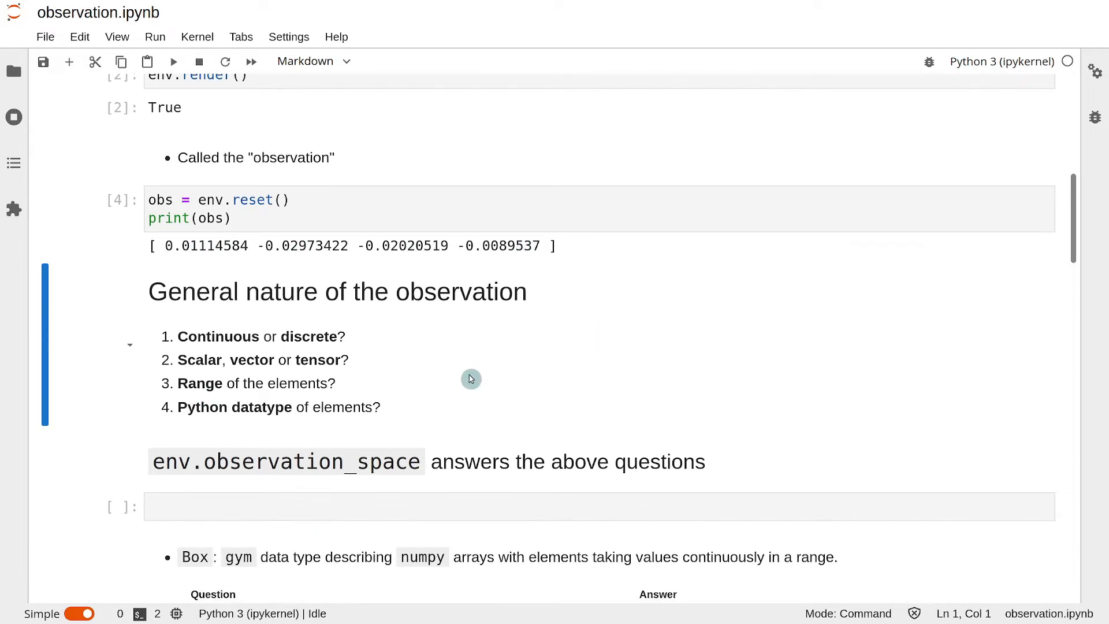
mouse_move(282, 416)
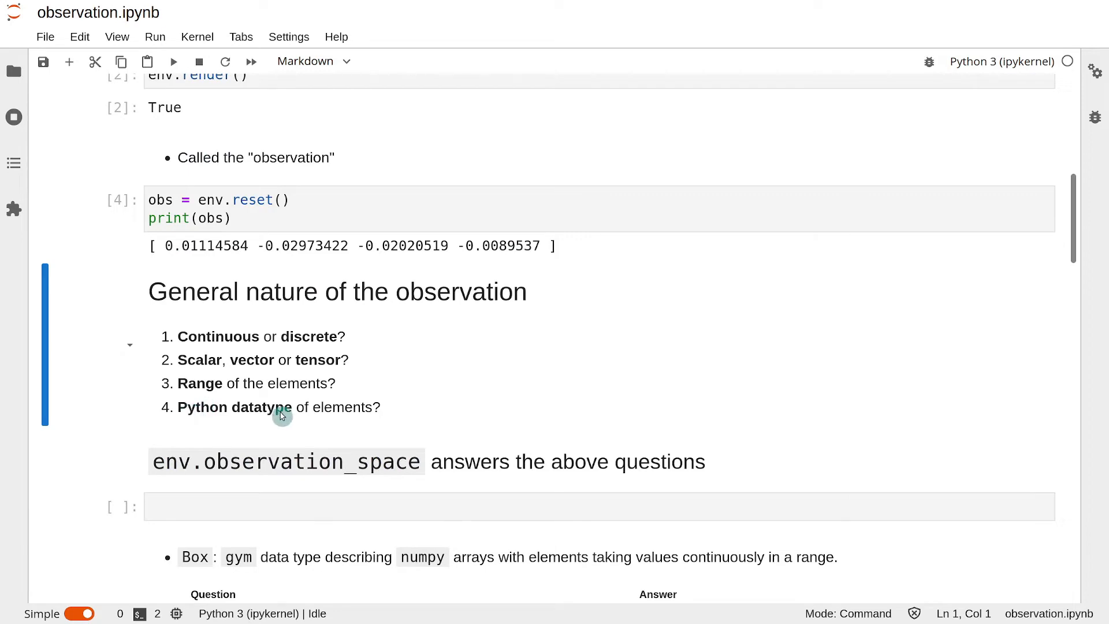
mouse_move(320, 259)
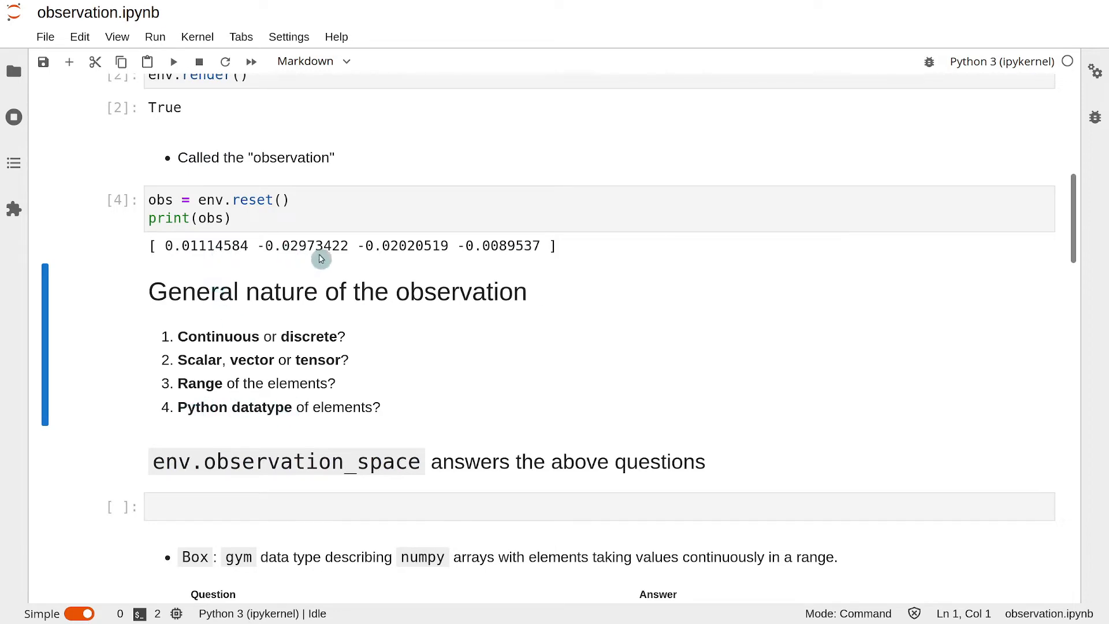
mouse_move(620, 279)
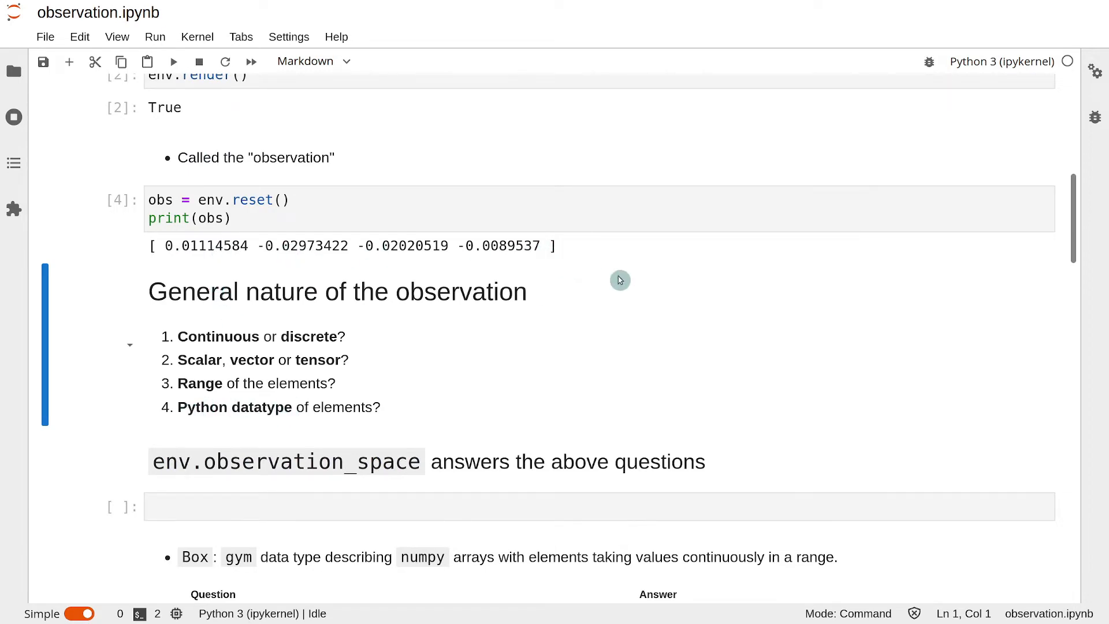
scroll("down", 3)
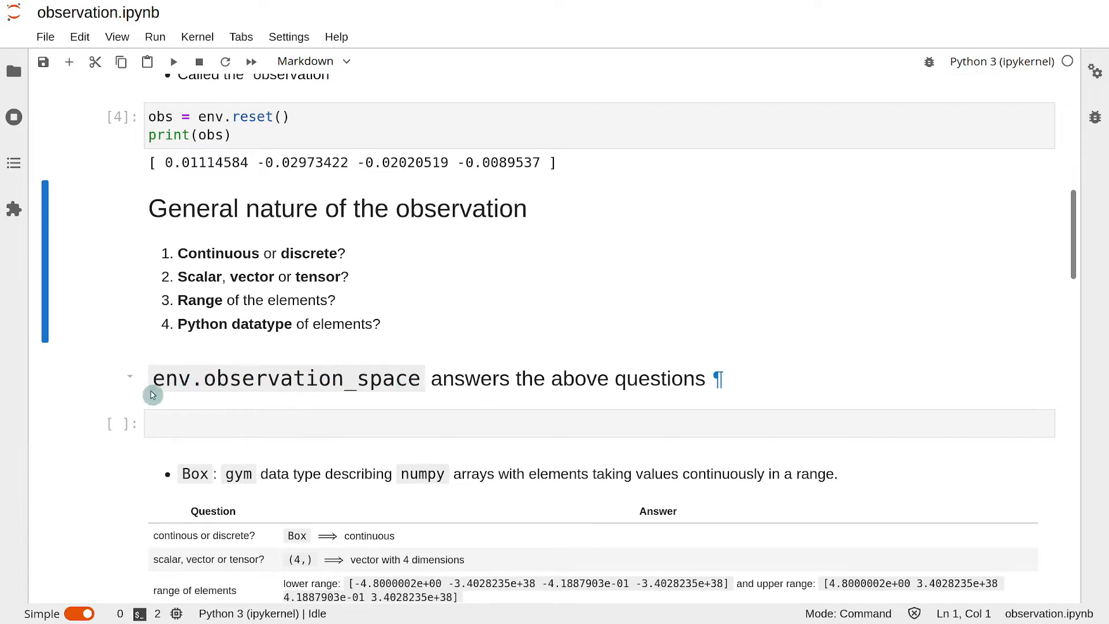
mouse_move(172, 384)
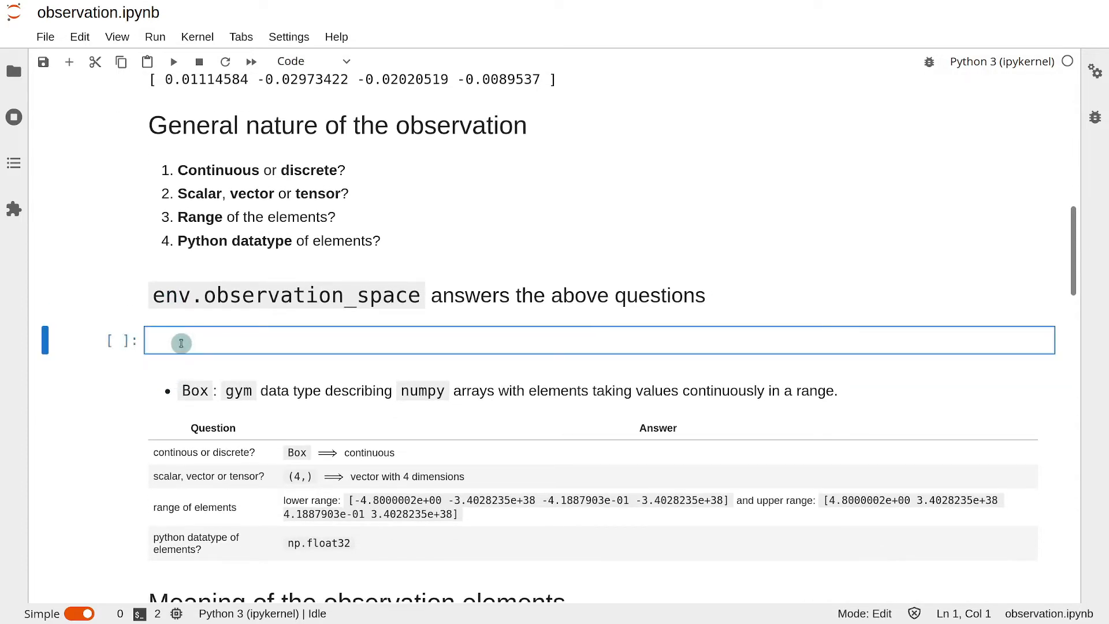
Step: Enter env.observation_space in the cell to get the Box of shape (4,) with float32 bounds
type("env.")
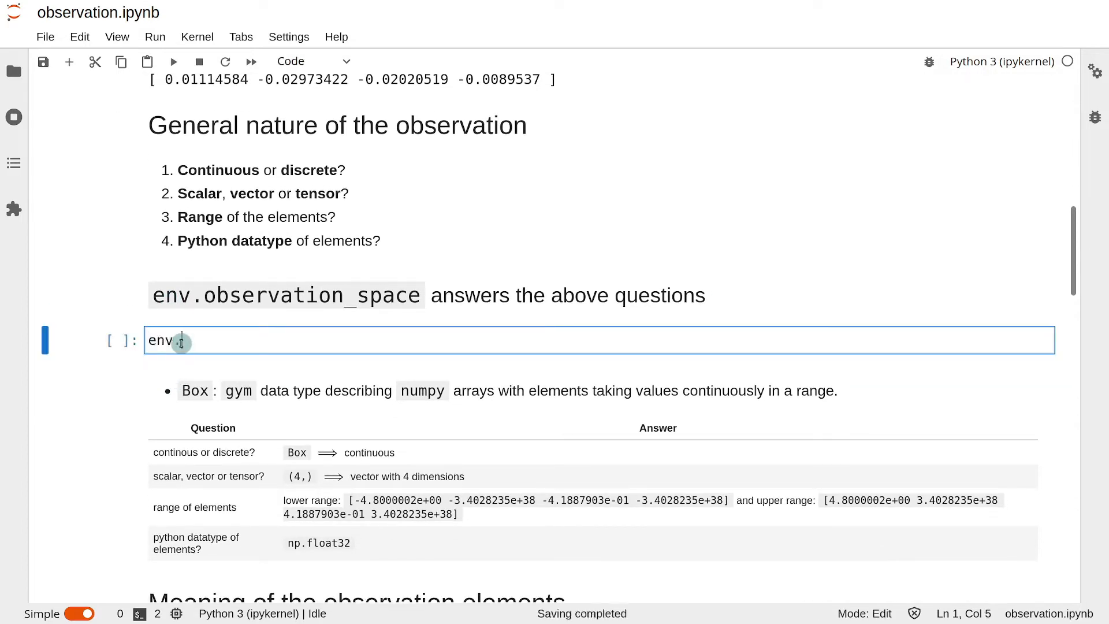
type(".observ")
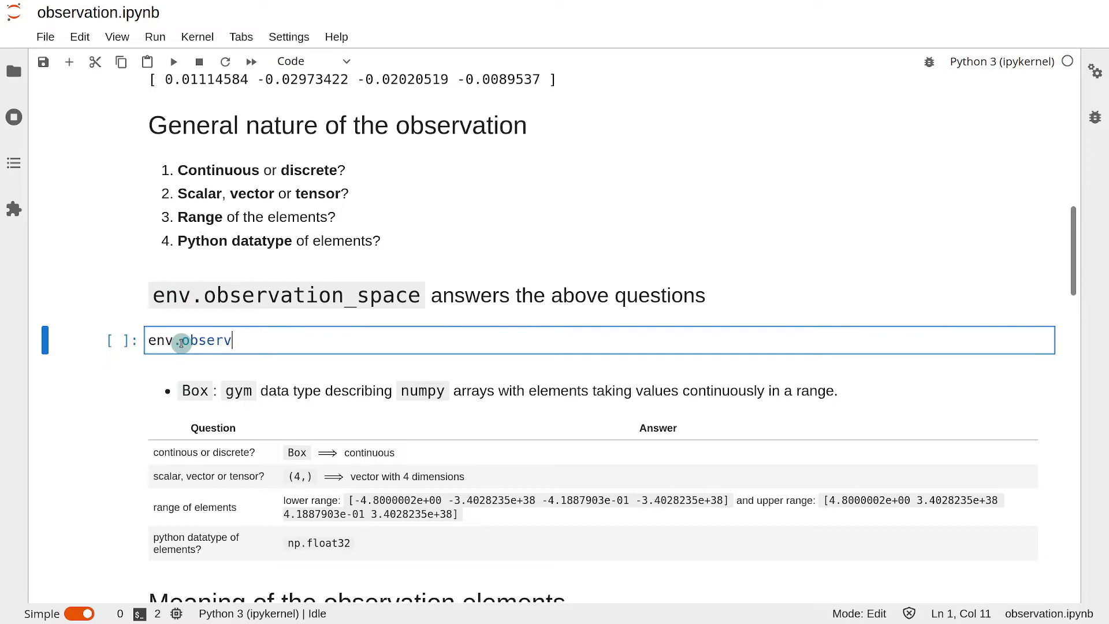
type("ation_space")
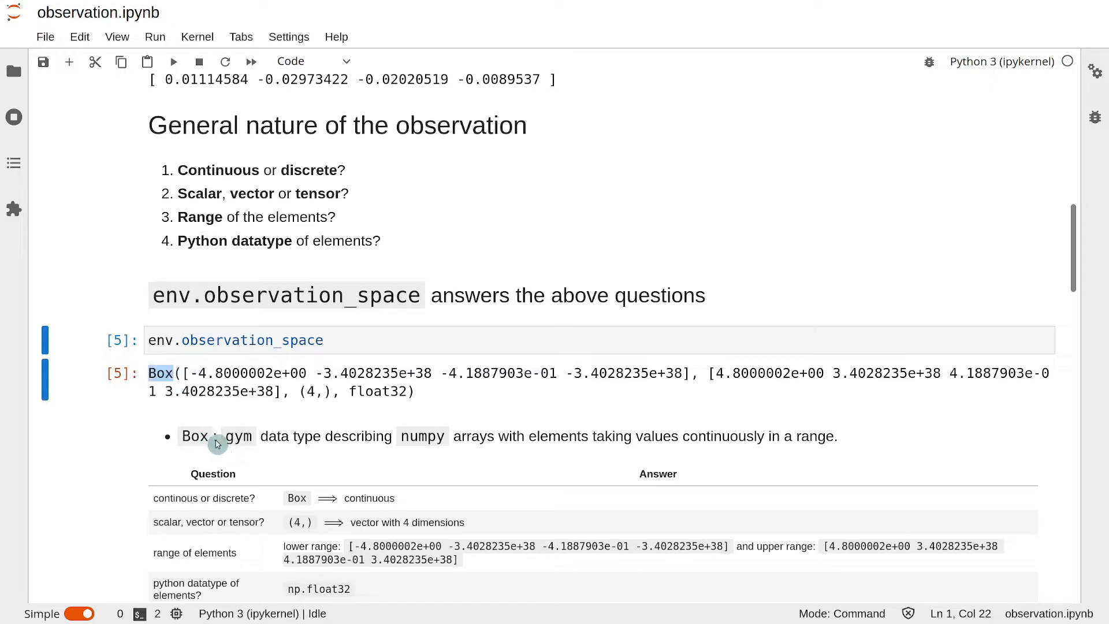
mouse_move(466, 440)
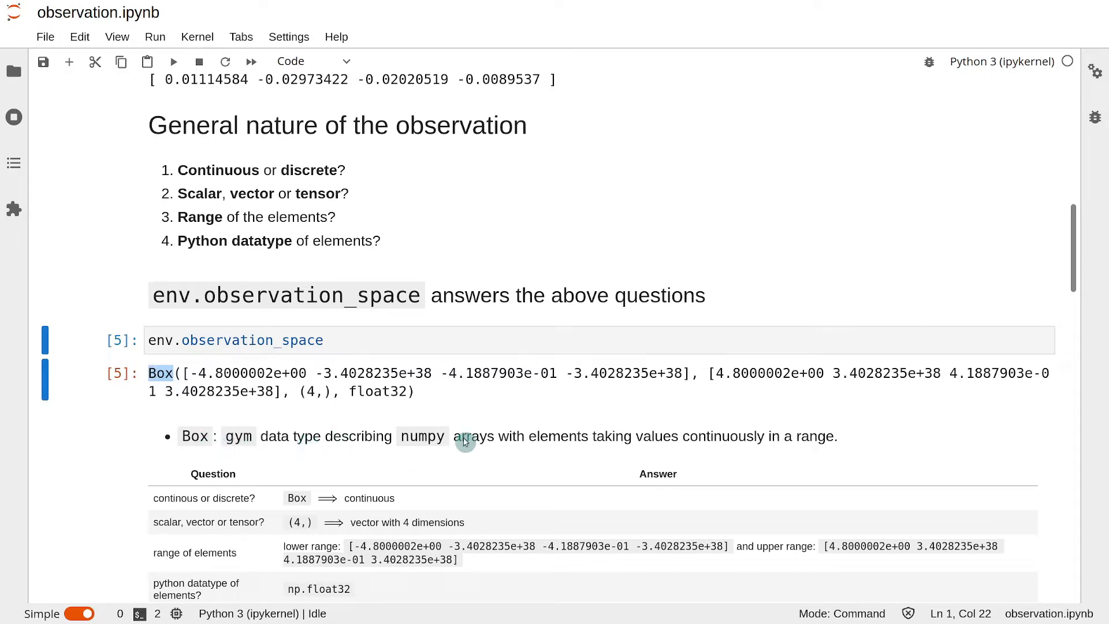
mouse_move(556, 437)
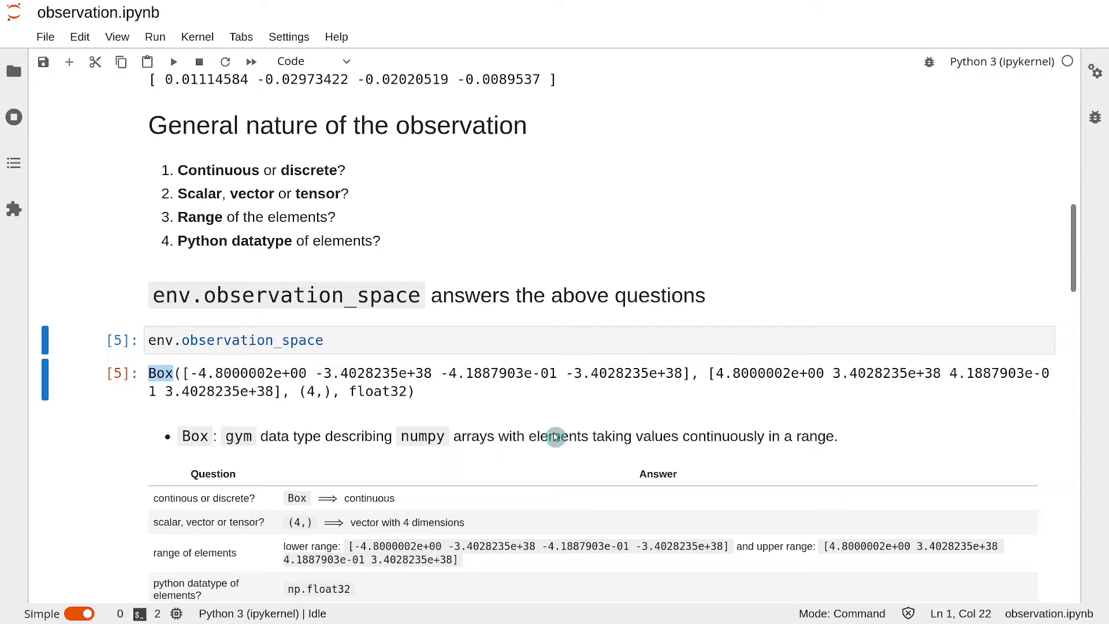
mouse_move(687, 438)
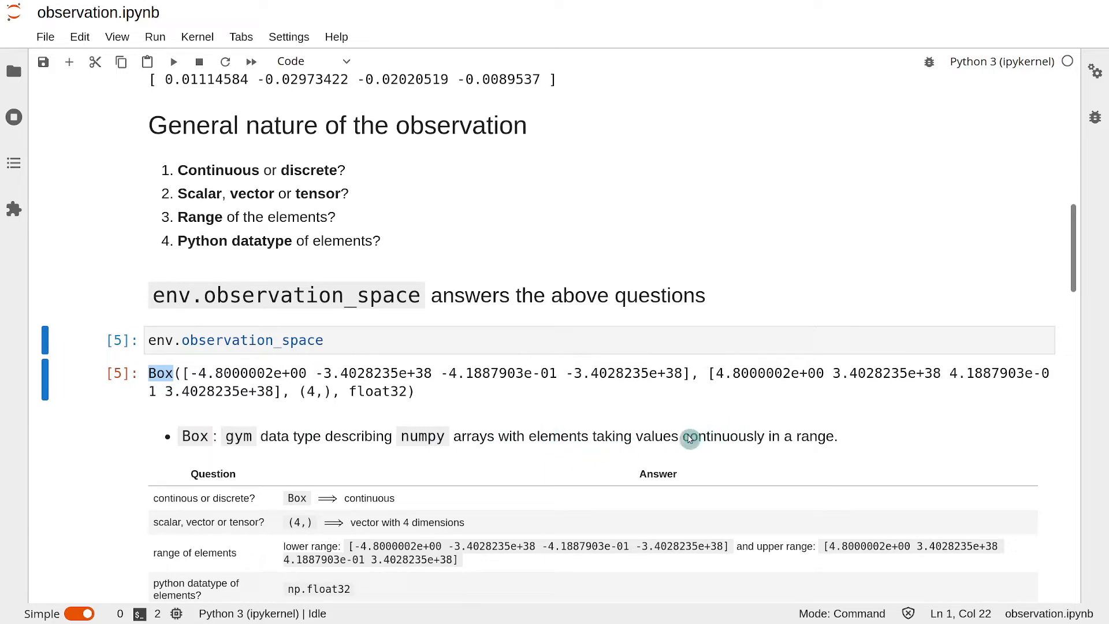
mouse_move(860, 439)
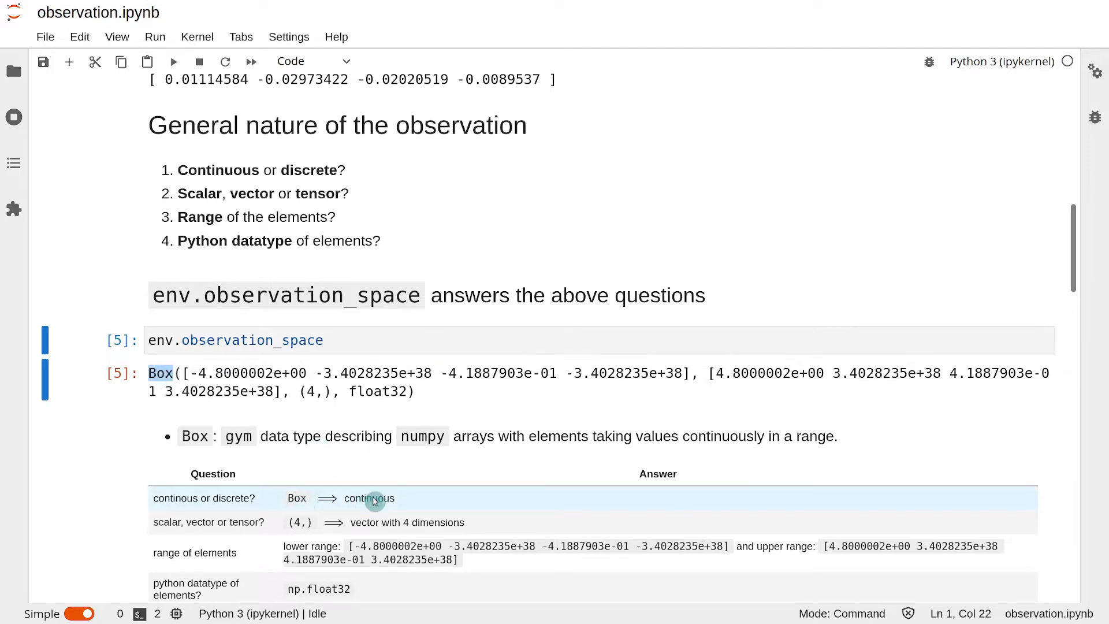
mouse_move(309, 424)
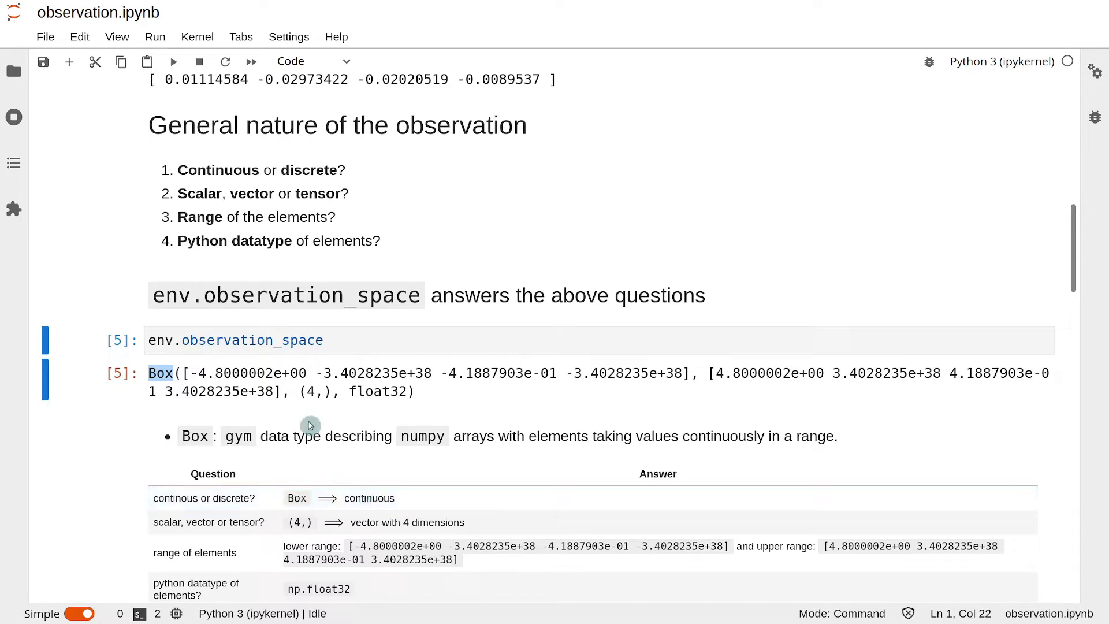
mouse_move(314, 405)
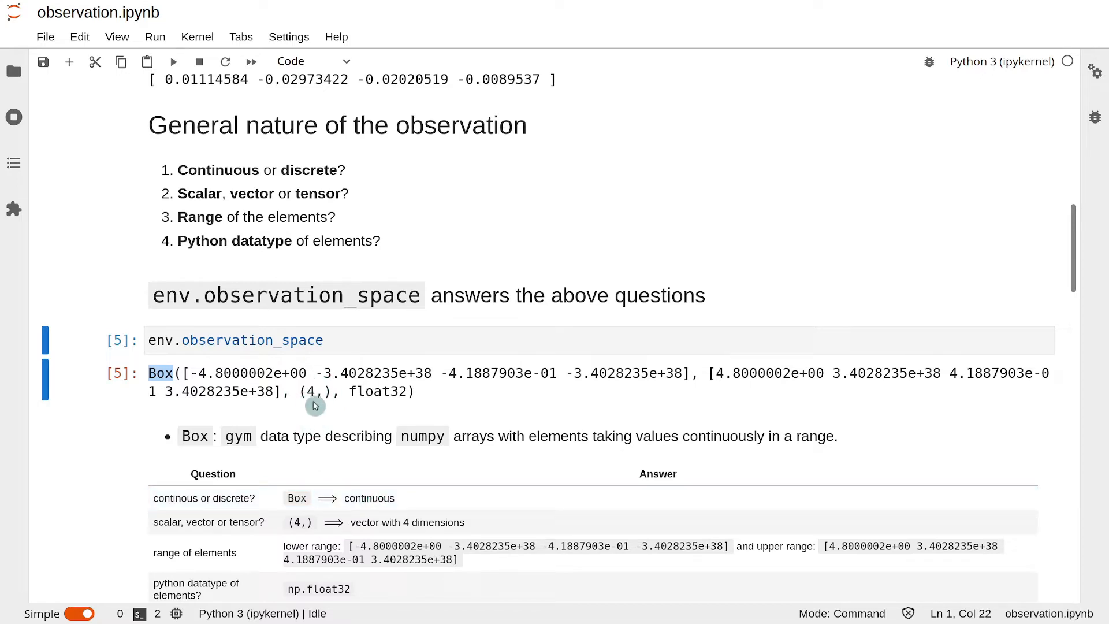
mouse_move(213, 380)
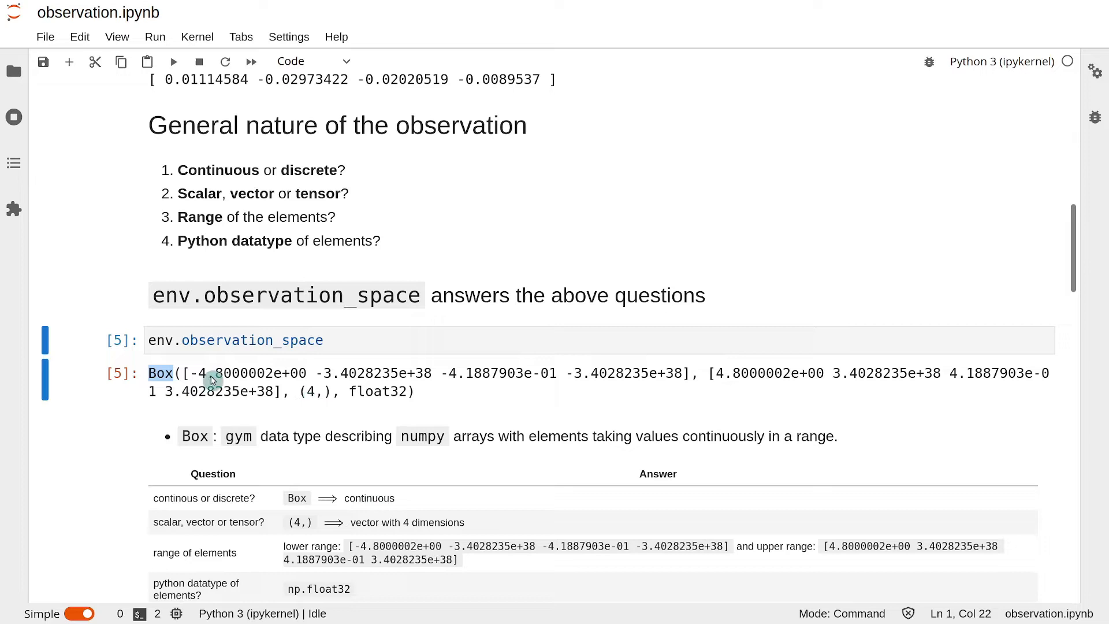
mouse_move(321, 394)
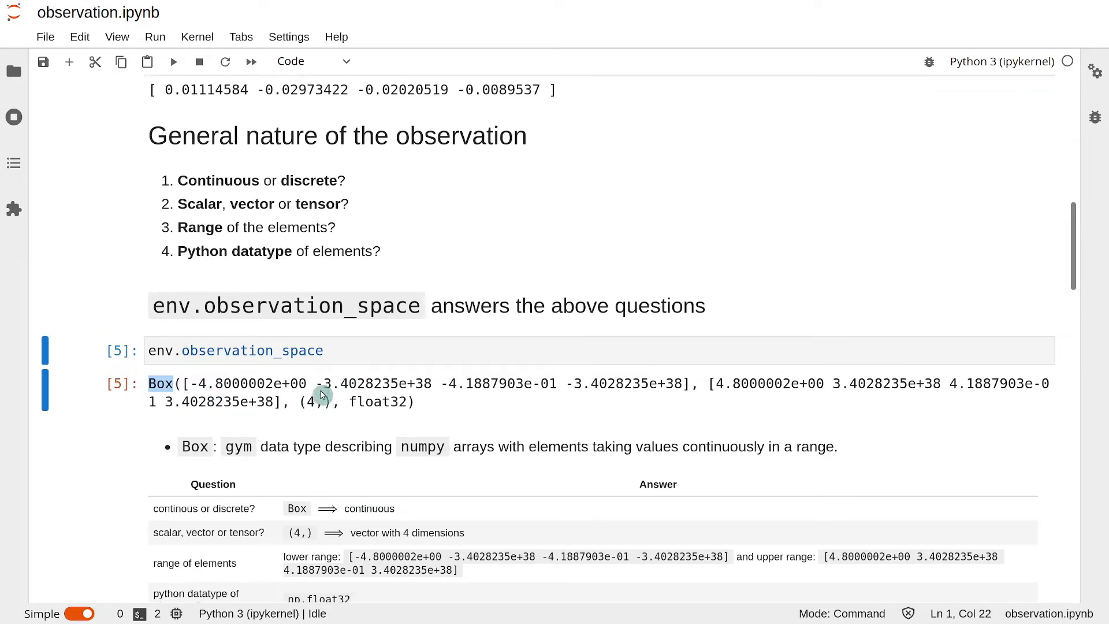
Step: Scroll between the observation_space output and the answer table below it
scroll("up", 3)
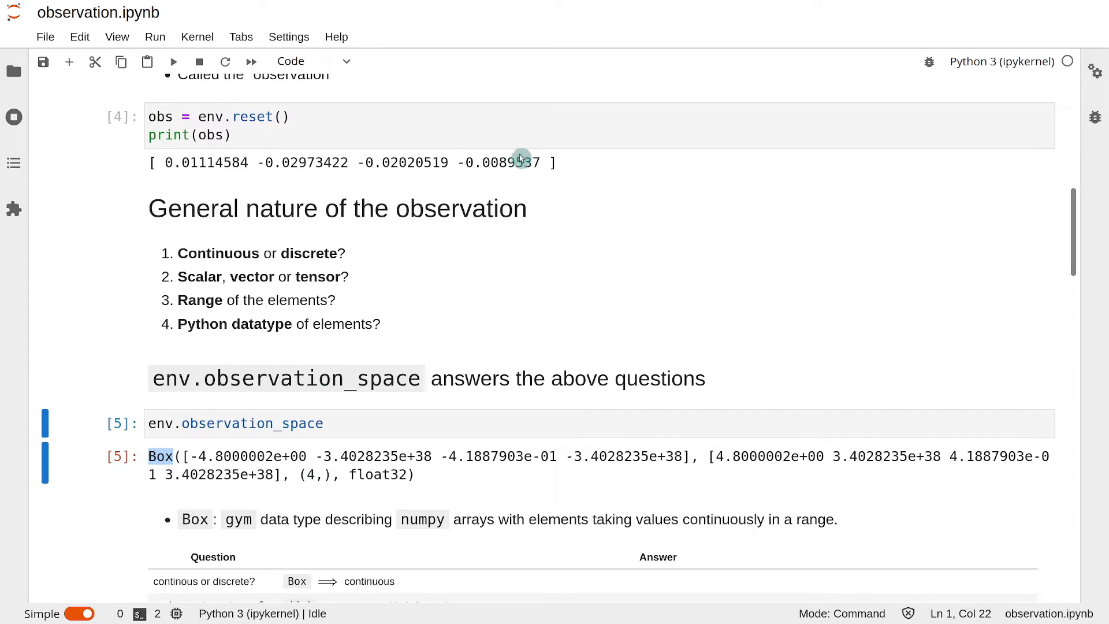
mouse_move(450, 270)
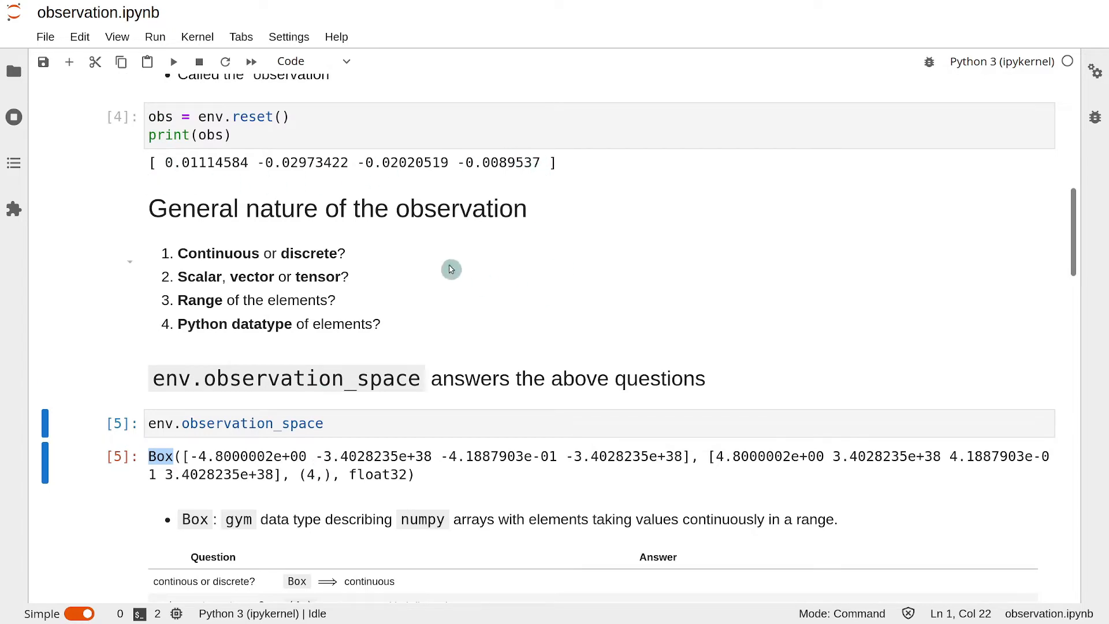
scroll("down", 3)
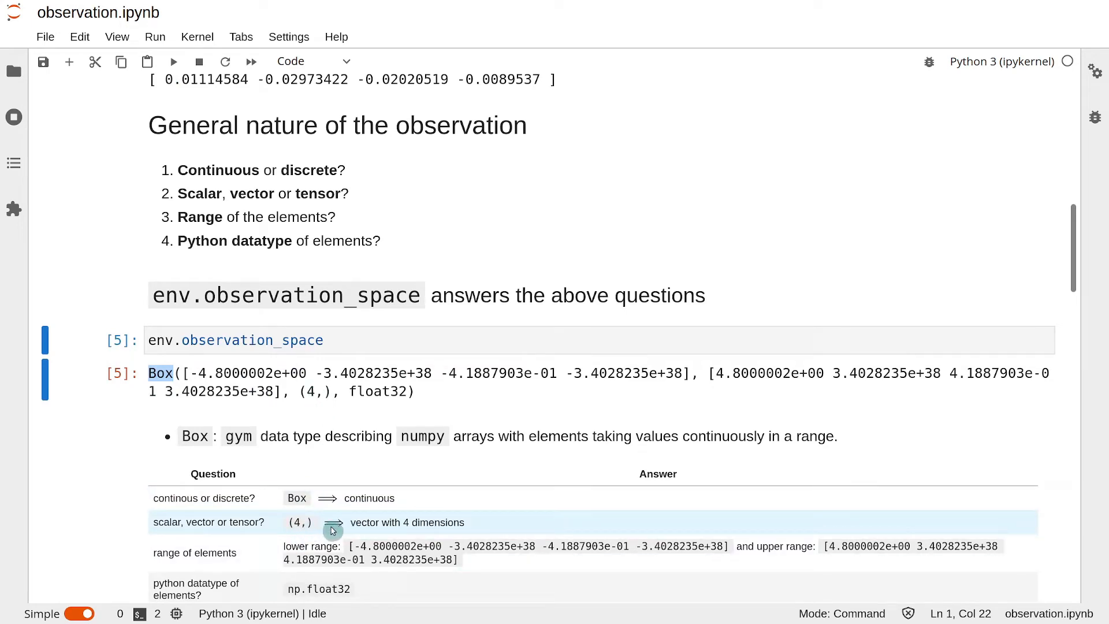
mouse_move(436, 530)
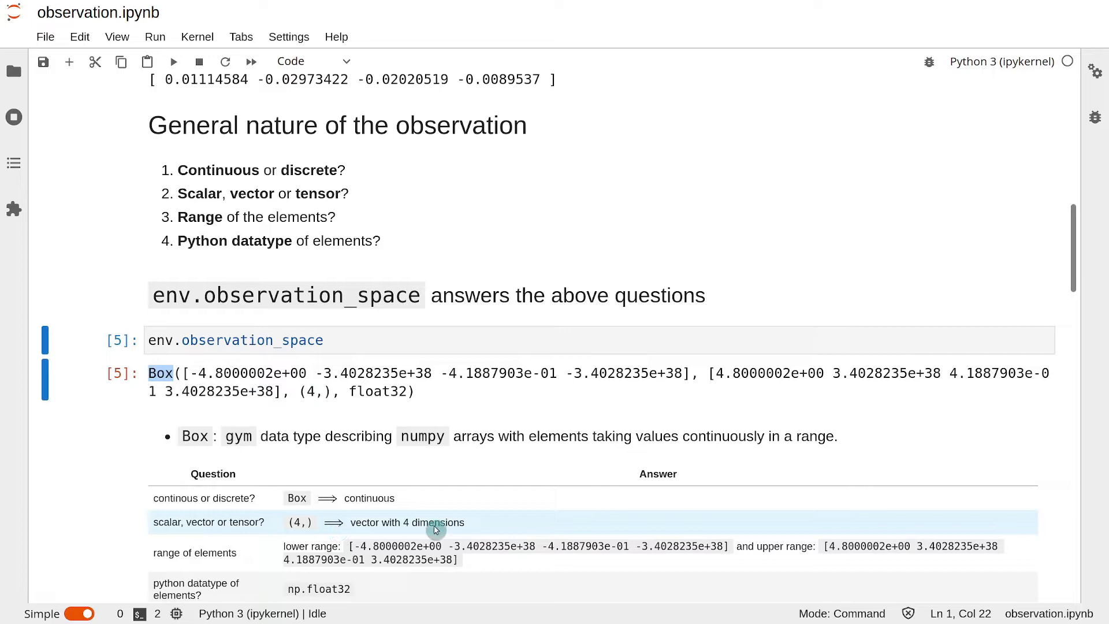
scroll("up", 3)
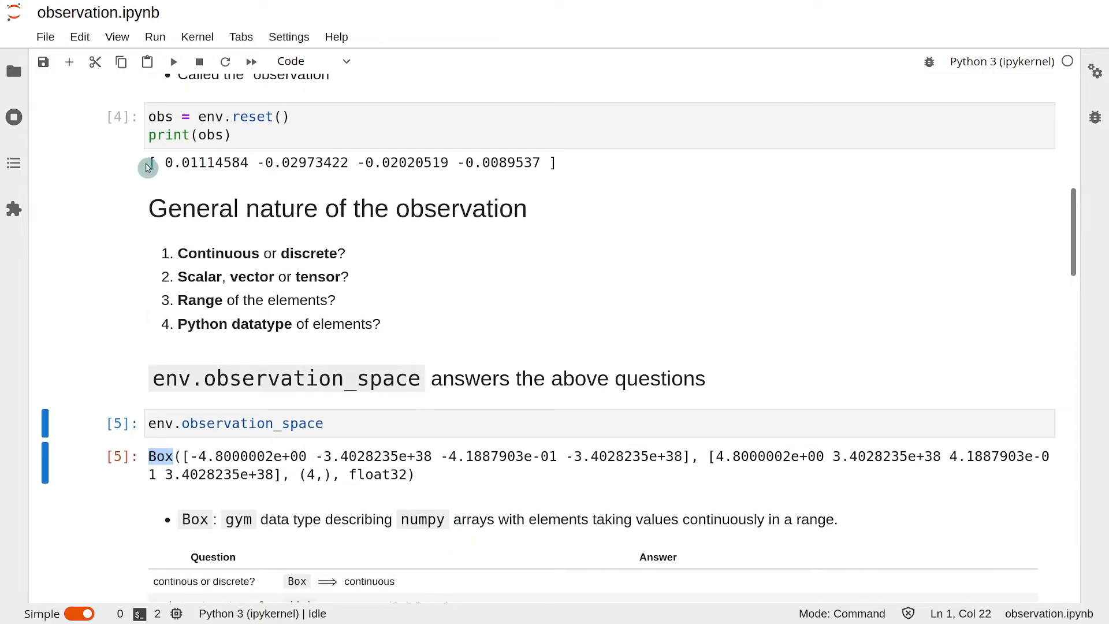
scroll("down", 3)
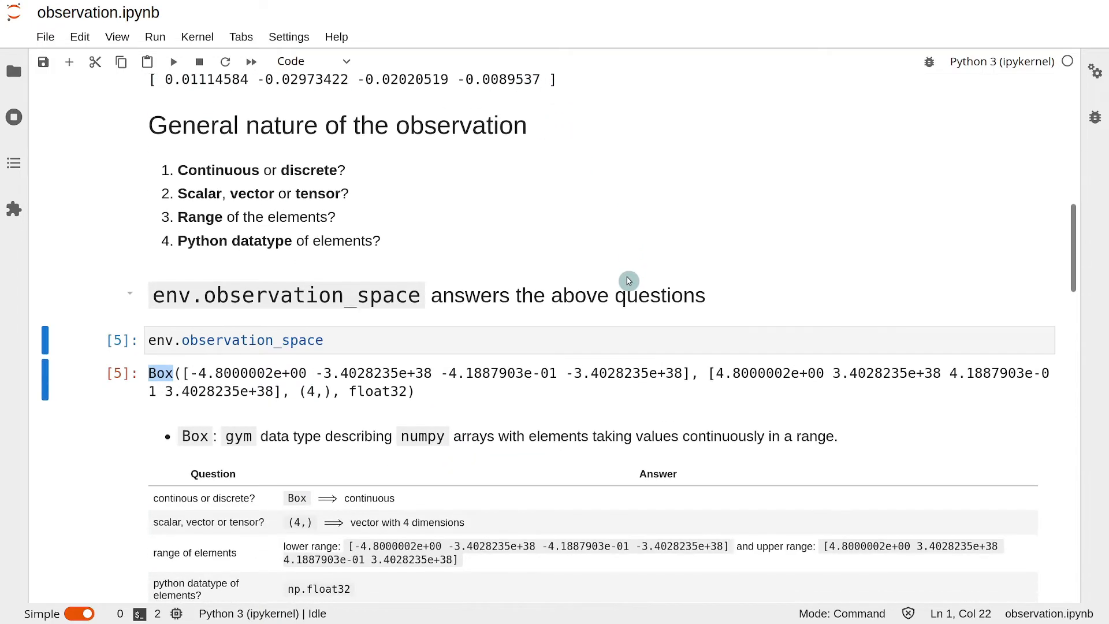
scroll("down", 3)
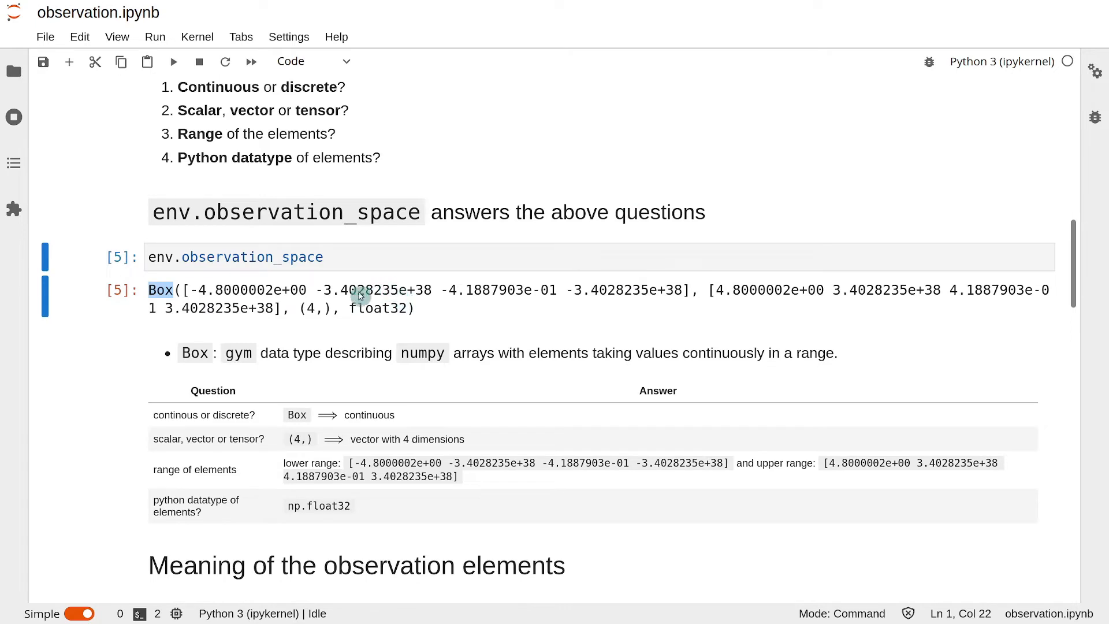
mouse_move(306, 296)
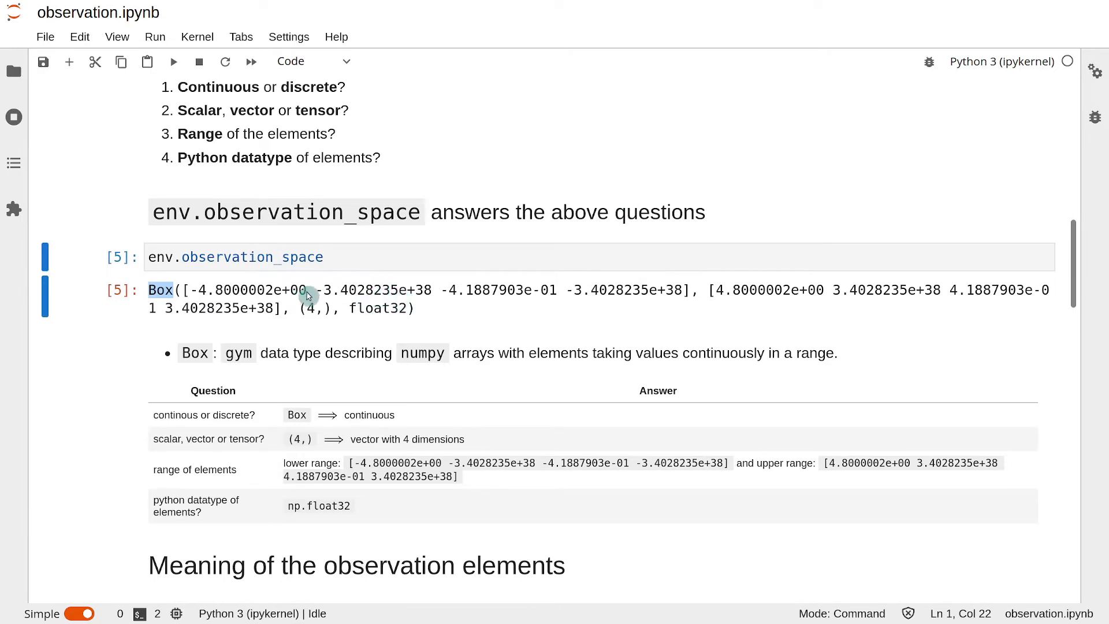
scroll("up", 3)
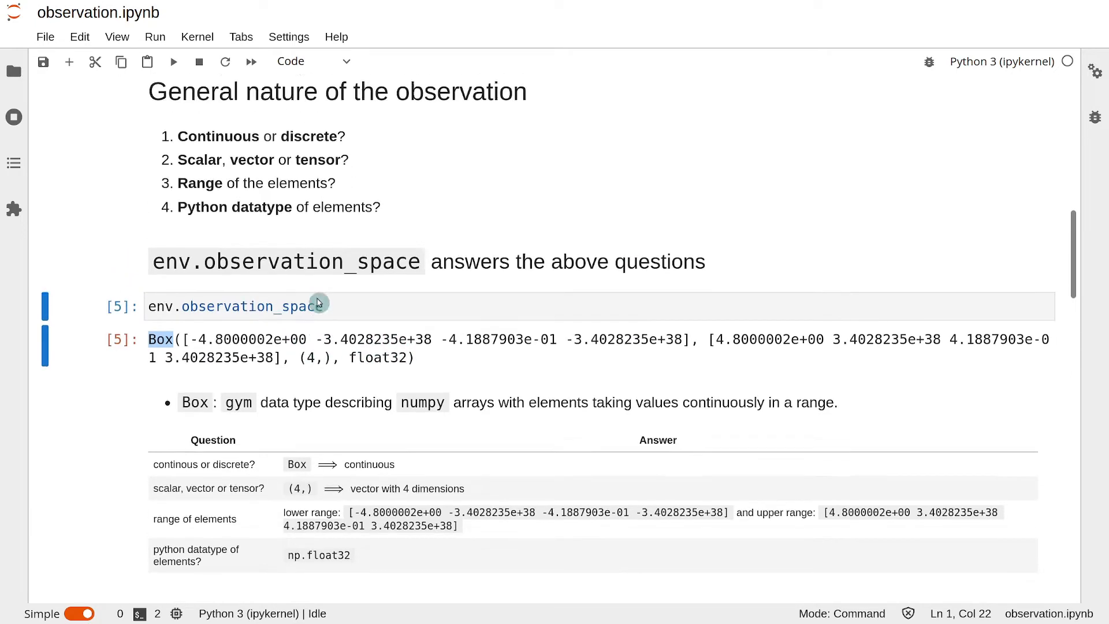
scroll("up", 3)
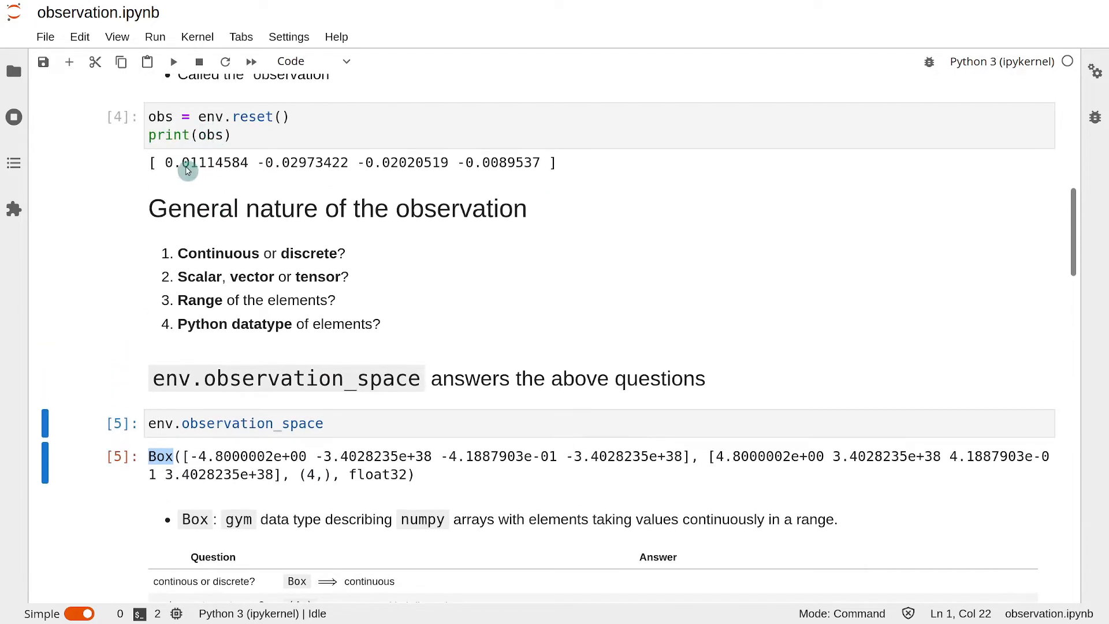
mouse_move(564, 184)
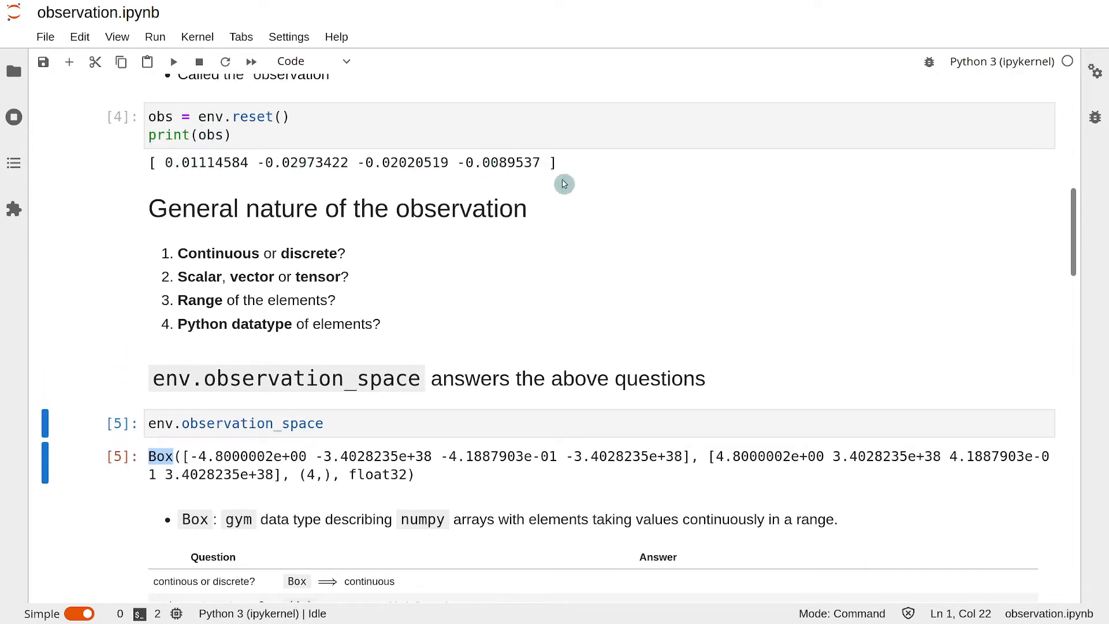
scroll("down", 3)
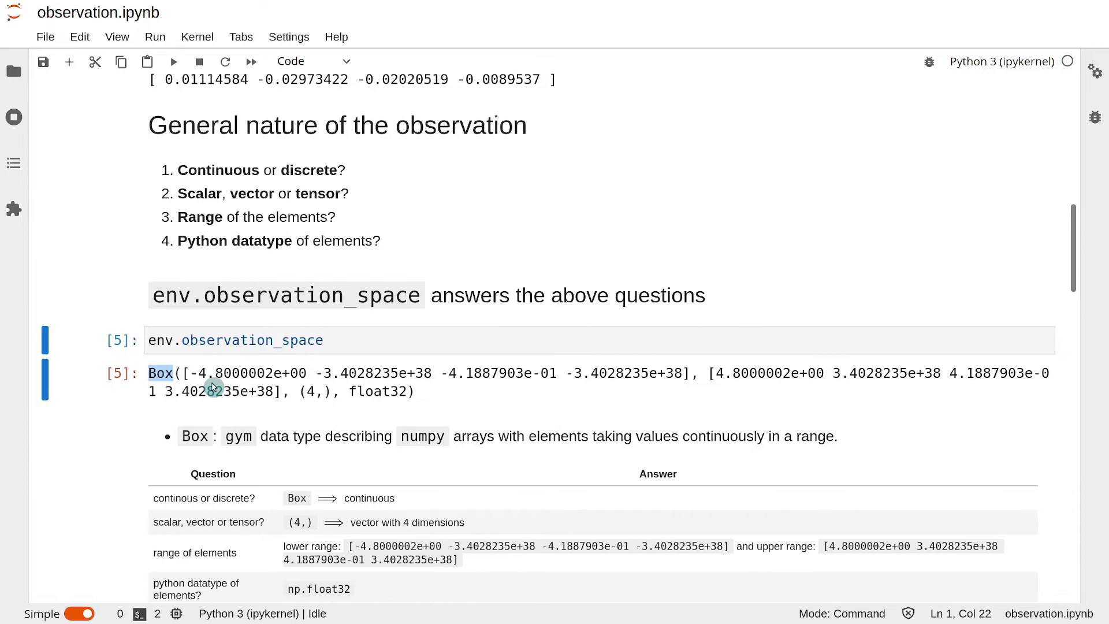
mouse_move(759, 383)
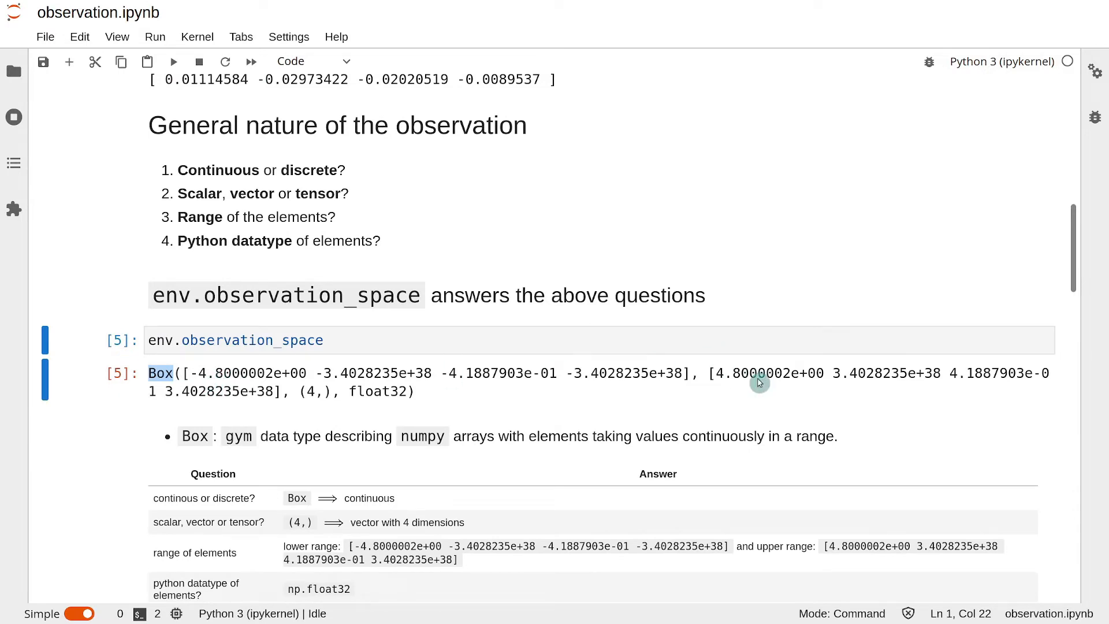
mouse_move(587, 390)
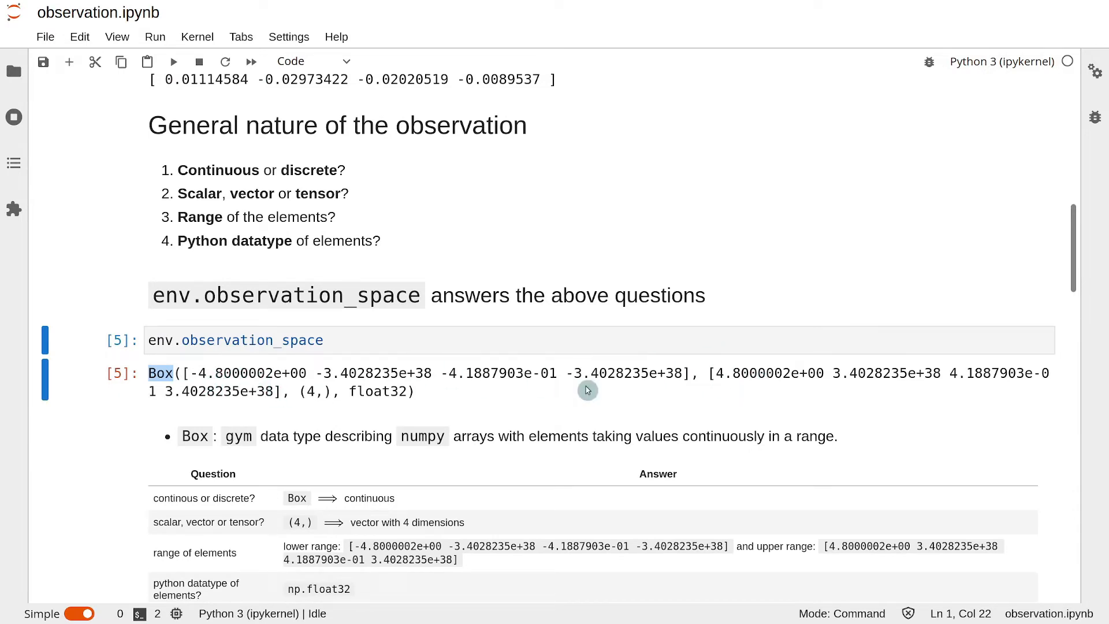
mouse_move(800, 380)
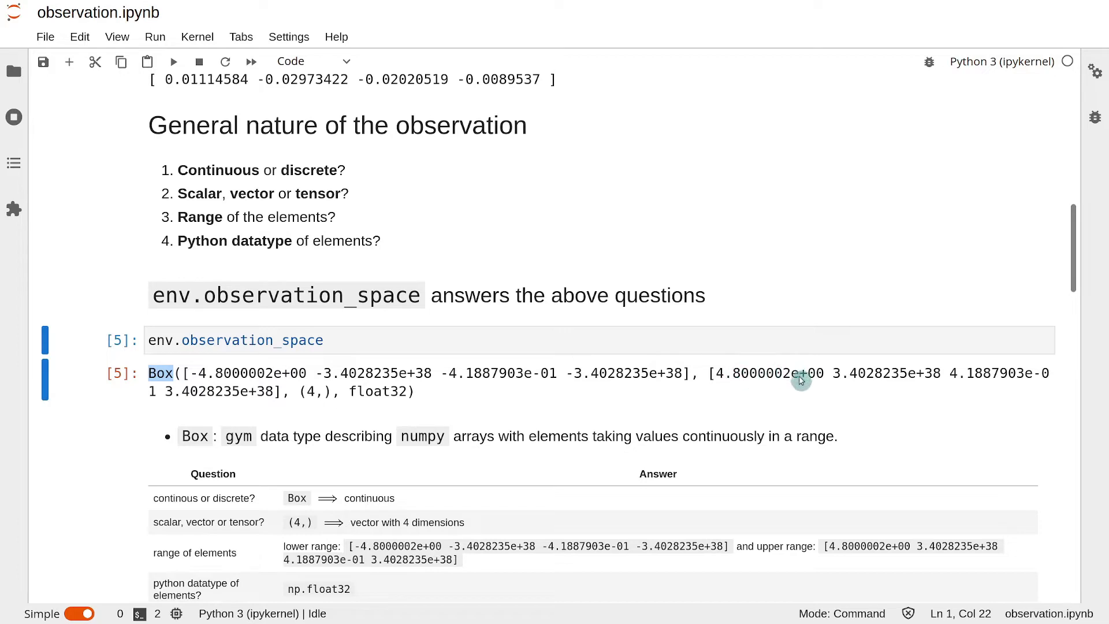
mouse_move(759, 363)
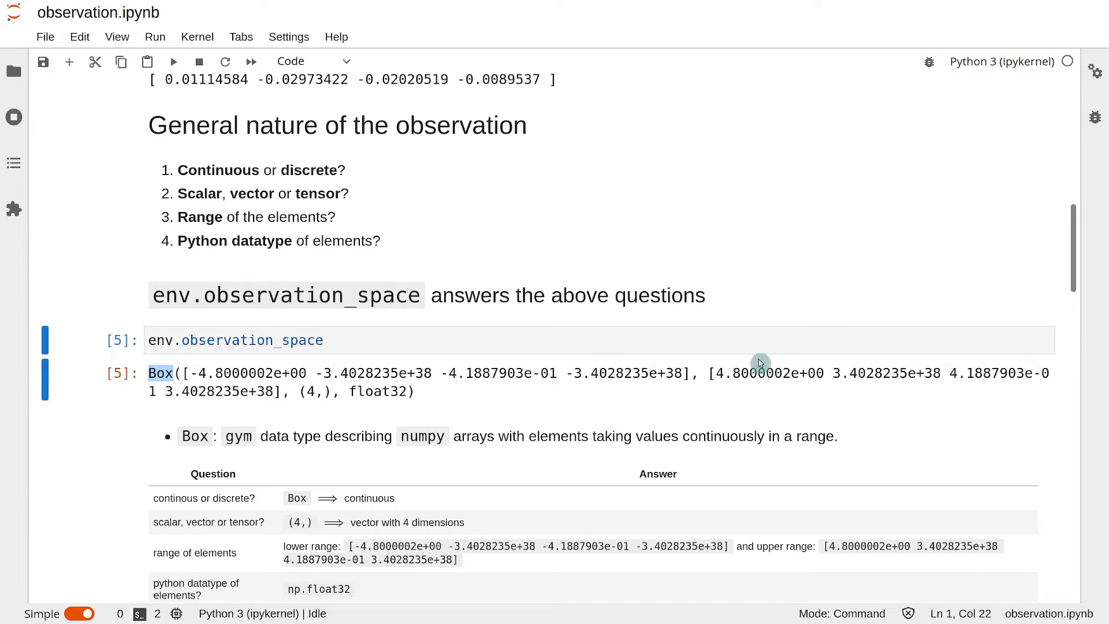
scroll("up", 3)
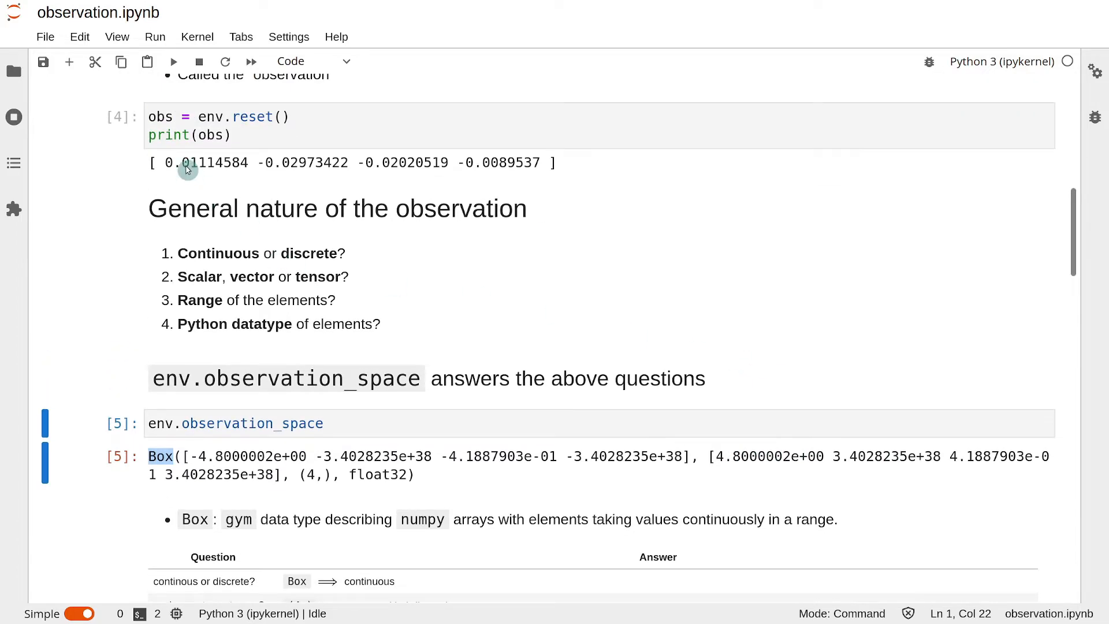
mouse_move(228, 206)
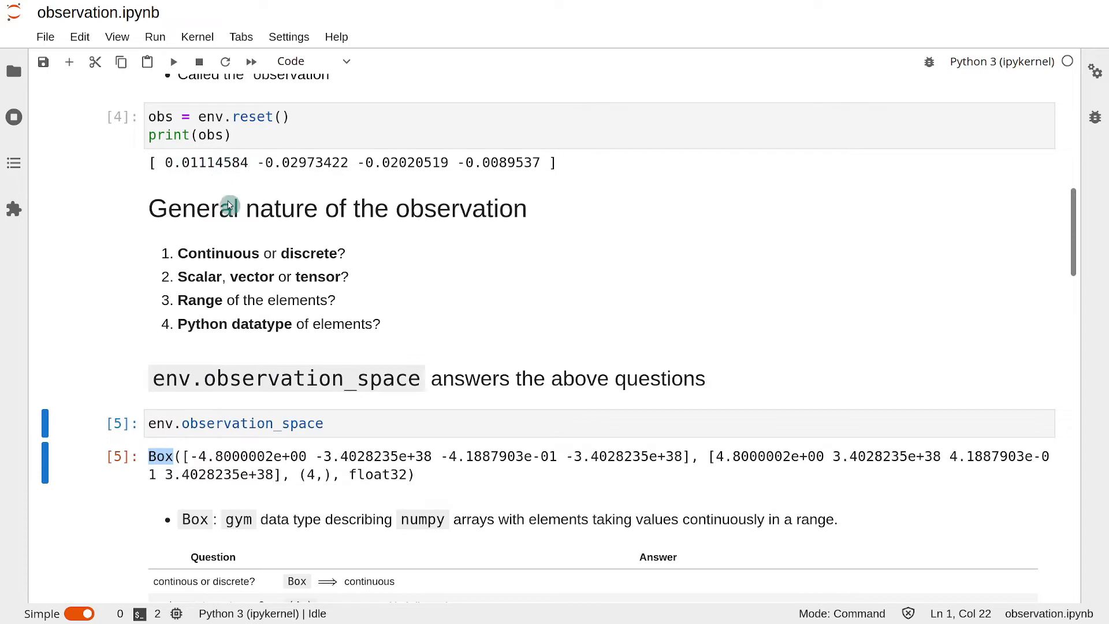
mouse_move(222, 461)
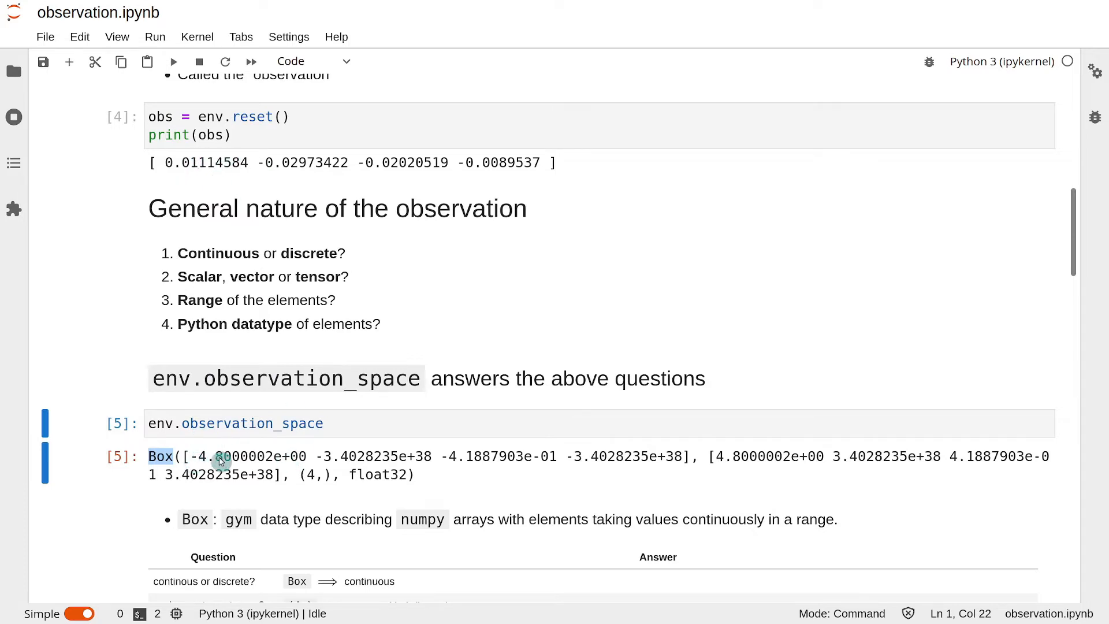
mouse_move(743, 466)
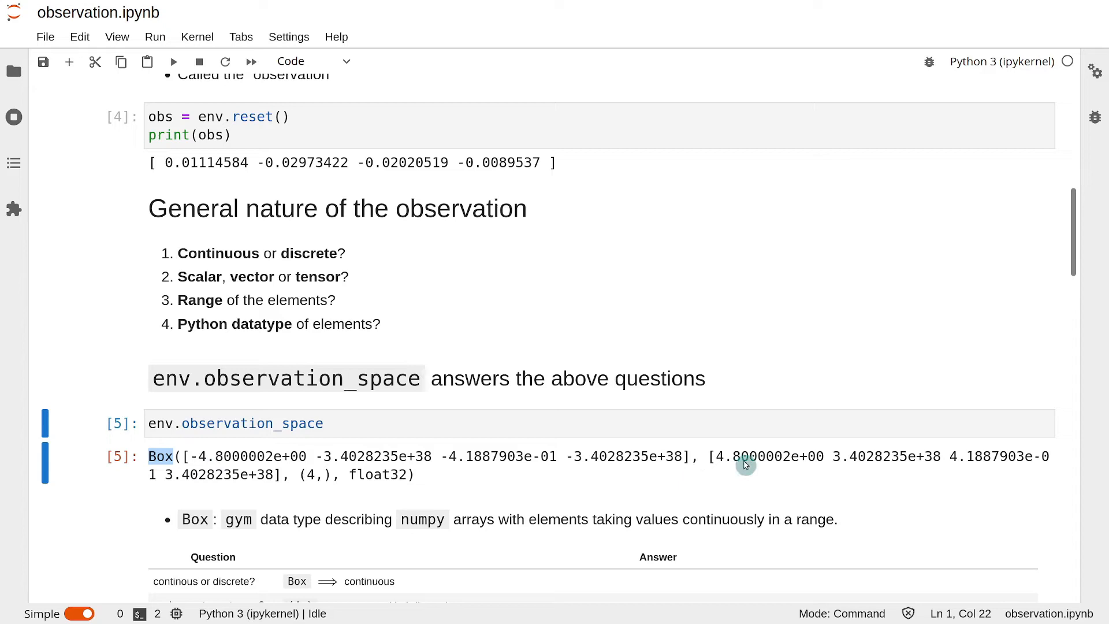
mouse_move(284, 192)
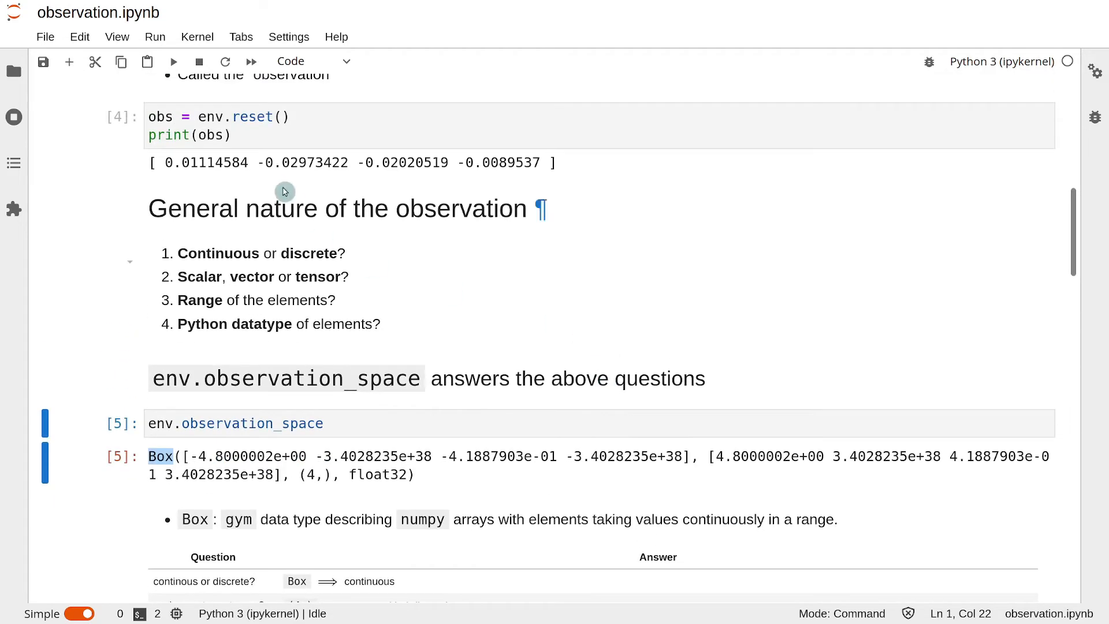
mouse_move(354, 464)
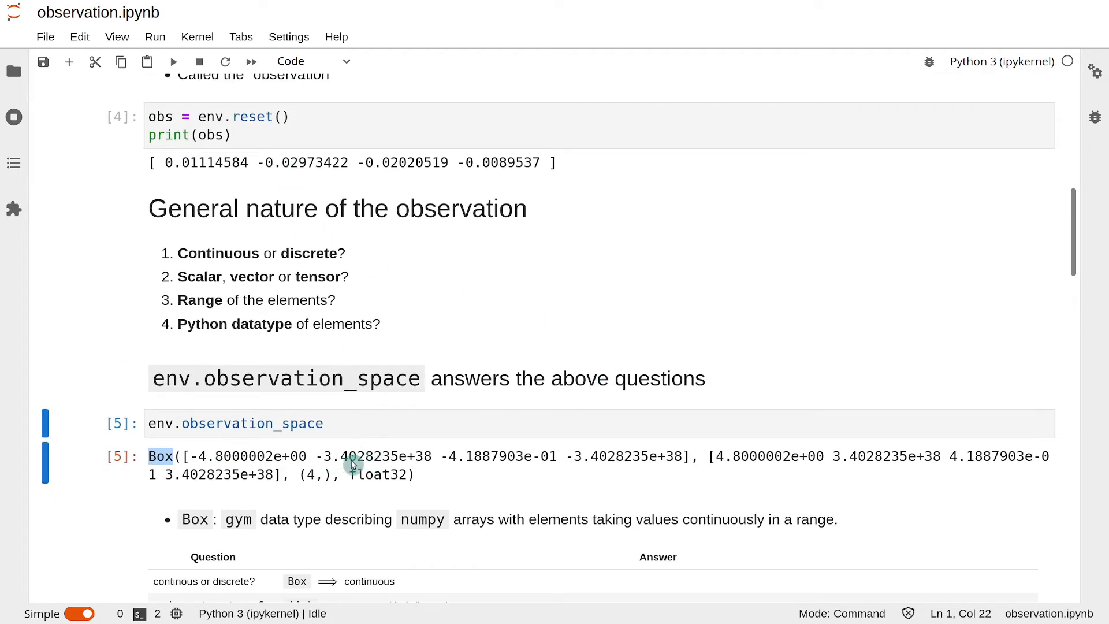
mouse_move(760, 419)
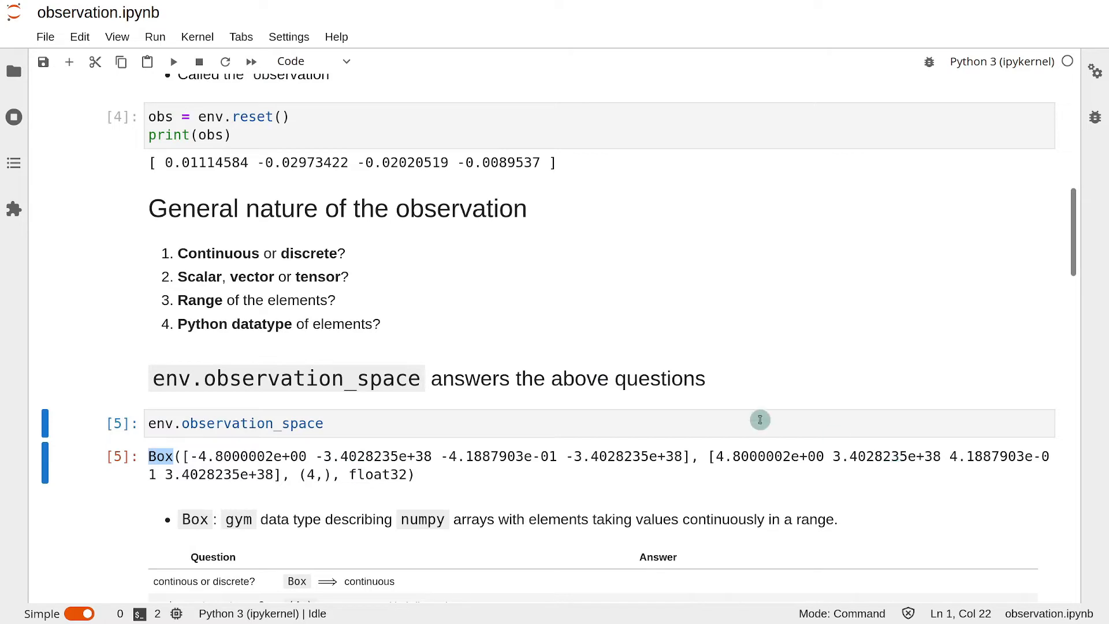
scroll("down", 3)
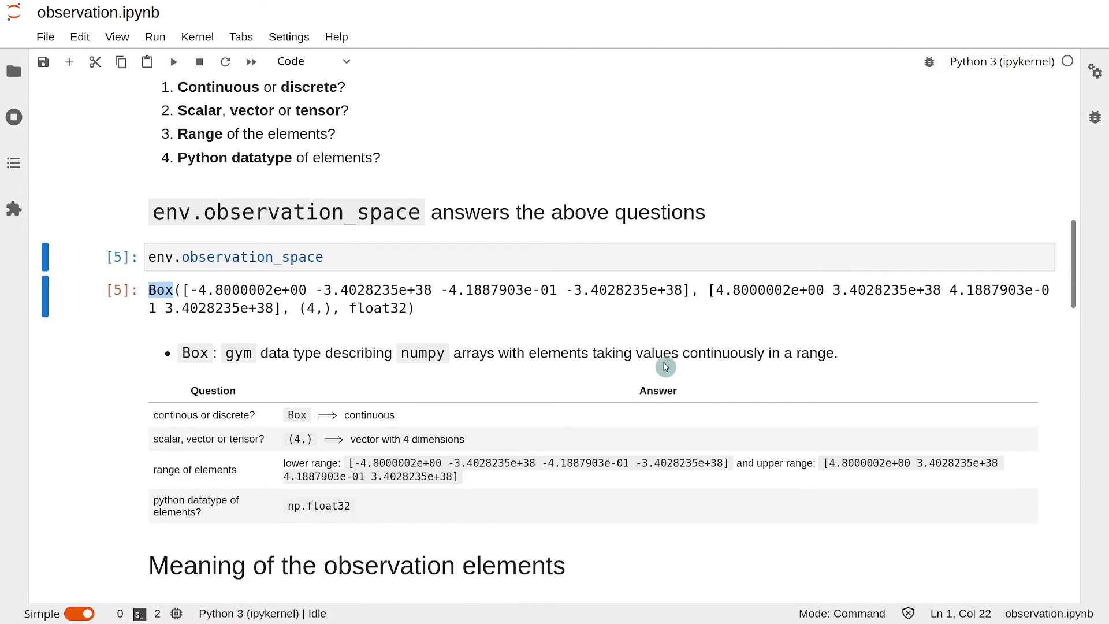
mouse_move(389, 317)
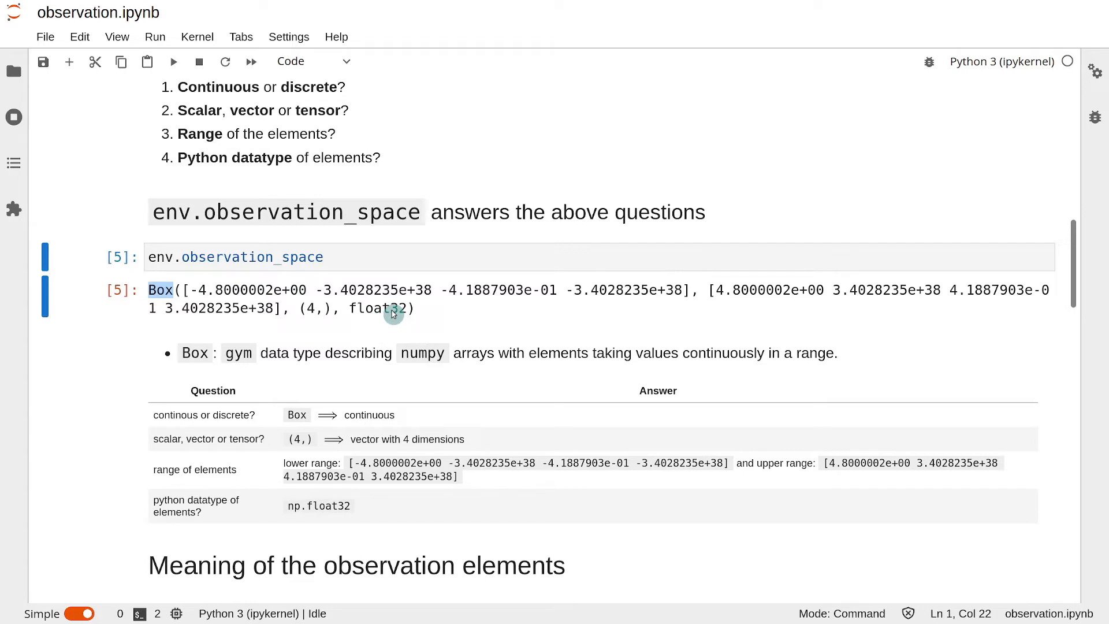
mouse_move(372, 341)
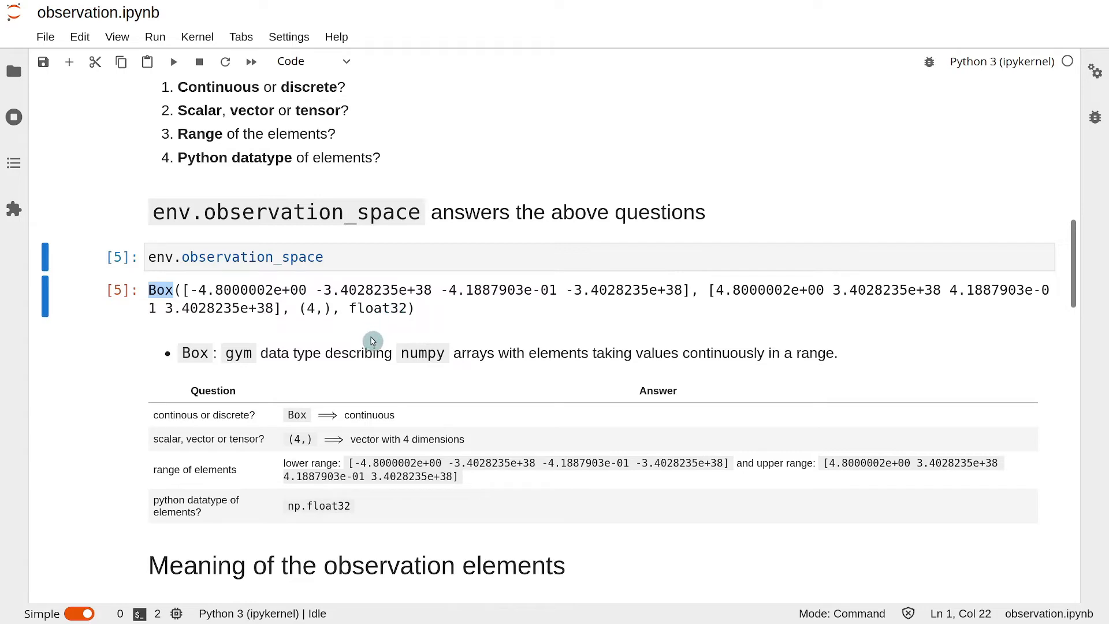
mouse_move(355, 316)
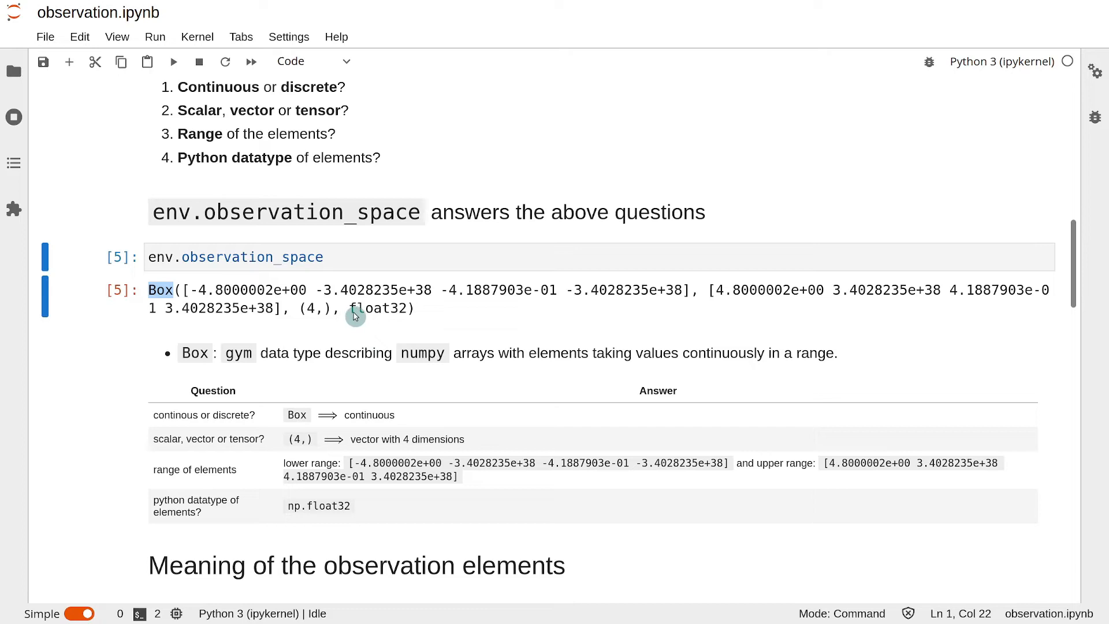
mouse_move(340, 516)
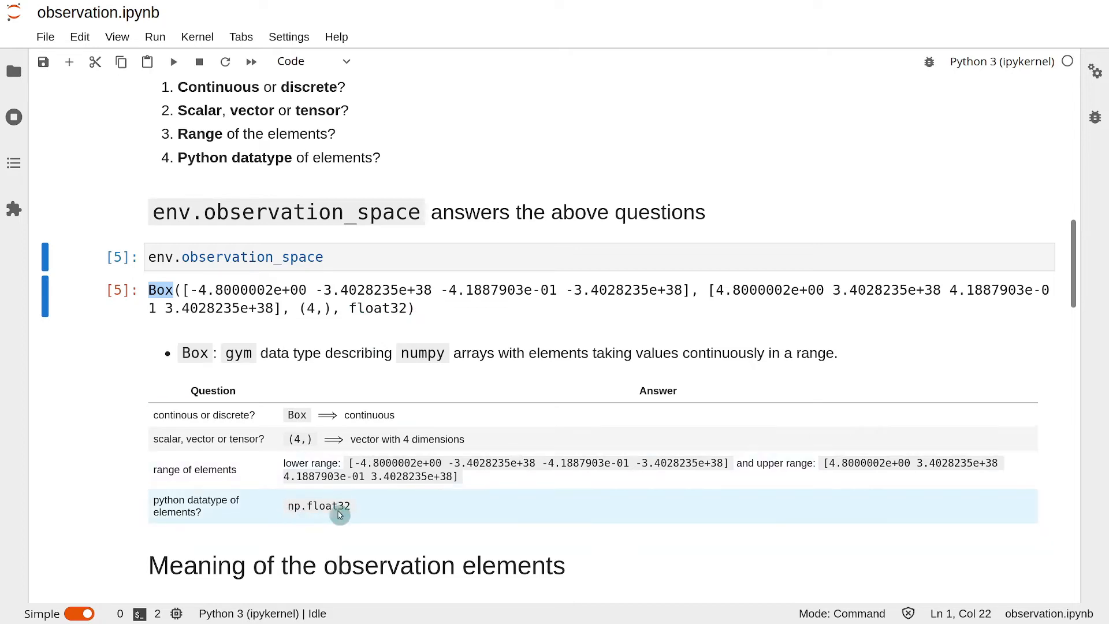
mouse_move(462, 480)
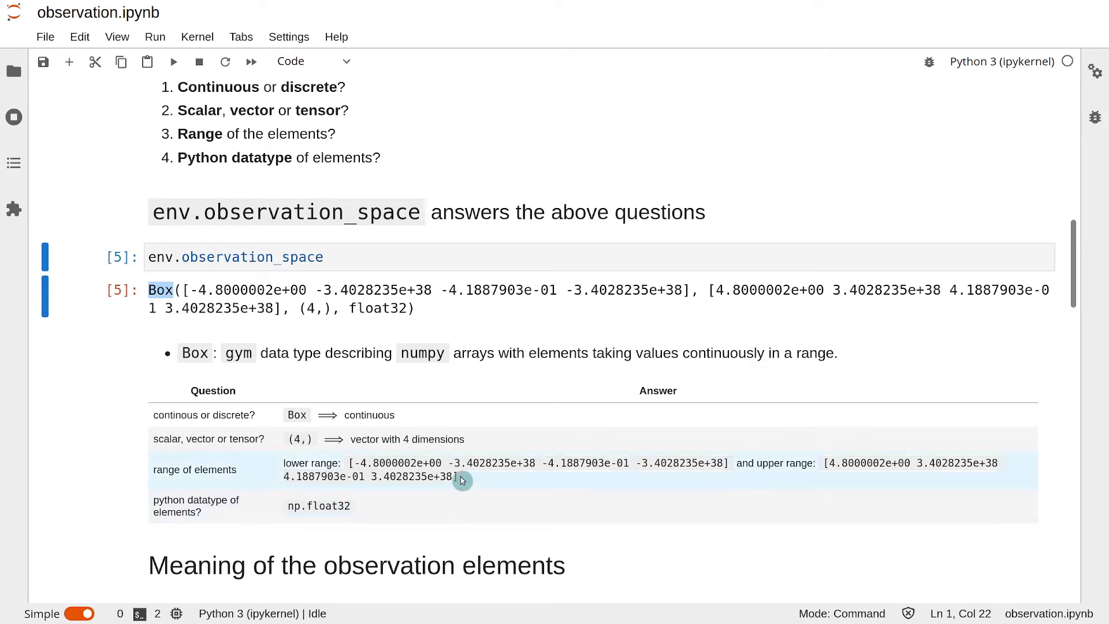
Step: Save the notebook with Ctrl+S and bring the 'Meaning of the observation elements' sources into view
key("ctrl+s")
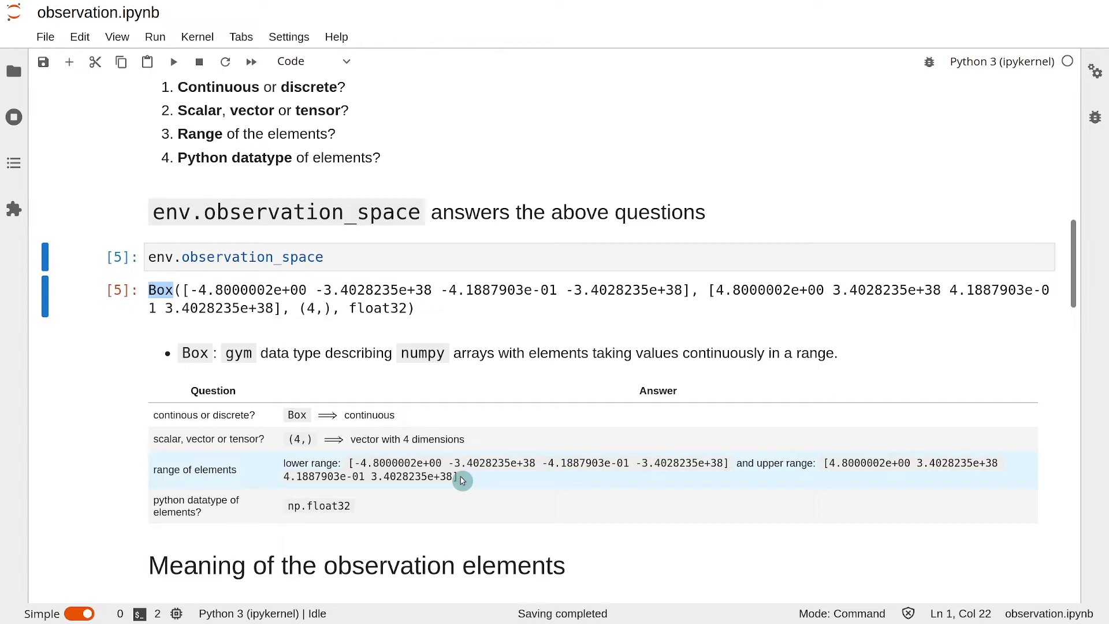
scroll("up", 3)
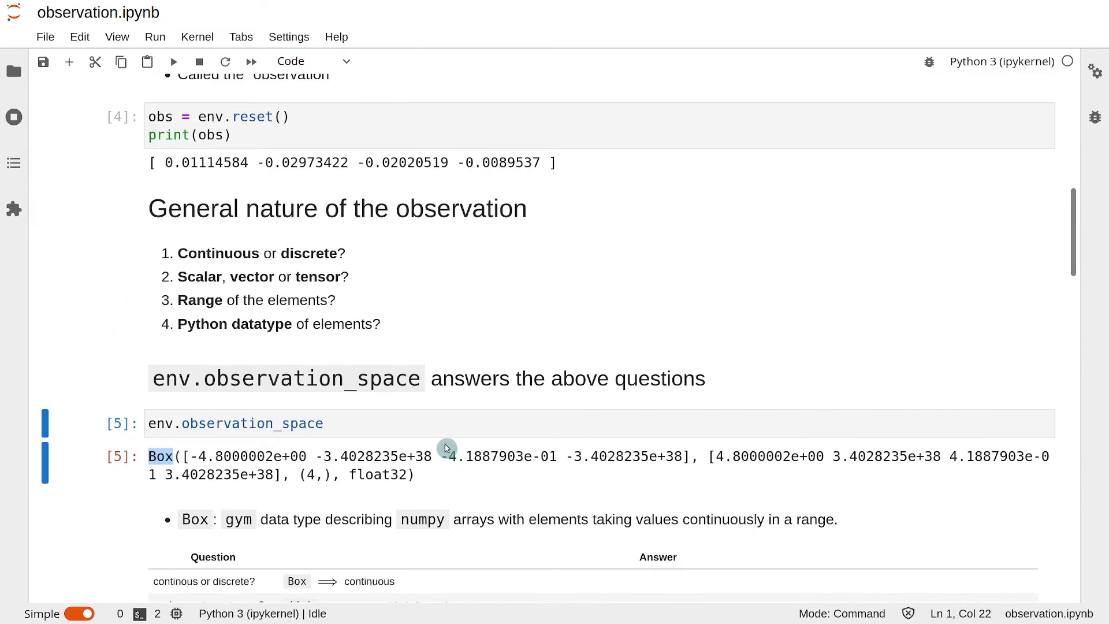
mouse_move(170, 169)
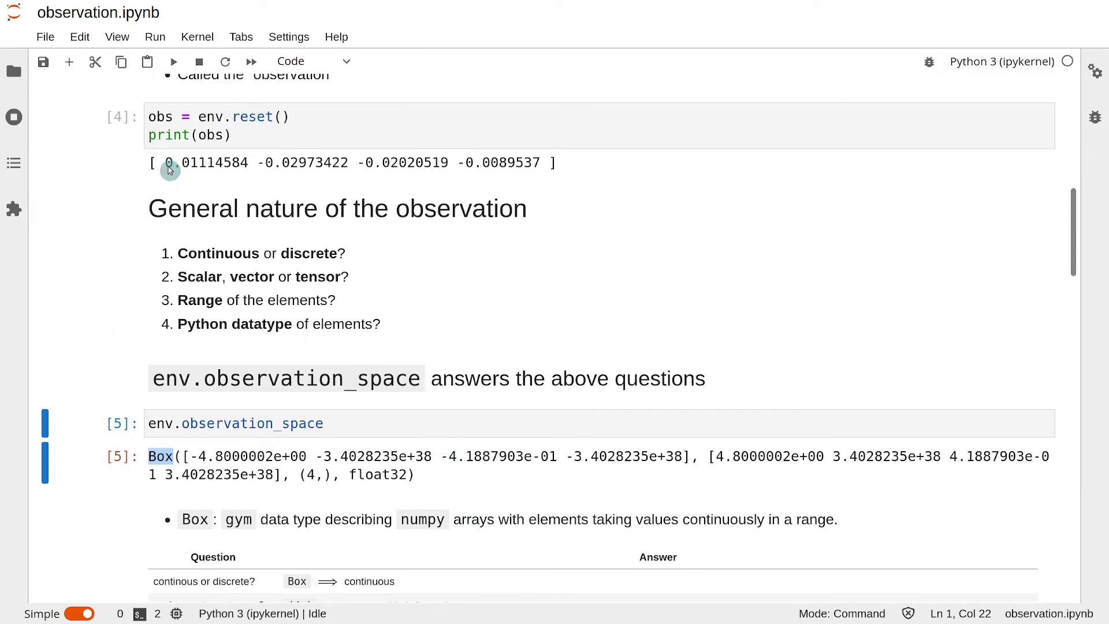
scroll("down", 3)
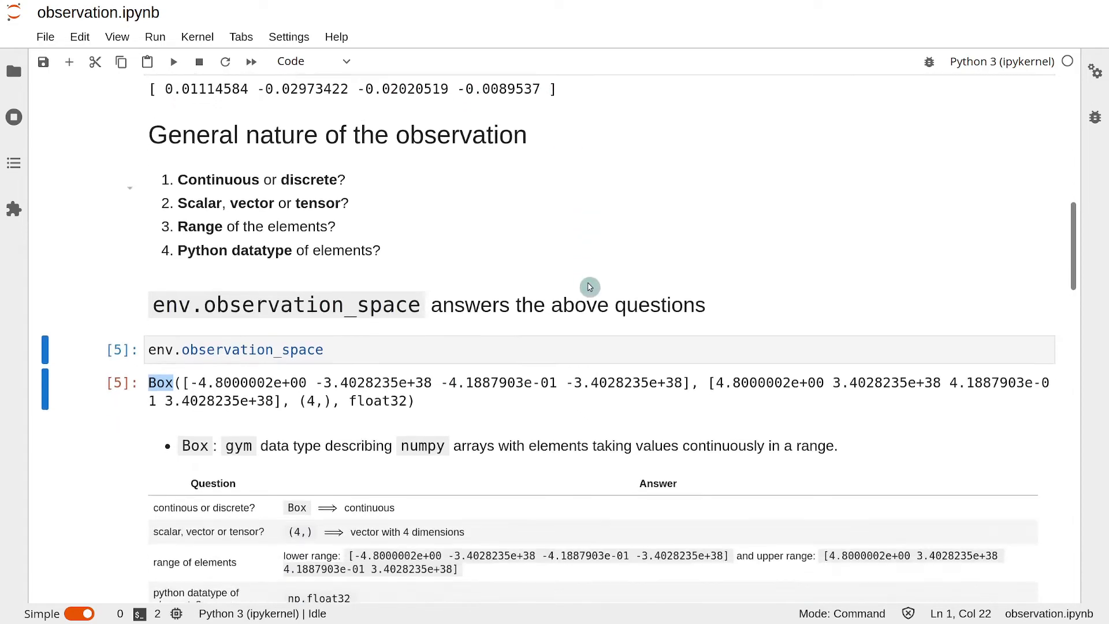
scroll("down", 3)
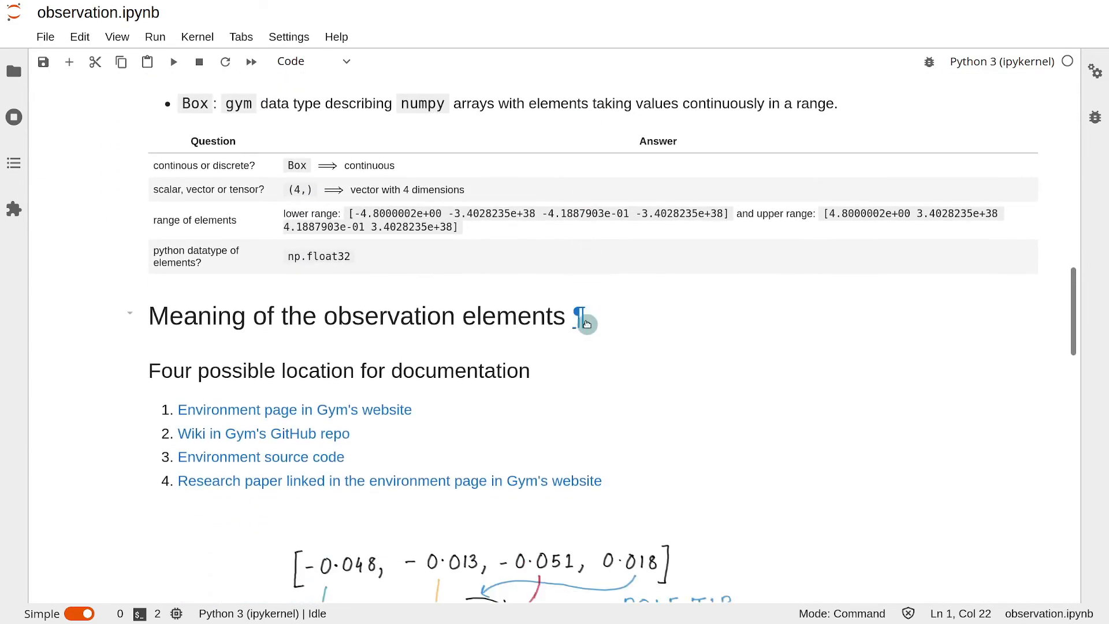
mouse_move(588, 335)
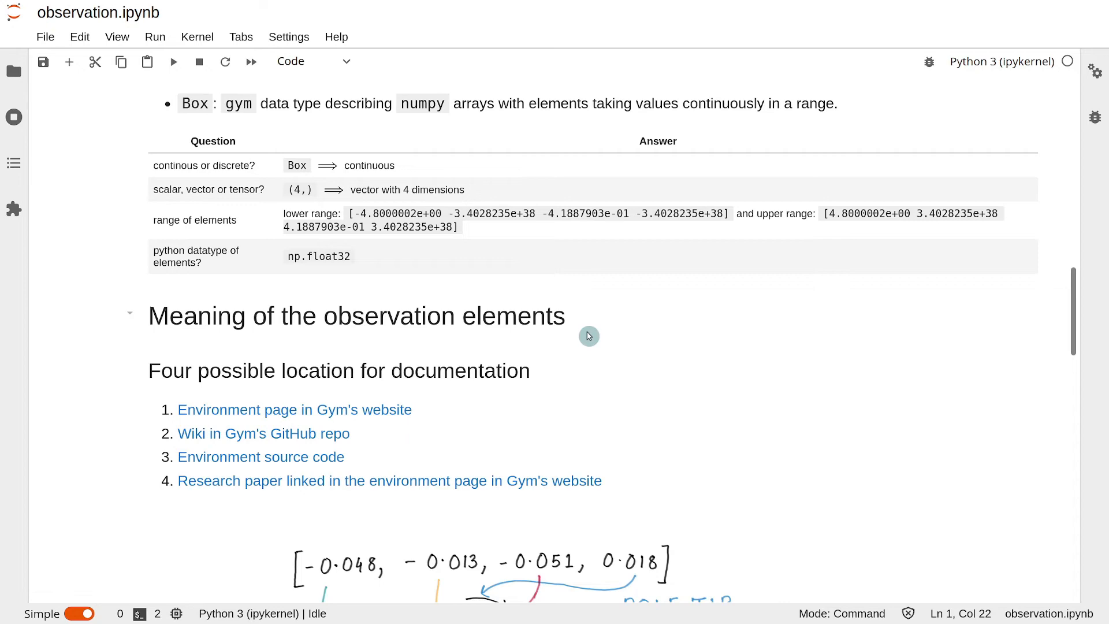
mouse_move(572, 334)
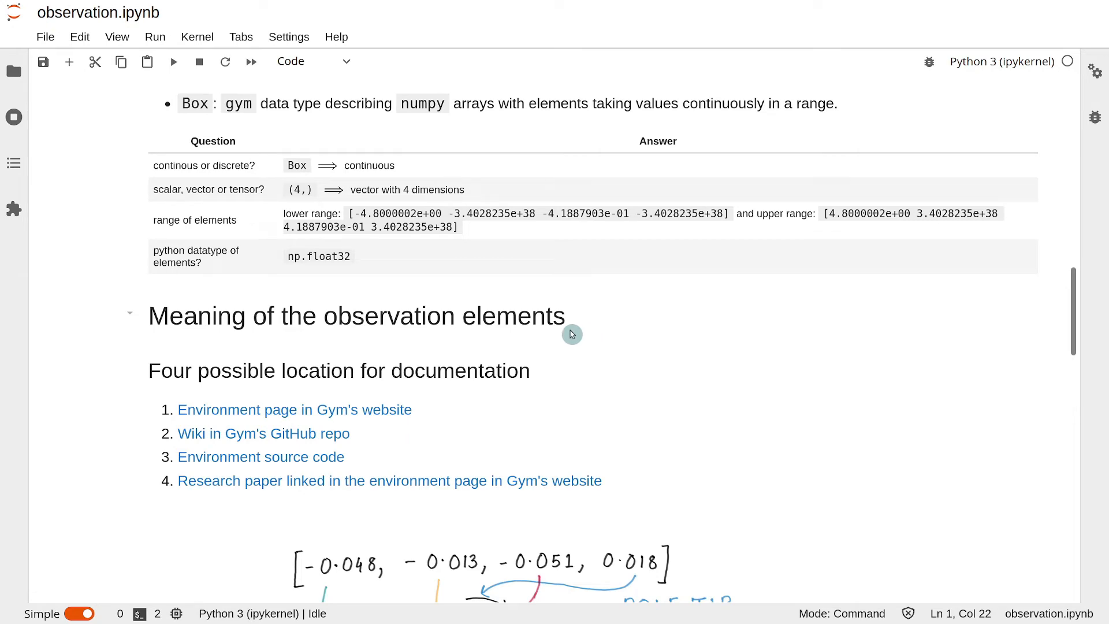
mouse_move(486, 331)
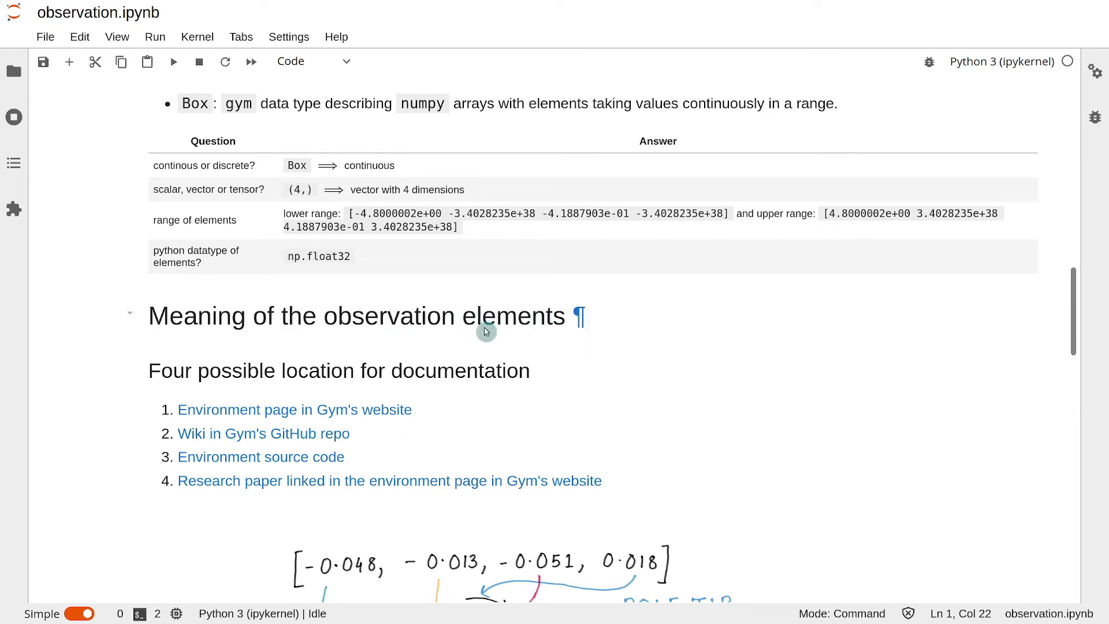
scroll("up", 3)
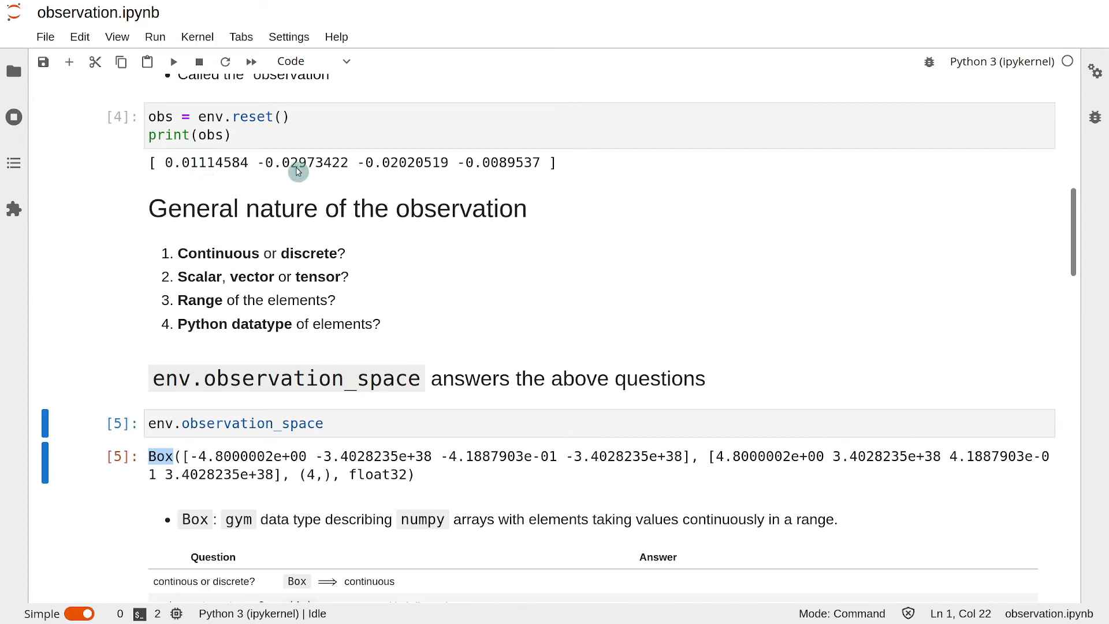
scroll("down", 3)
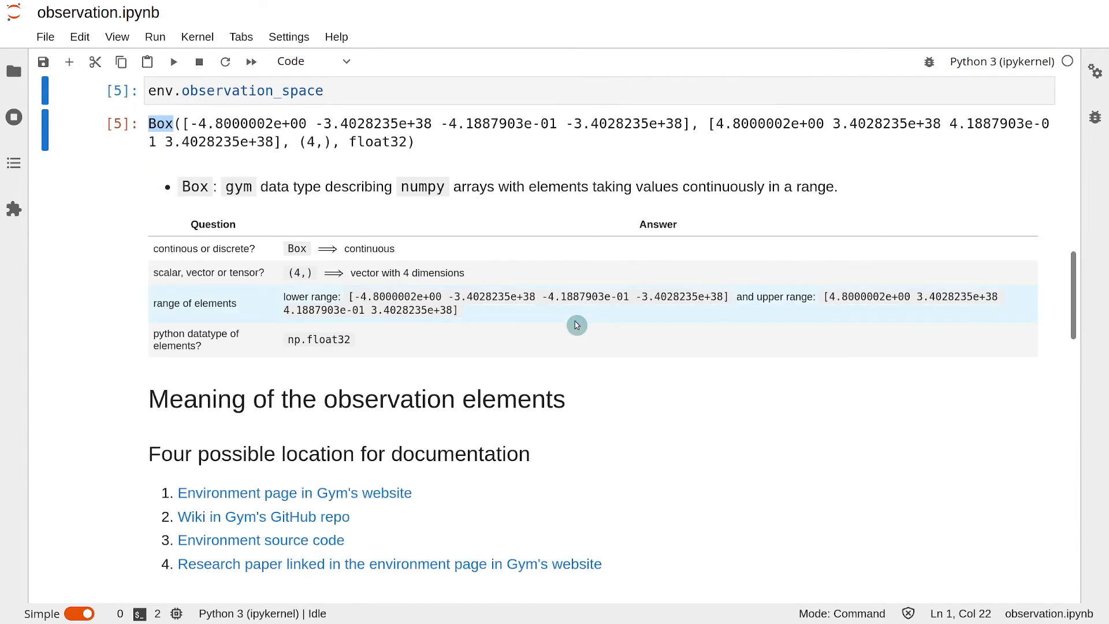
scroll("down", 3)
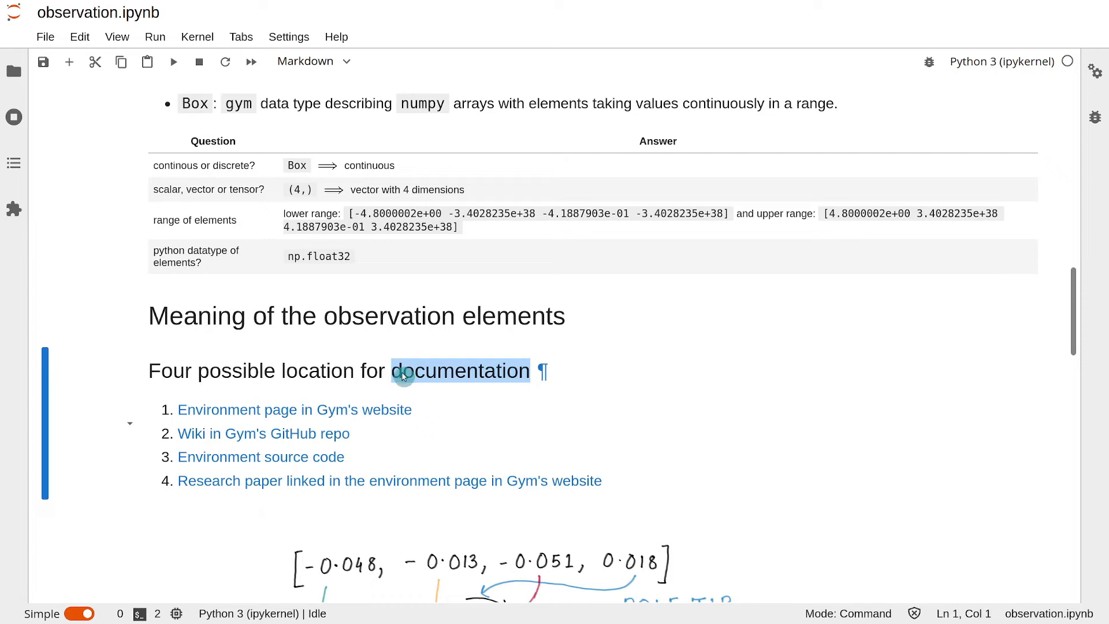
scroll("down", 3)
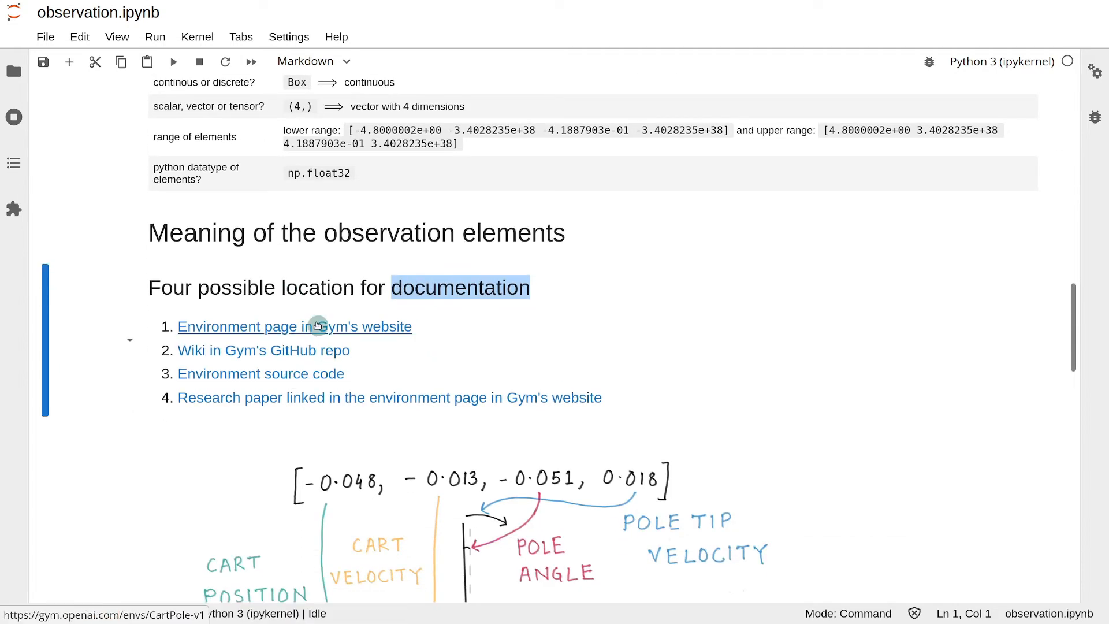
mouse_move(263, 350)
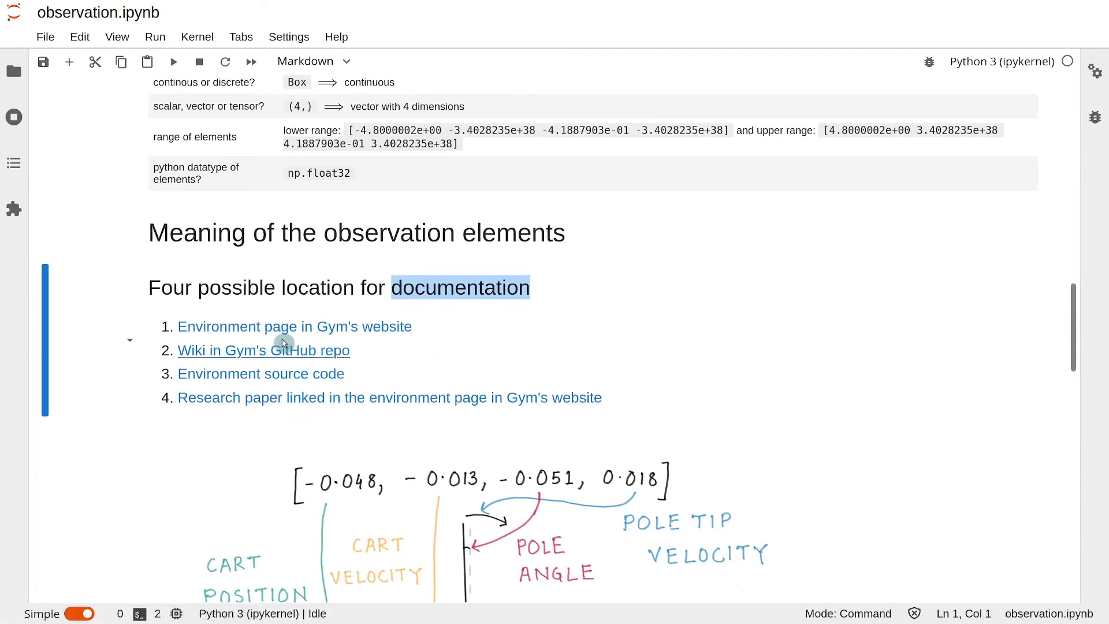
left_click(295, 326)
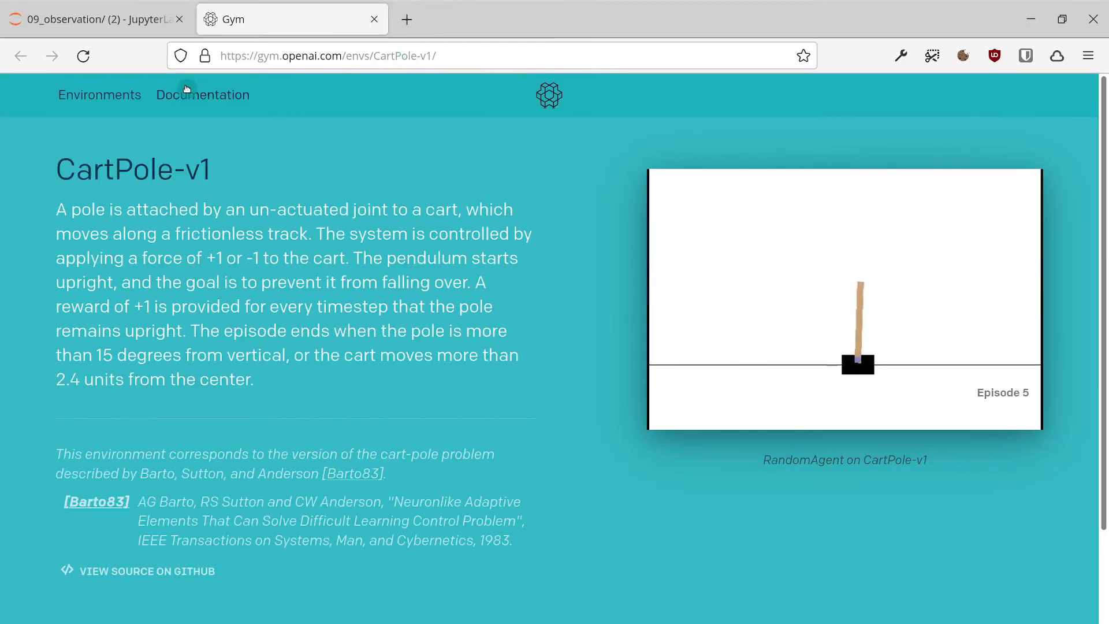
Step: View the CartPole-v1 page on Gym's website, then return to the notebook tab
scroll("down", 3)
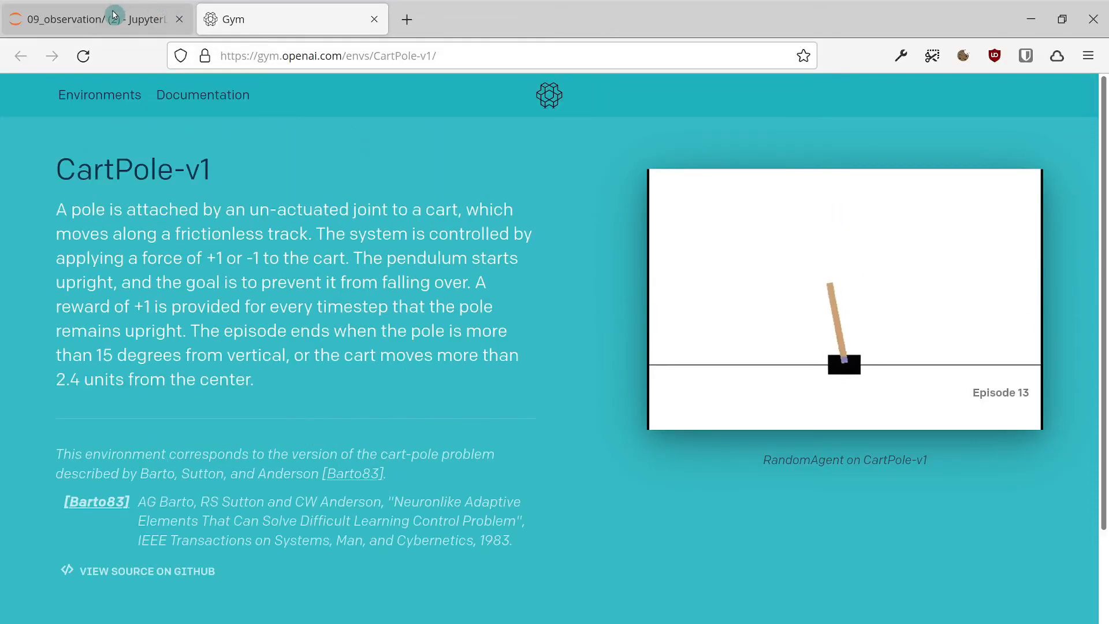
left_click(96, 19)
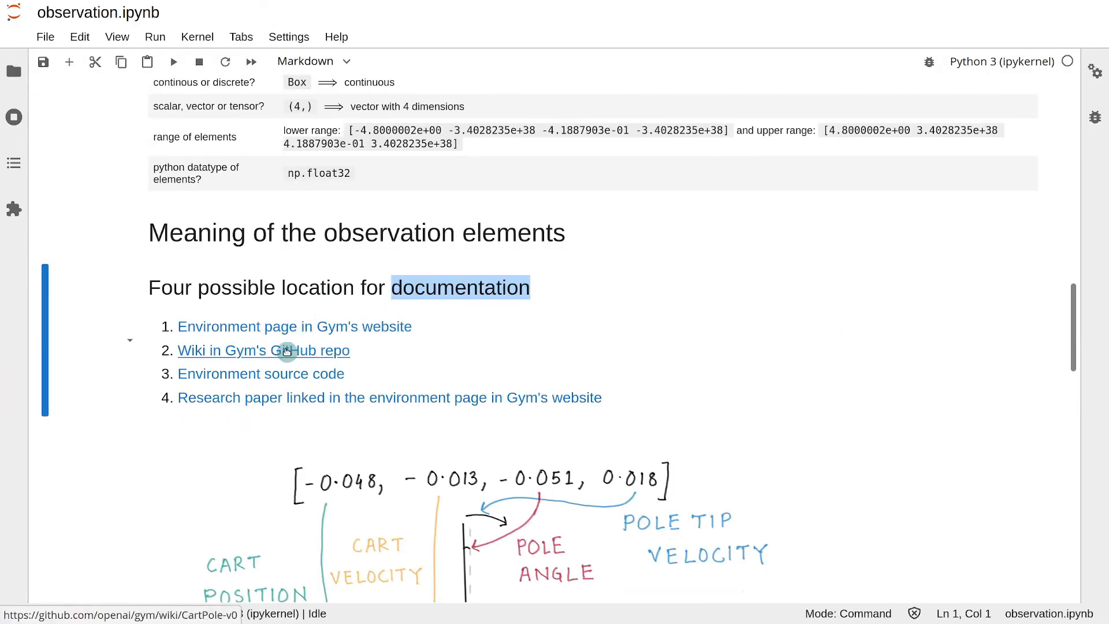
Step: Open the CartPole v0 wiki page on Gym's GitHub and scroll to its four-element Observation table
left_click(264, 350)
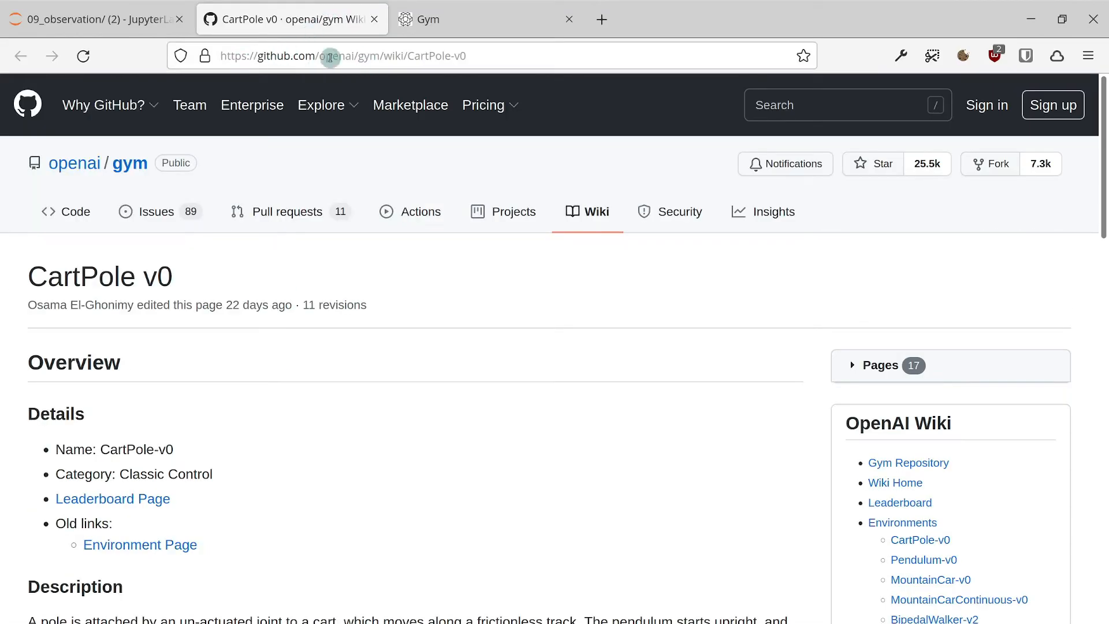
scroll("down", 3)
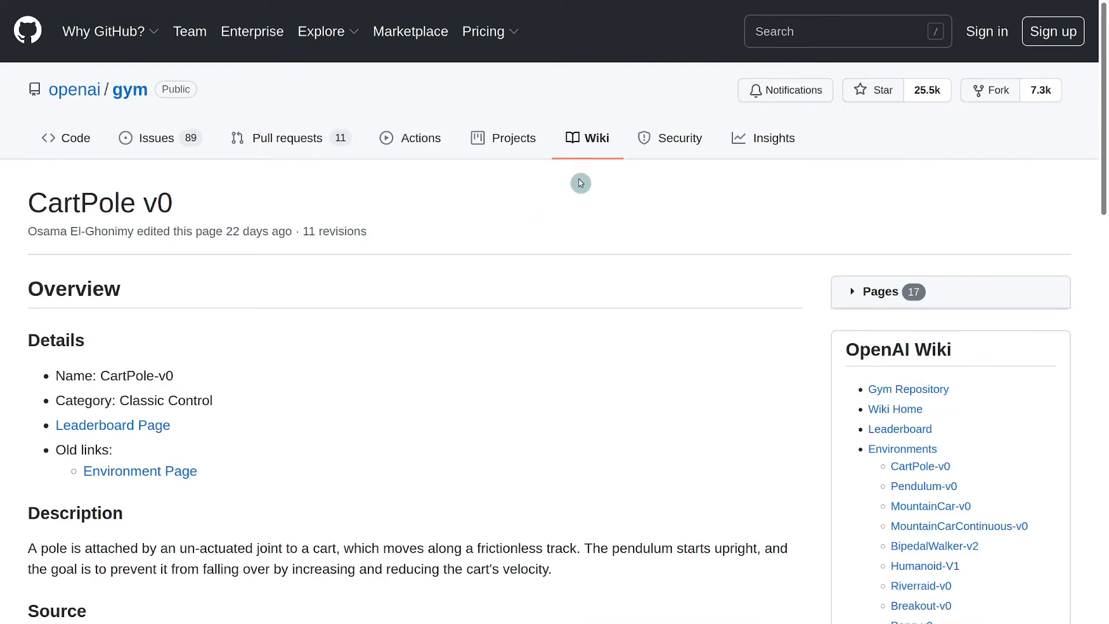
mouse_move(32, 205)
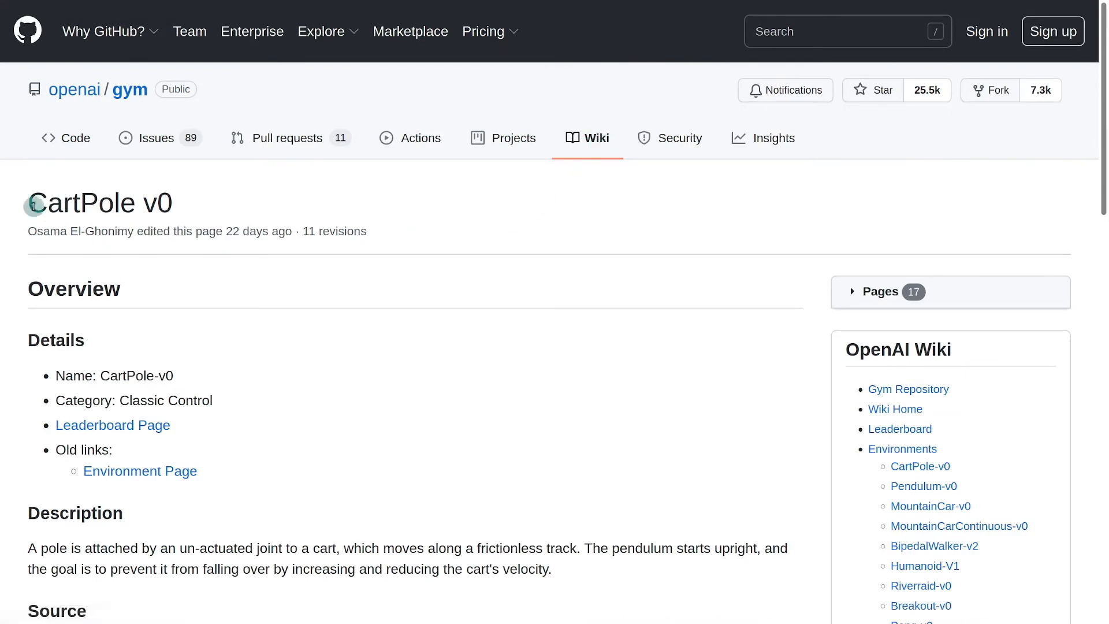
scroll("down", 3)
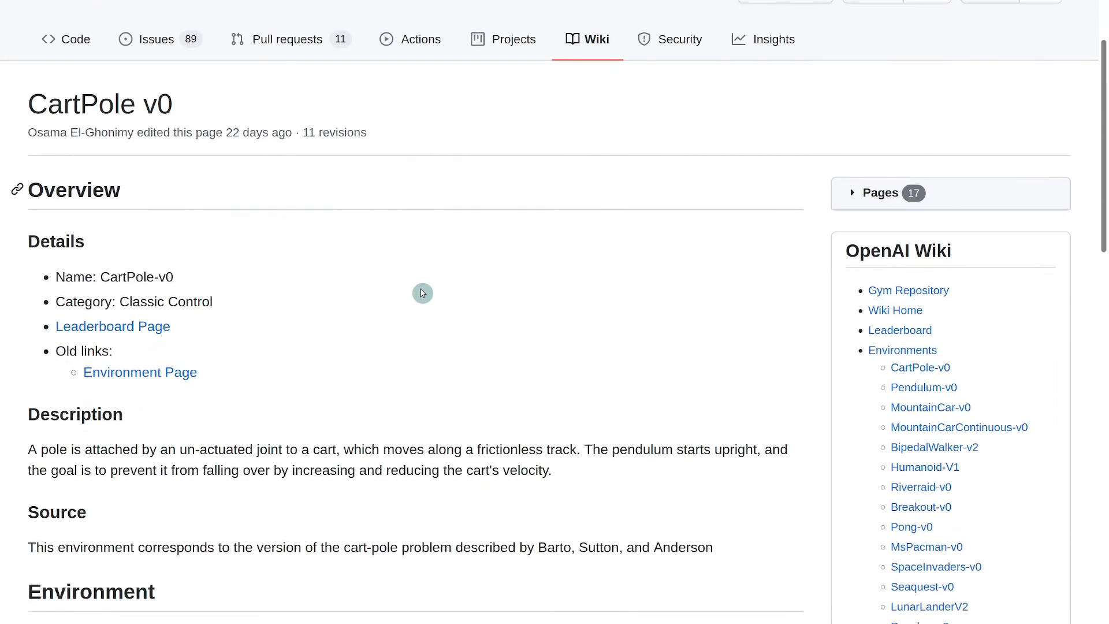
scroll("down", 3)
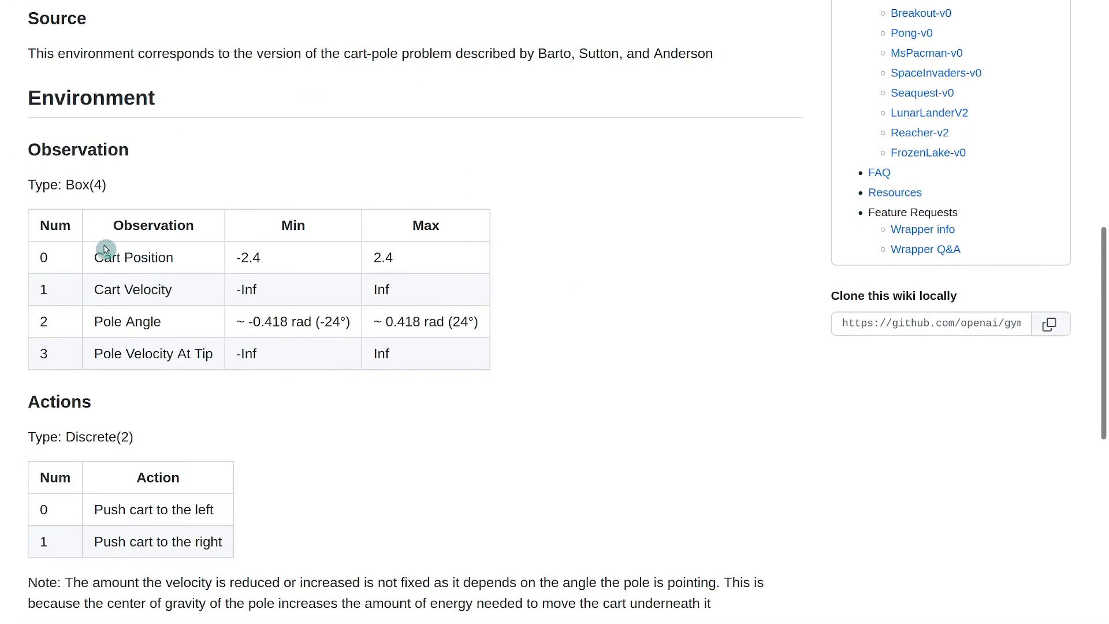
mouse_move(161, 260)
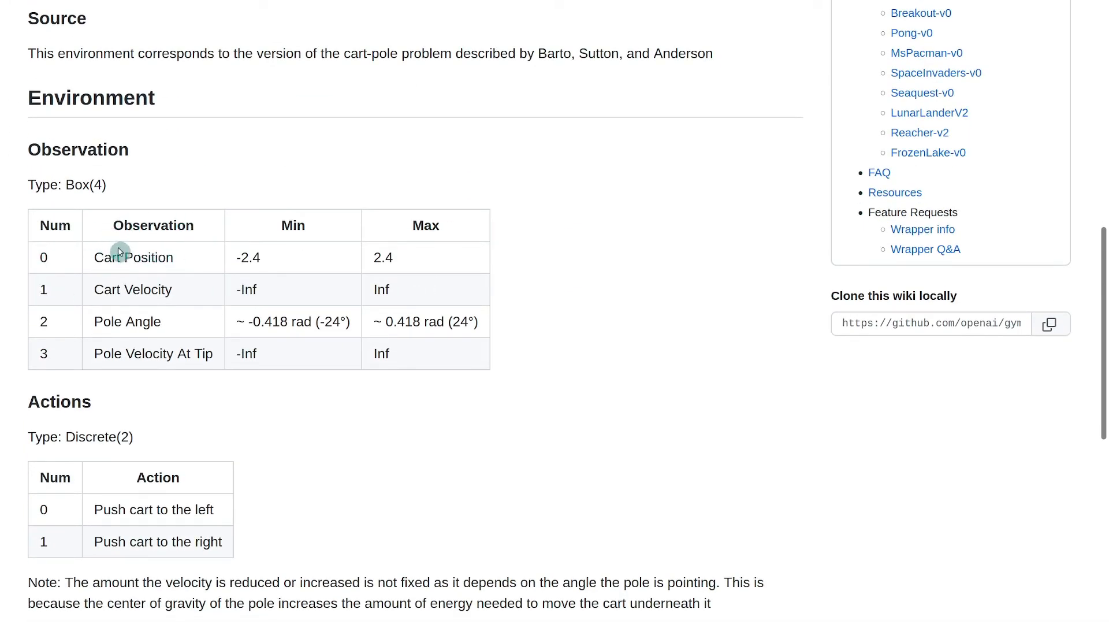
mouse_move(99, 257)
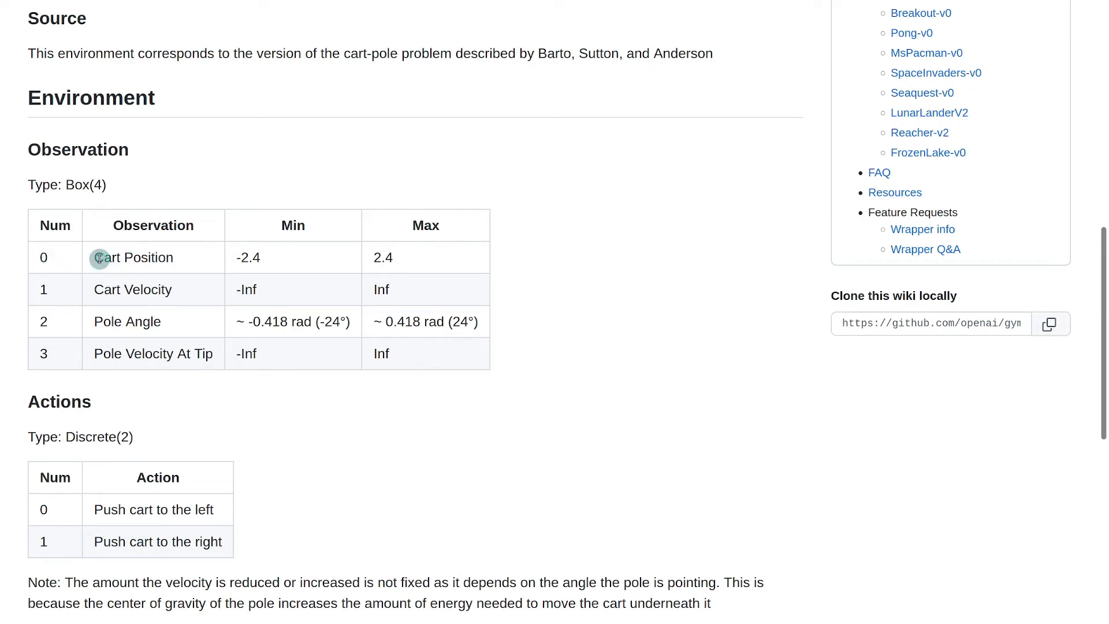
mouse_move(59, 292)
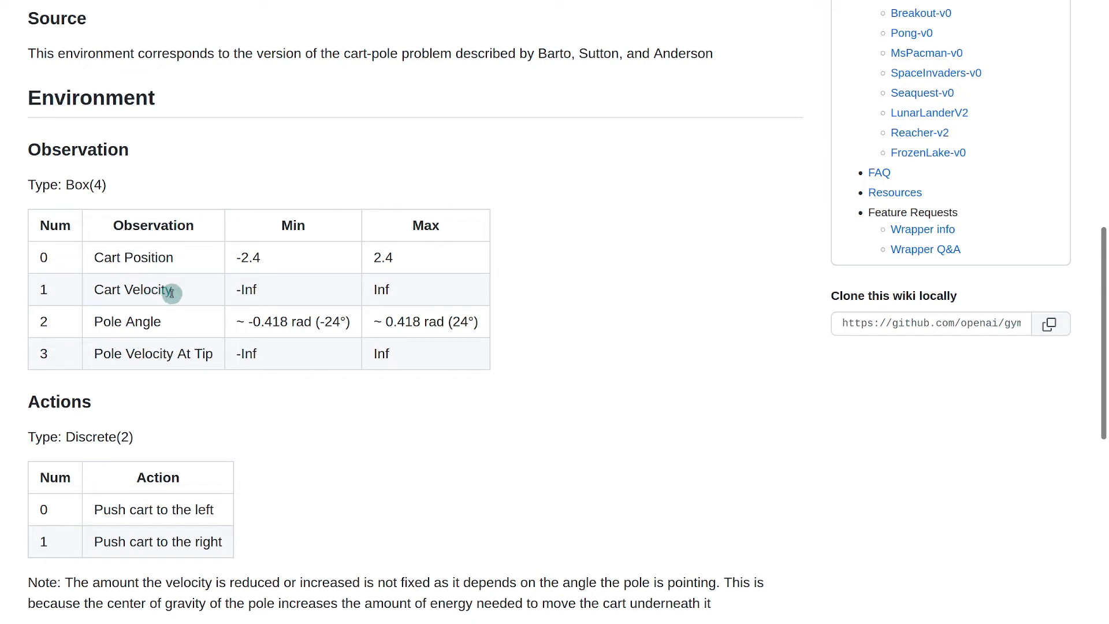
mouse_move(68, 332)
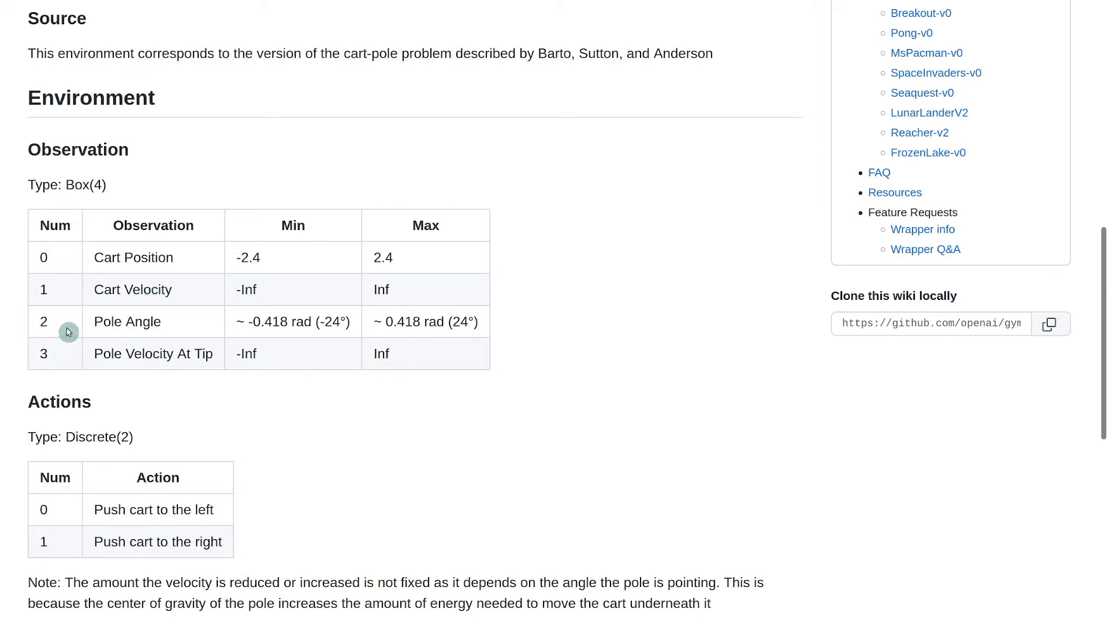
mouse_move(77, 373)
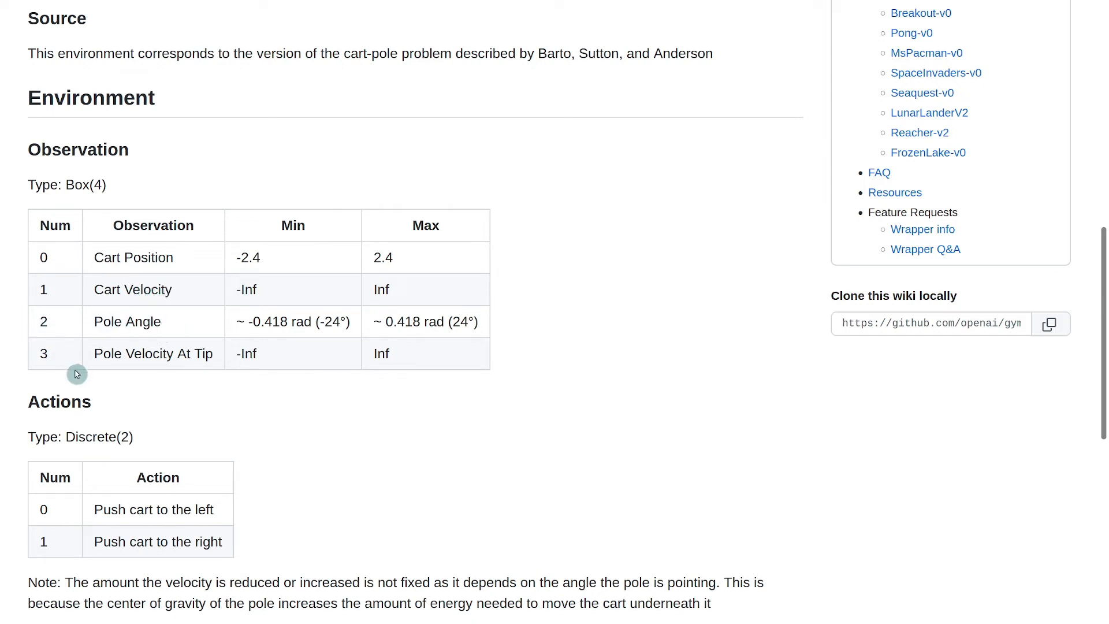
mouse_move(97, 353)
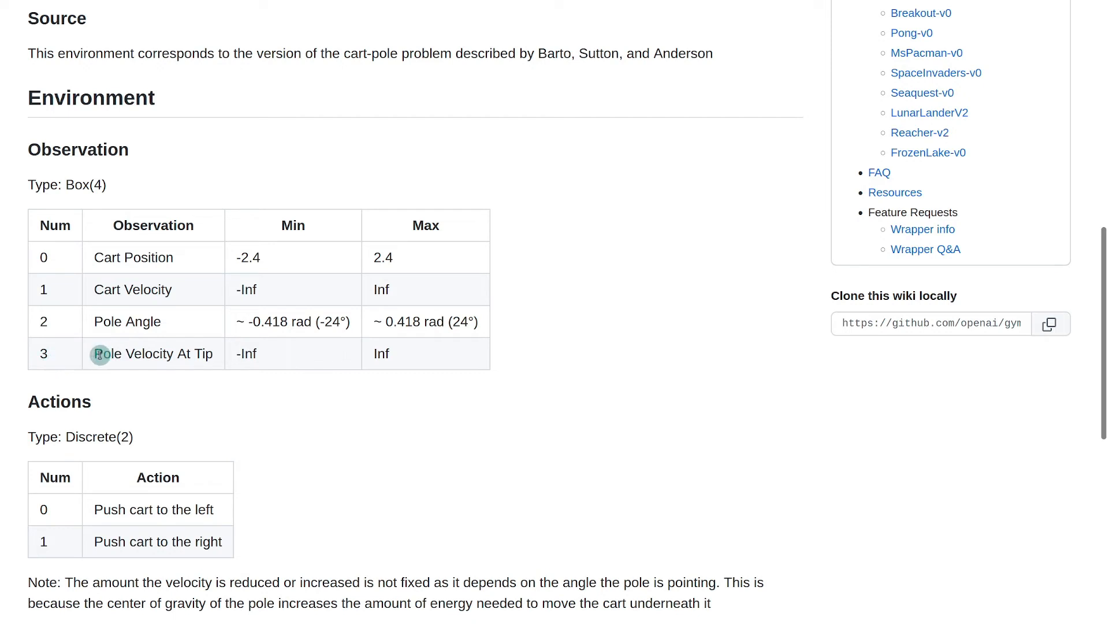
mouse_move(210, 353)
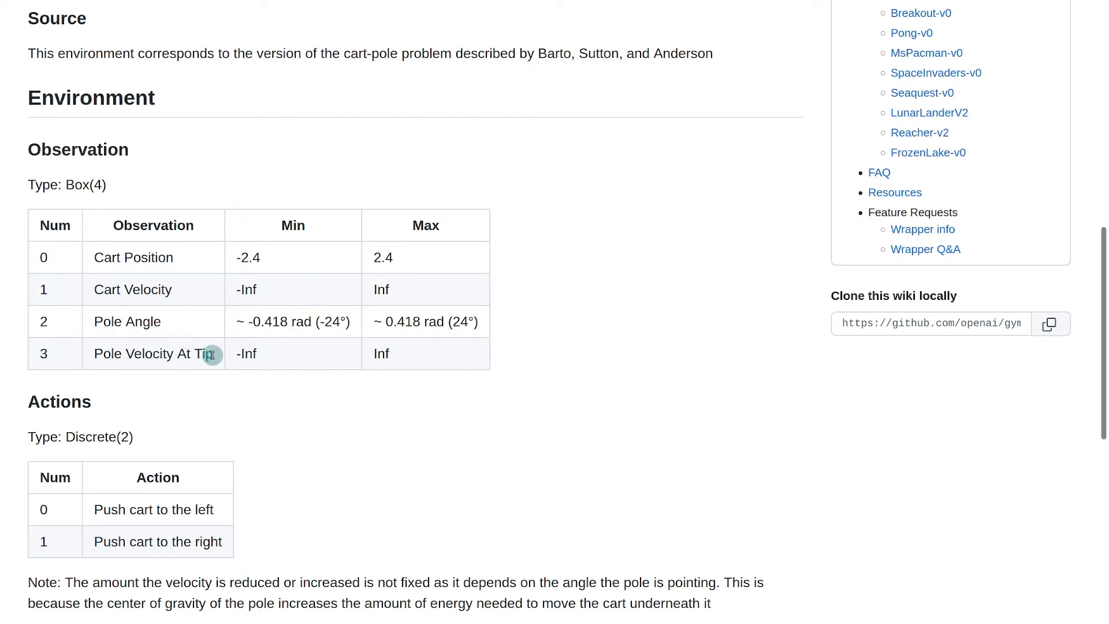
mouse_move(387, 259)
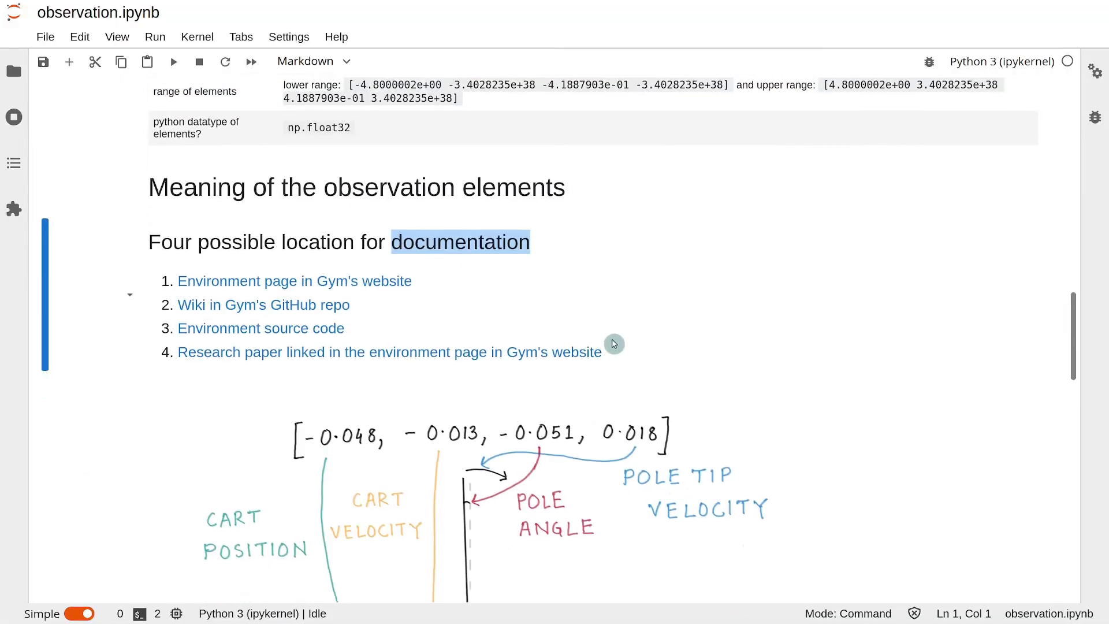
scroll("down", 3)
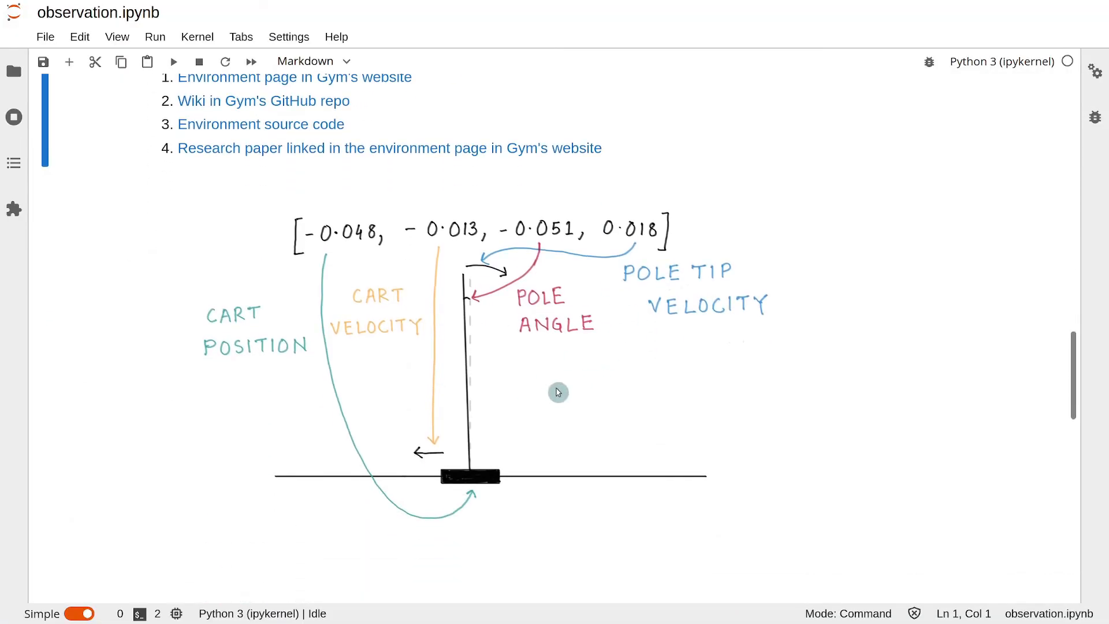
mouse_move(263, 409)
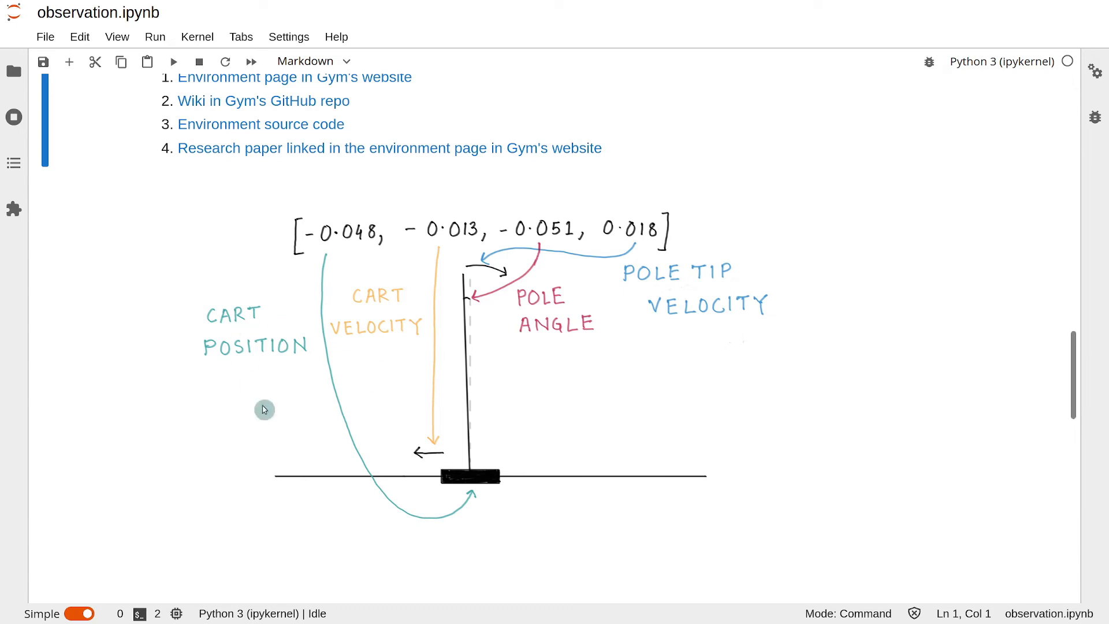
mouse_move(337, 378)
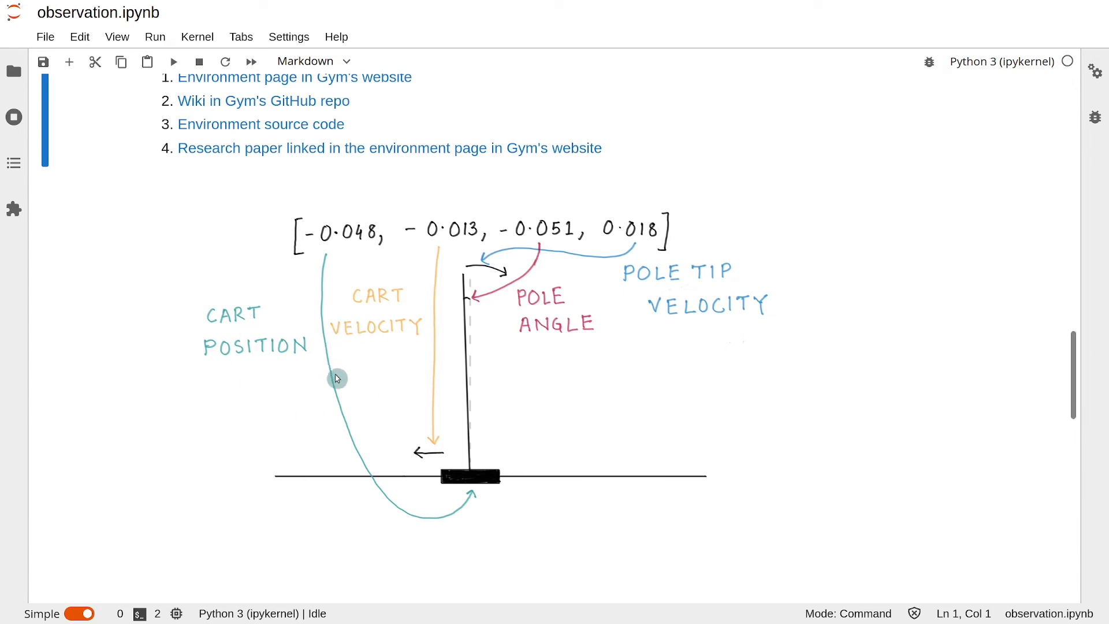
mouse_move(461, 240)
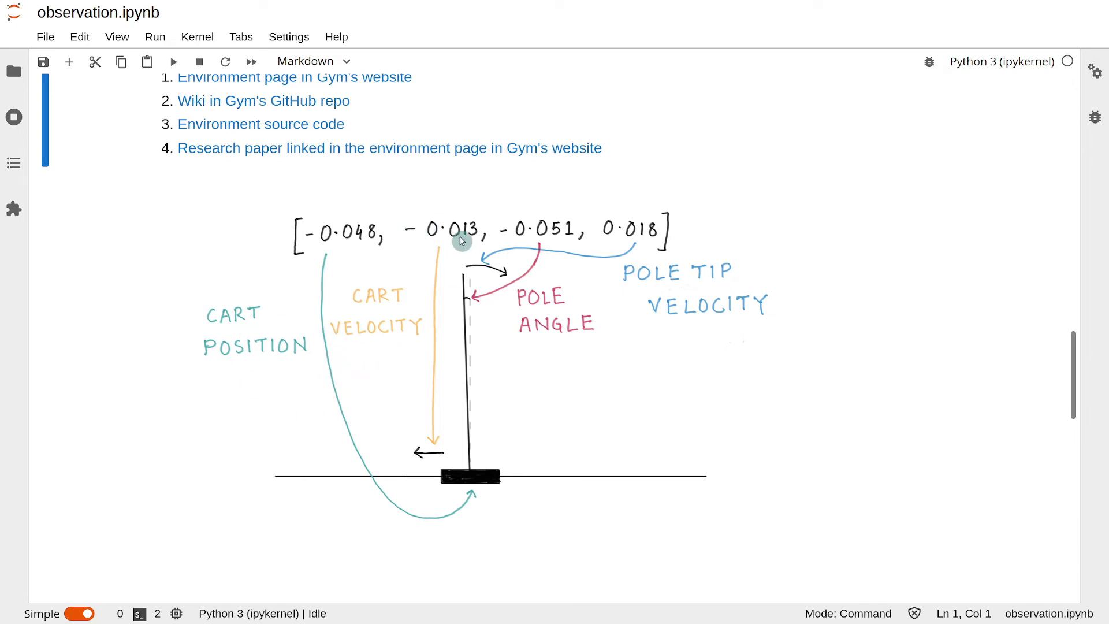
mouse_move(446, 243)
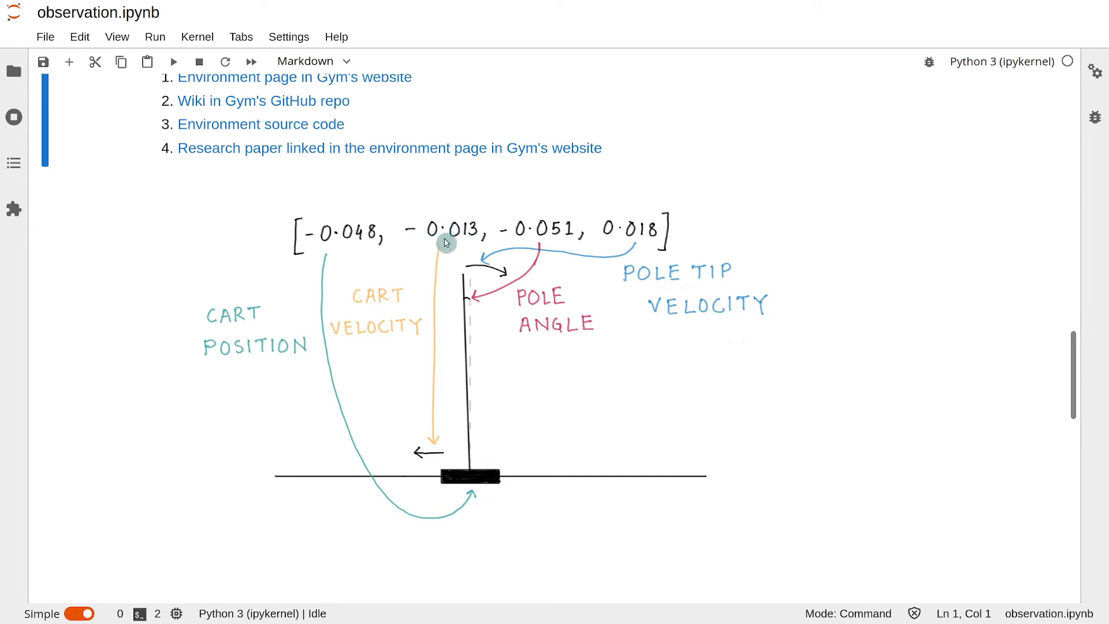
mouse_move(456, 439)
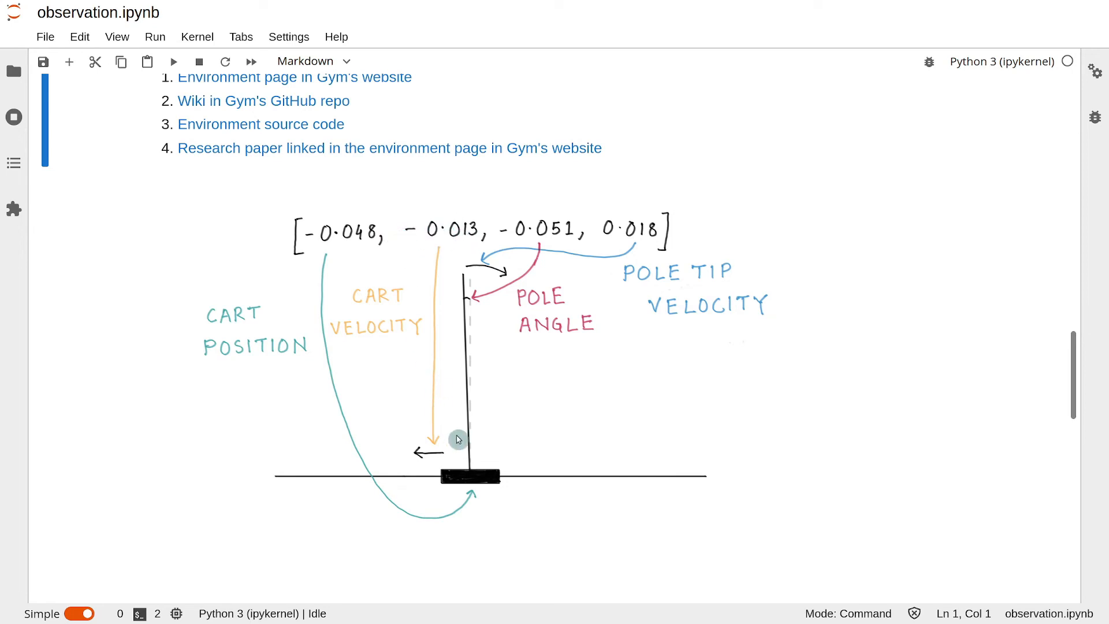
mouse_move(411, 454)
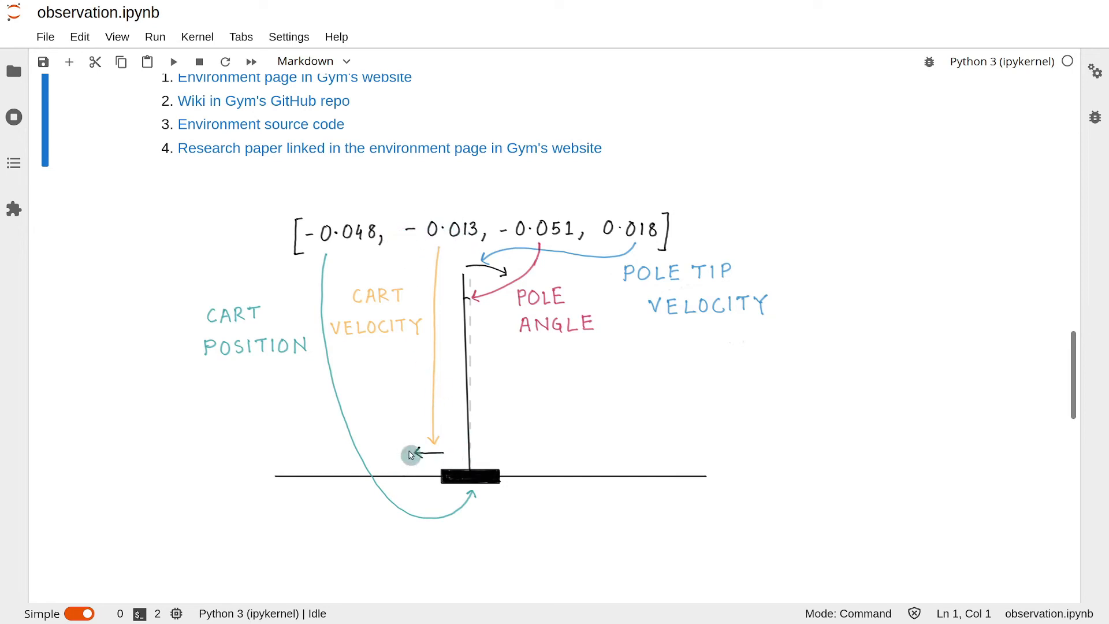
mouse_move(534, 420)
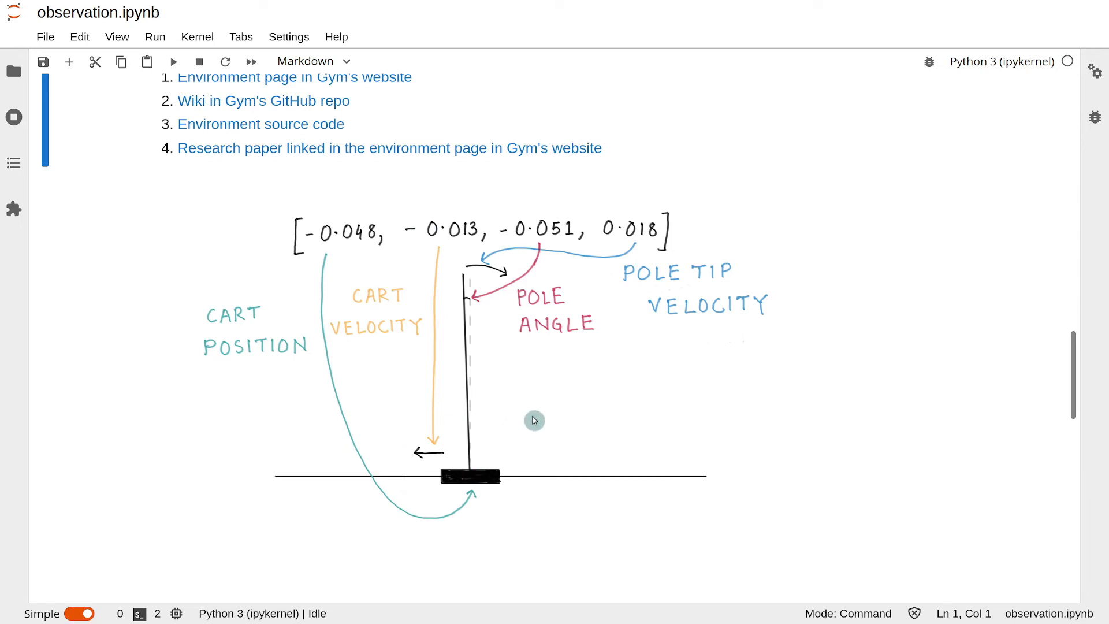
mouse_move(537, 430)
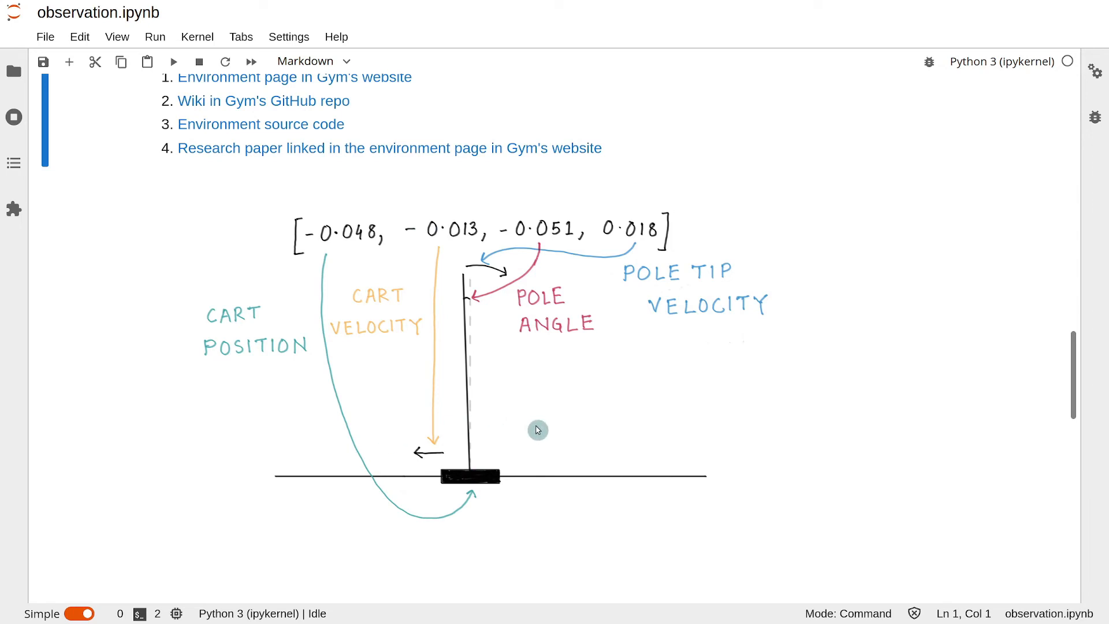
scroll("up", 3)
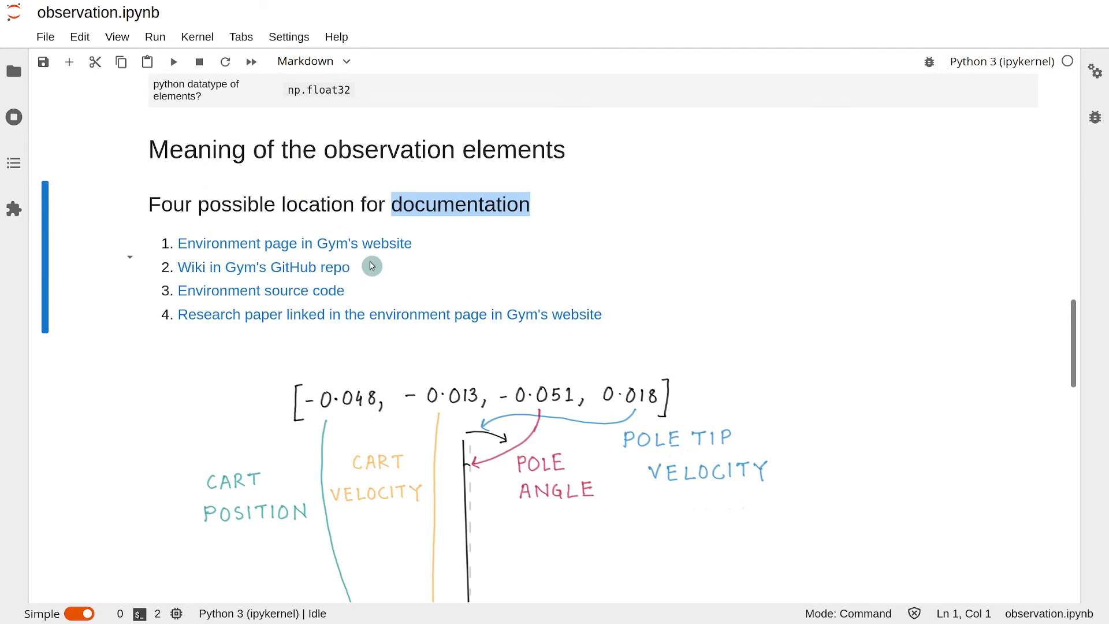
mouse_move(279, 272)
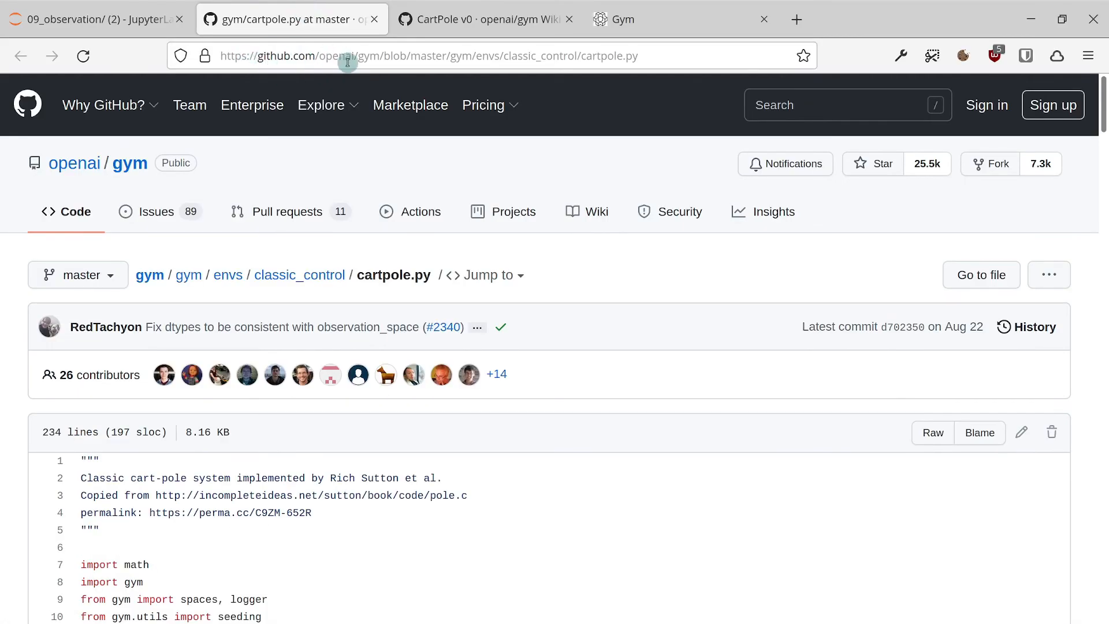
Step: Scroll cartpole.py down to the docstring's Observation table of position, velocity, angle and angular velocity
scroll("down", 3)
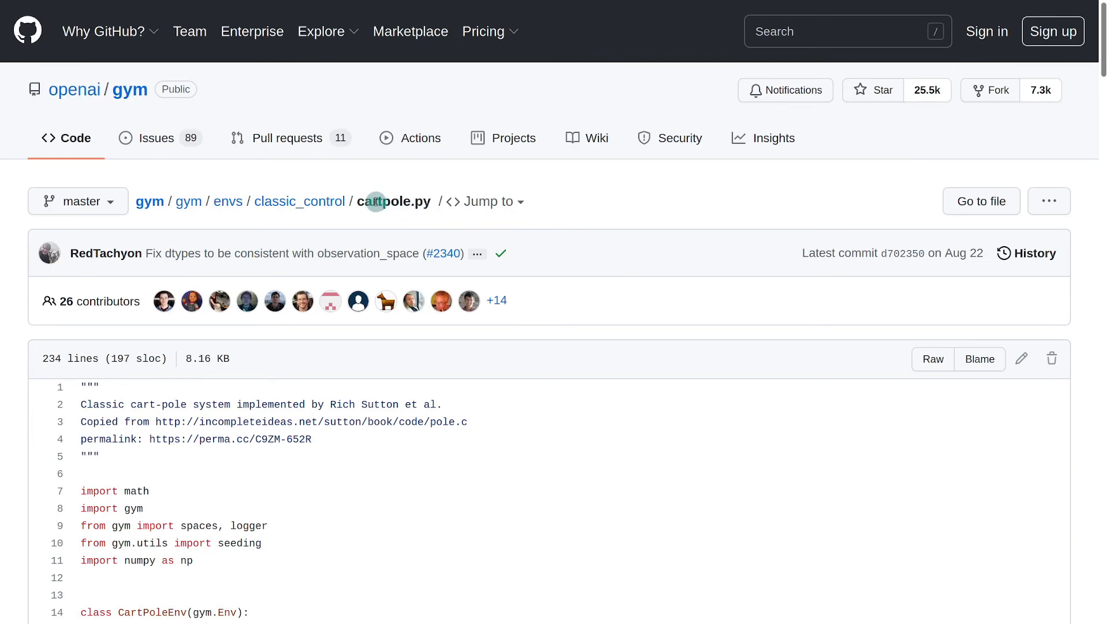
mouse_move(405, 201)
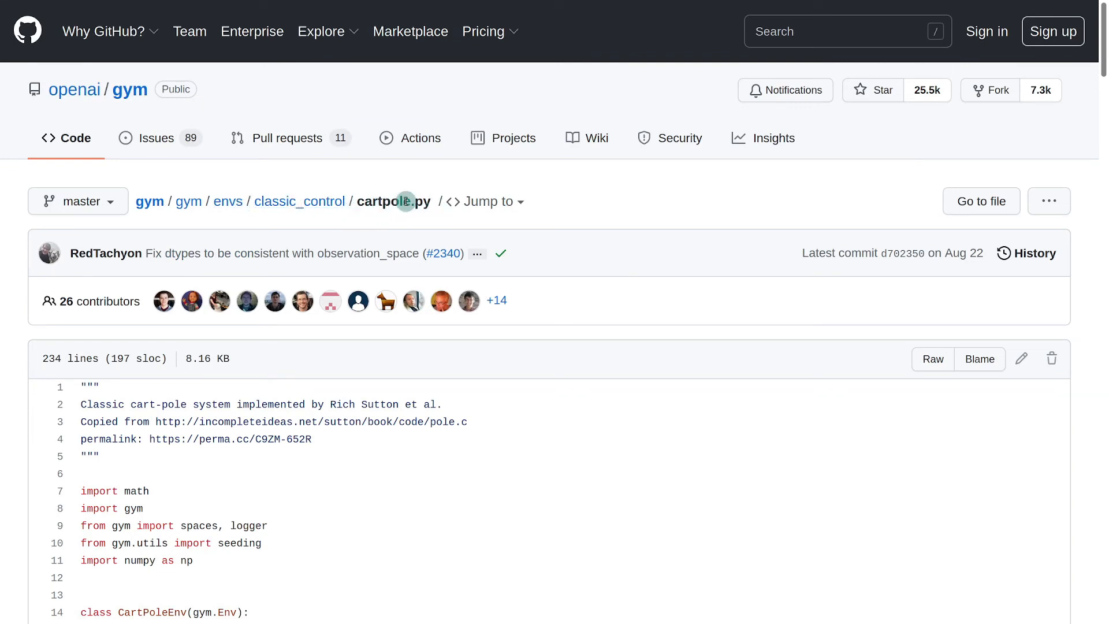
mouse_move(579, 244)
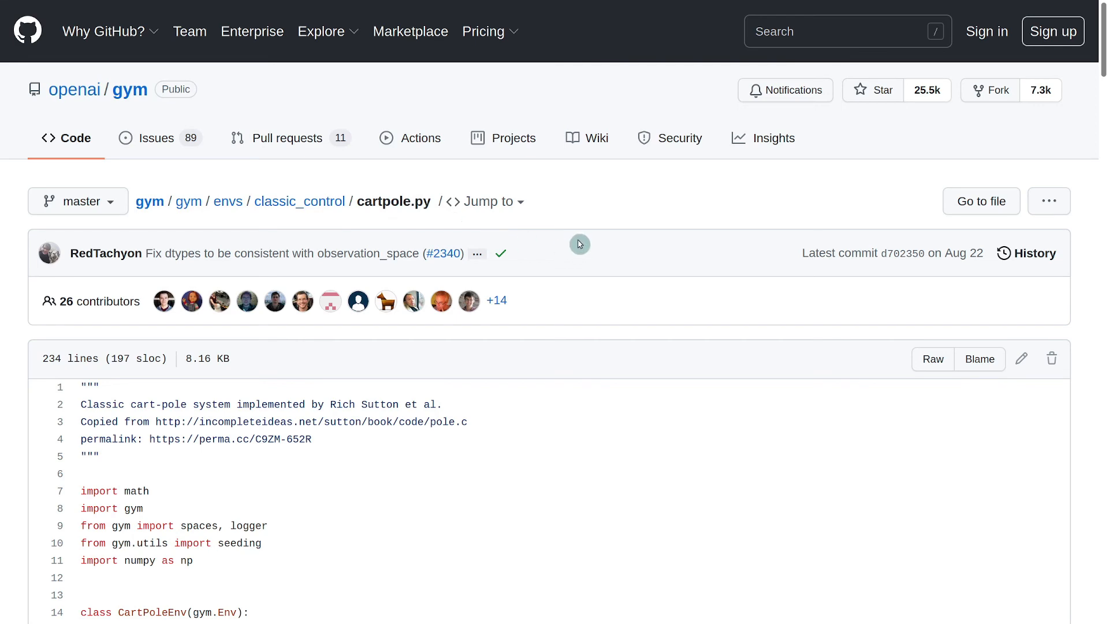
scroll("down", 3)
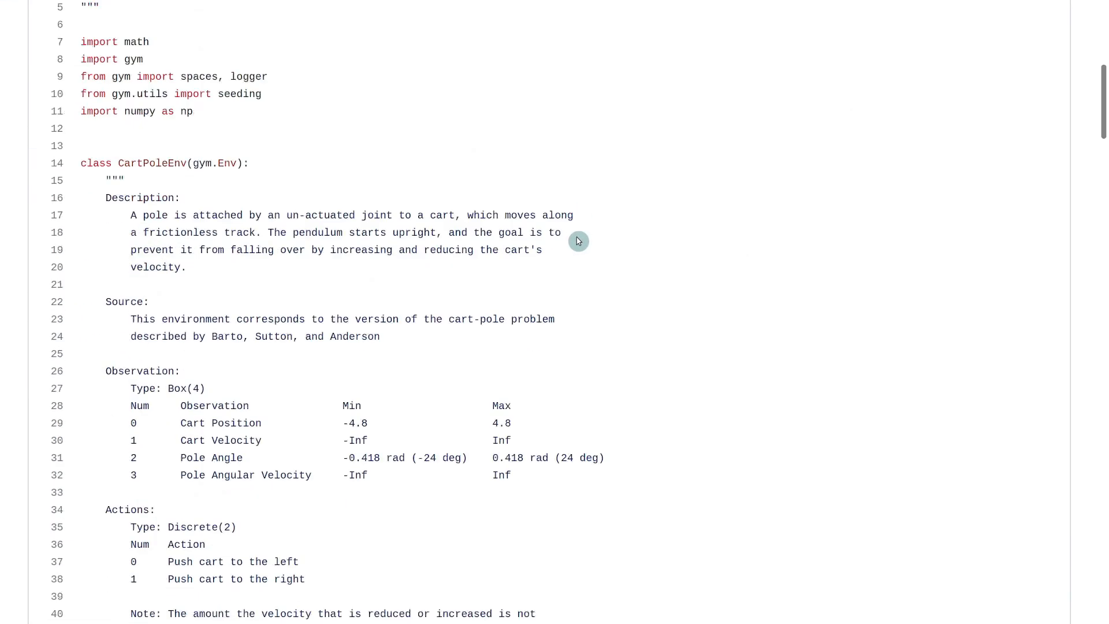
scroll("down", 3)
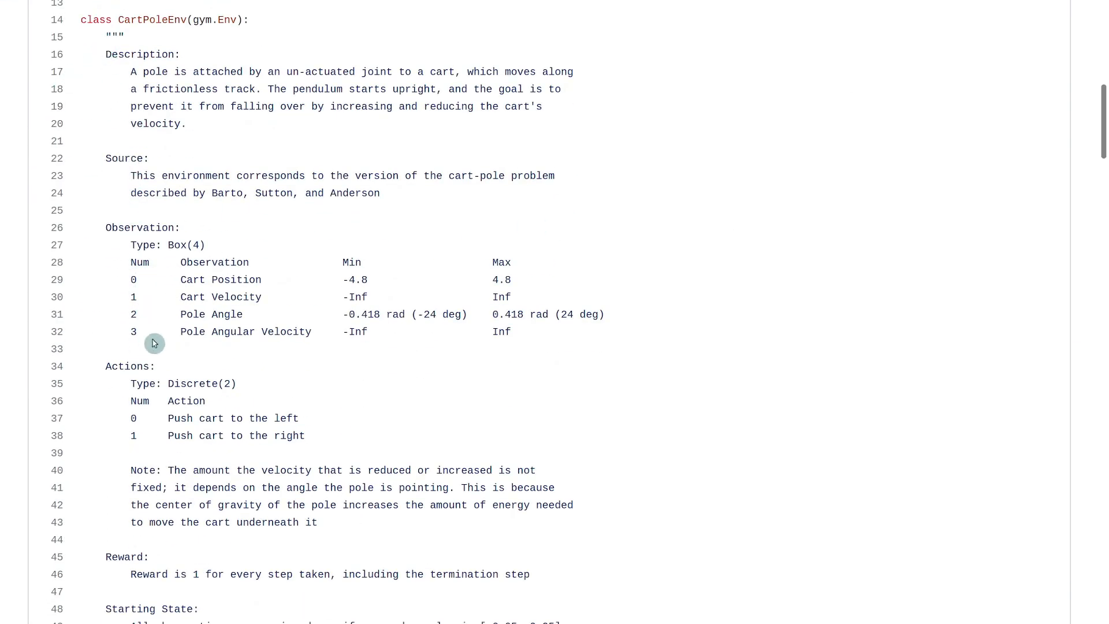
mouse_move(226, 278)
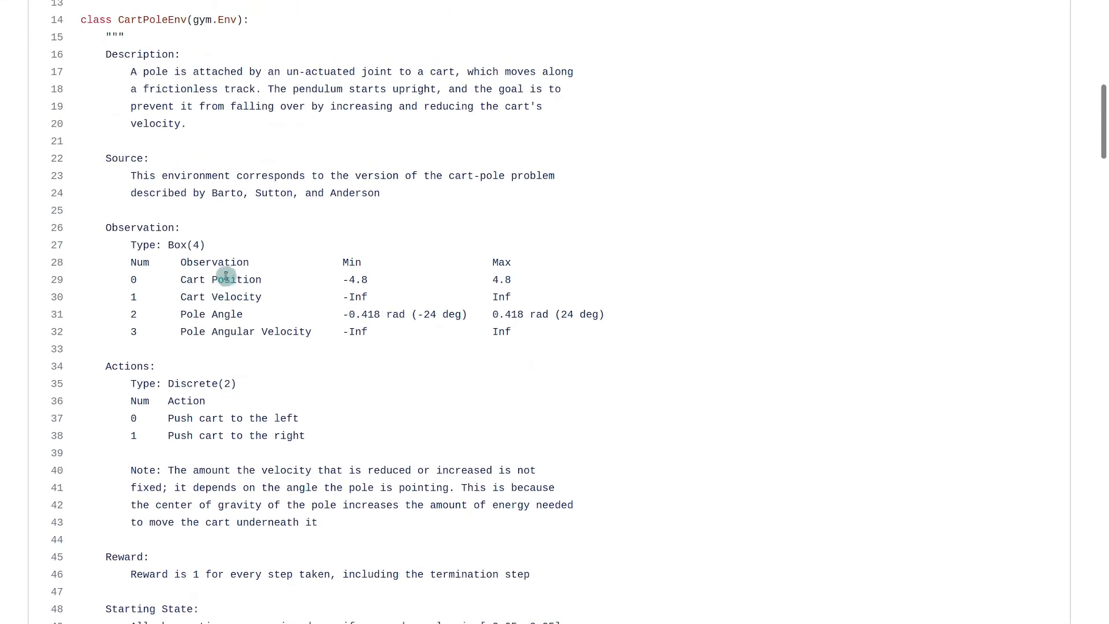
mouse_move(206, 300)
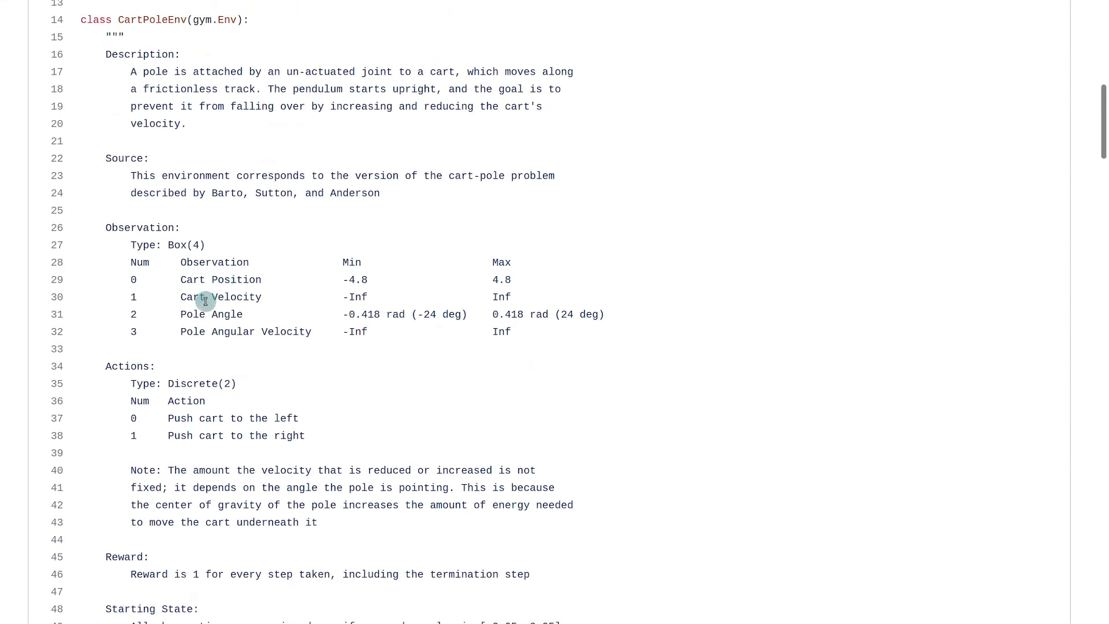
mouse_move(209, 335)
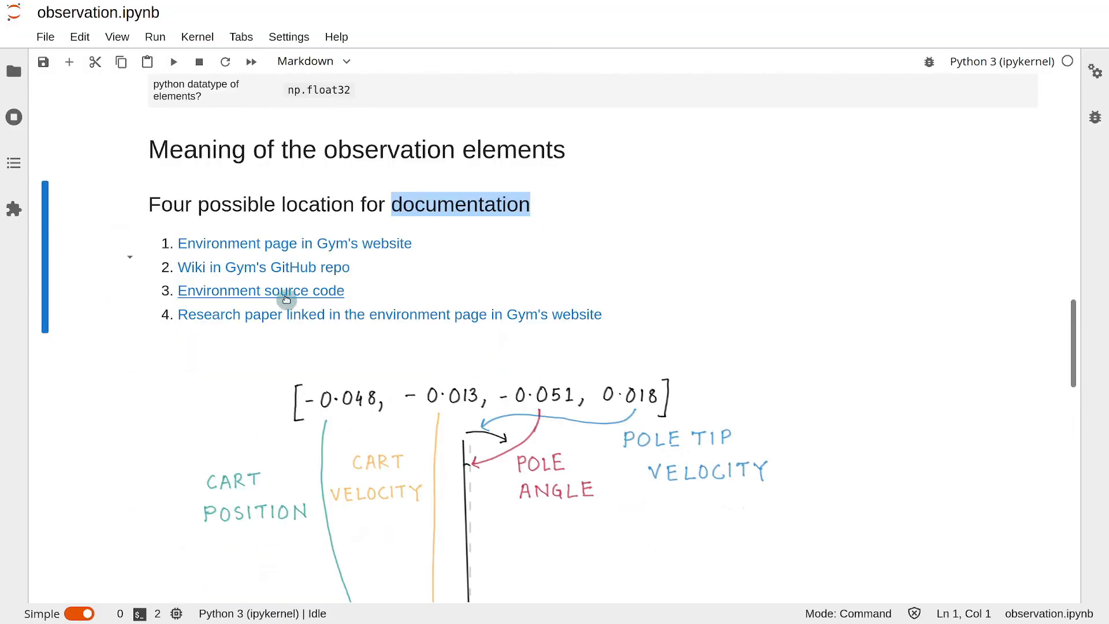
mouse_move(229, 244)
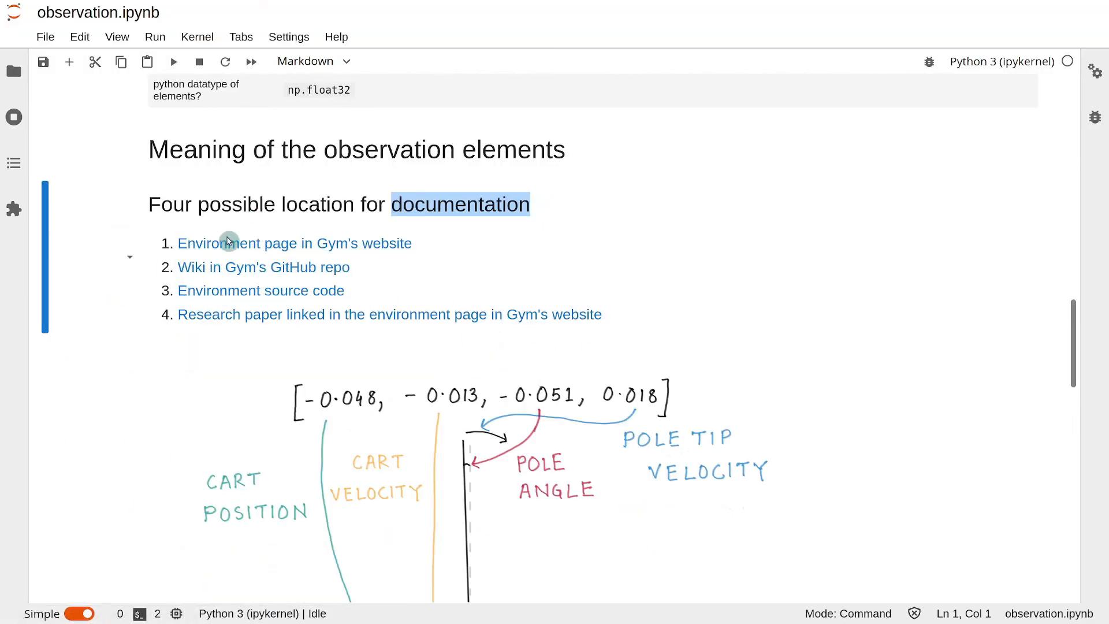
mouse_move(260, 290)
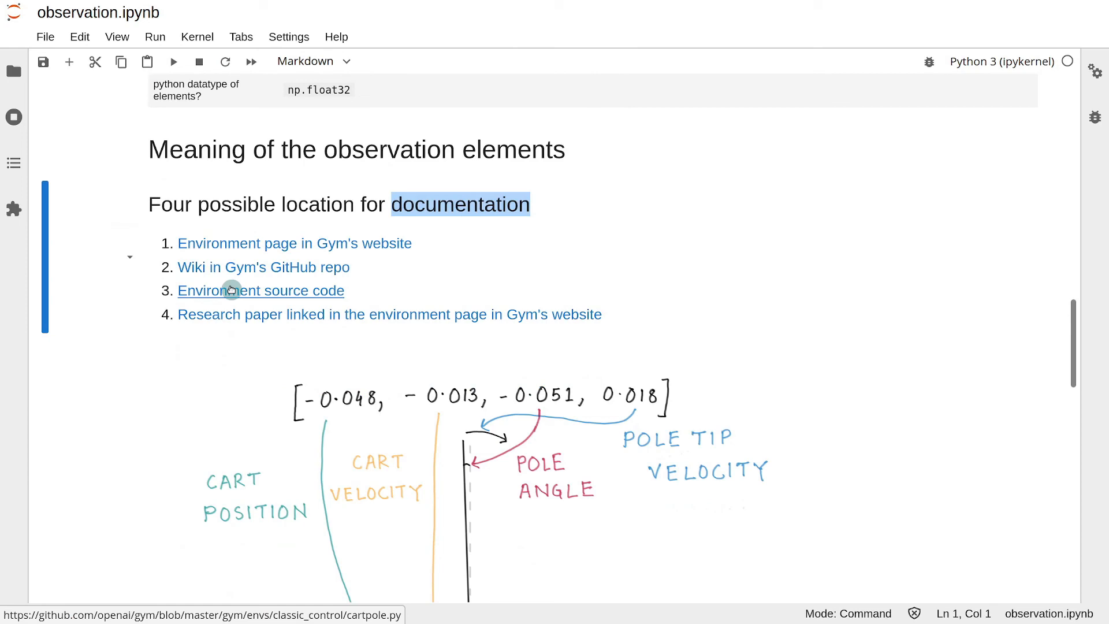
mouse_move(245, 319)
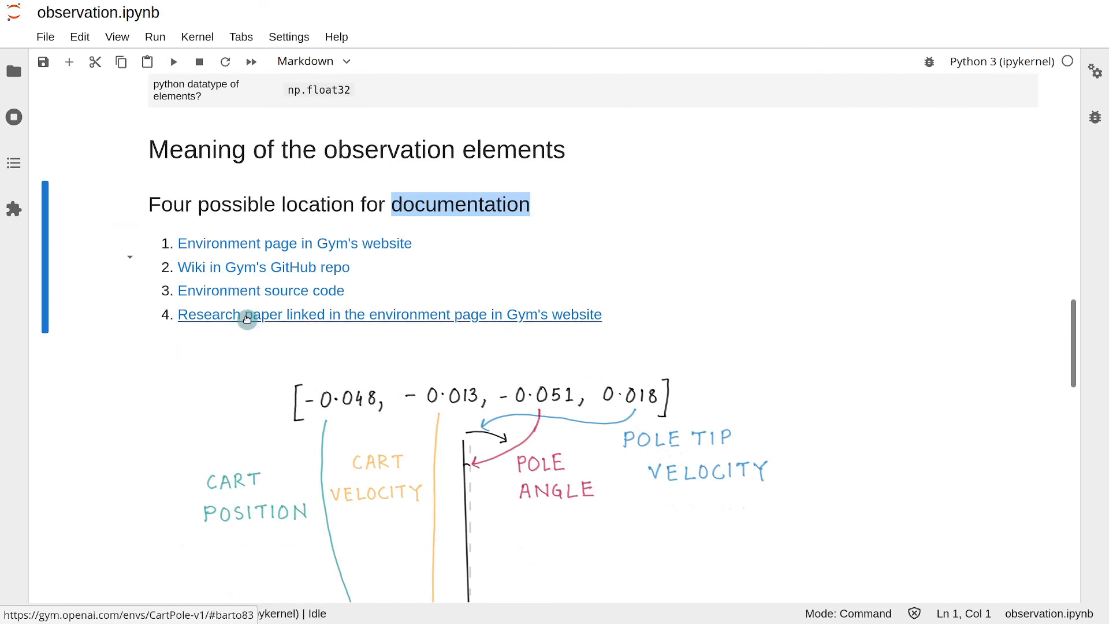
Step: Follow the 'Research paper linked in the environment page' link to Gym's website
left_click(247, 319)
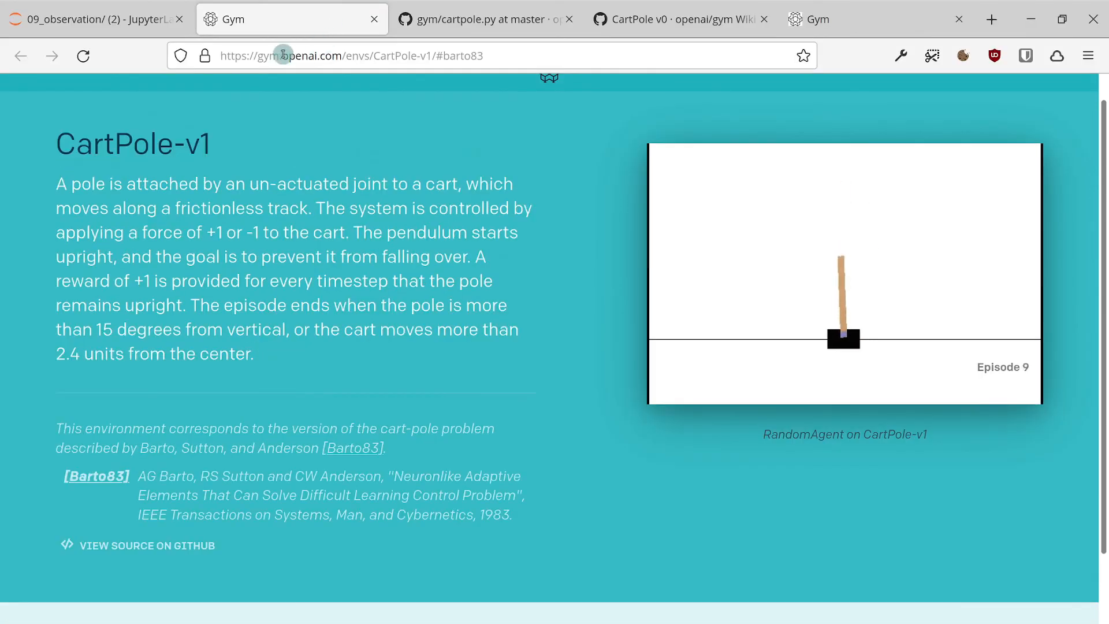
Step: Check the Barto, Sutton and Anderson 1983 citation on CartPole-v1, then return to the notebook
scroll("down", 3)
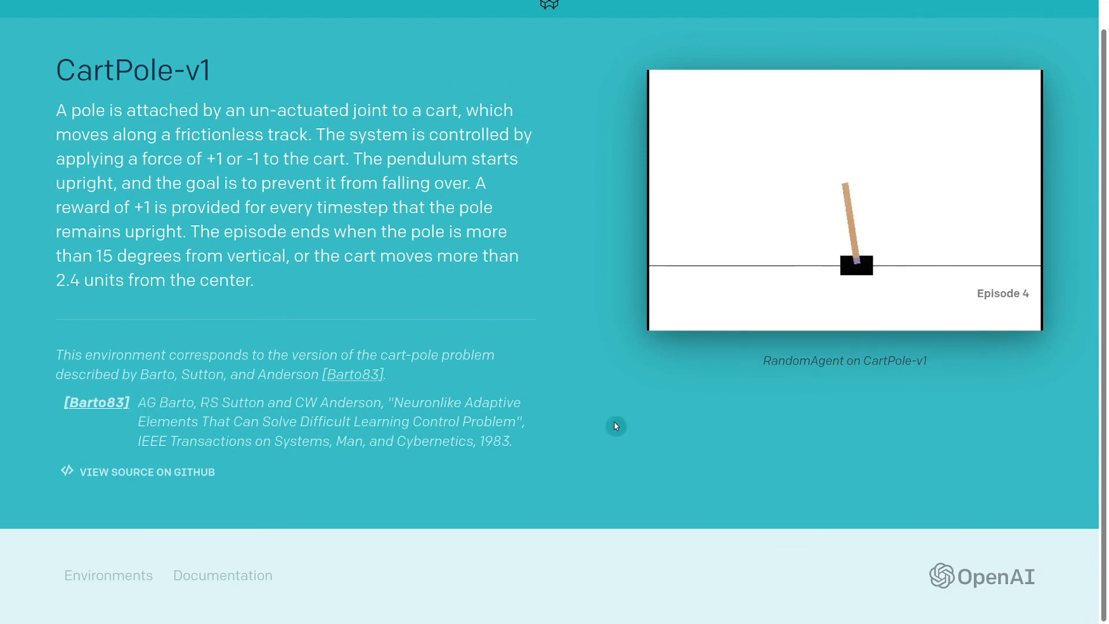
mouse_move(235, 460)
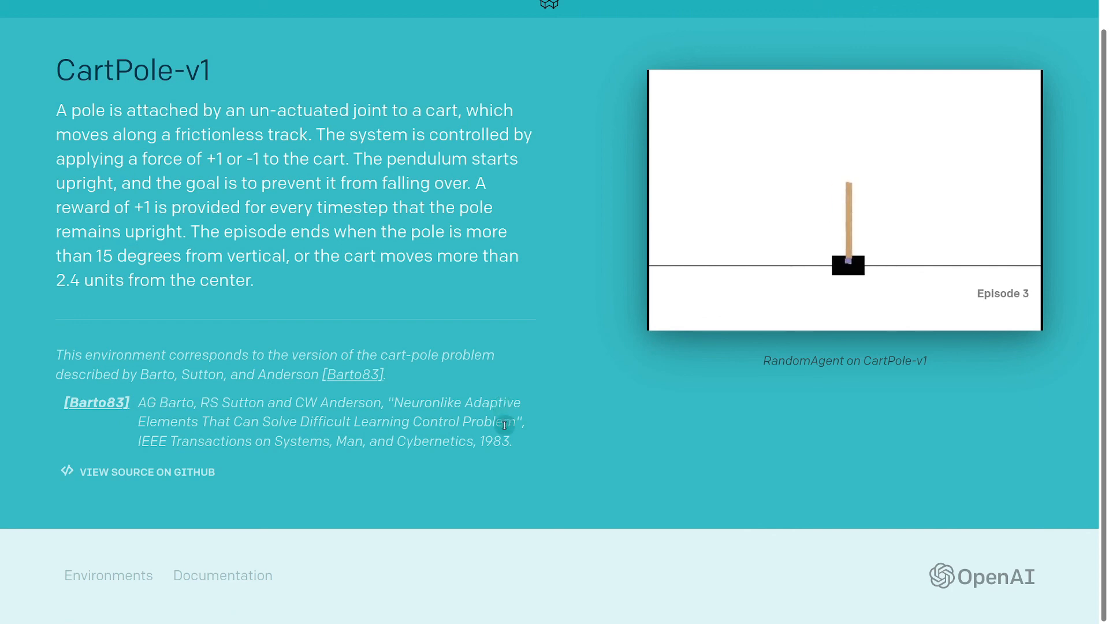
left_click(84, 20)
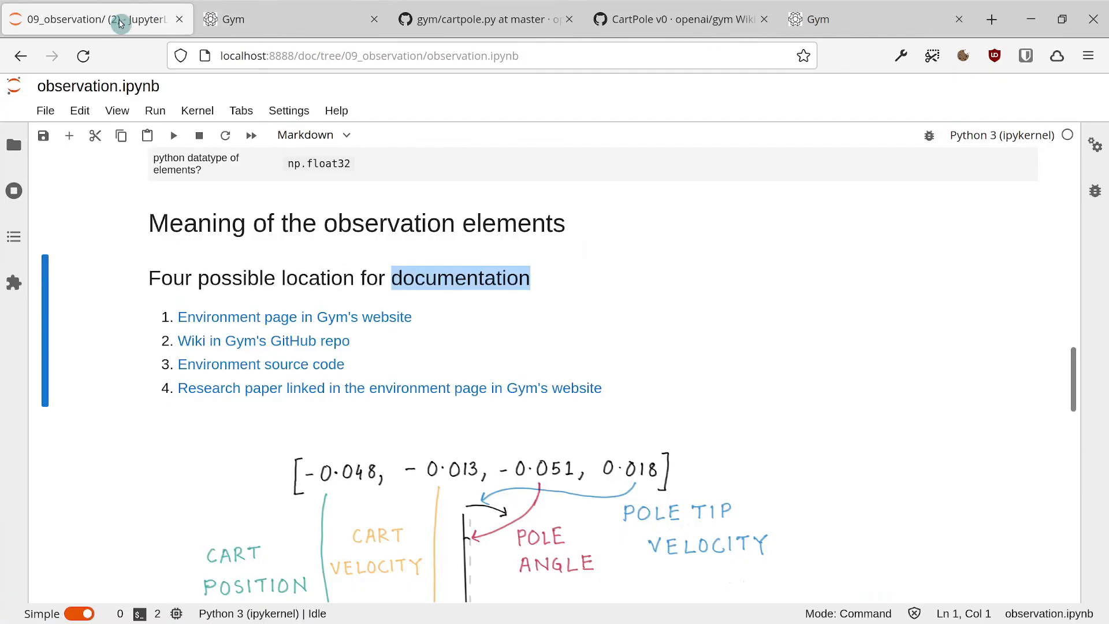
scroll("down", 3)
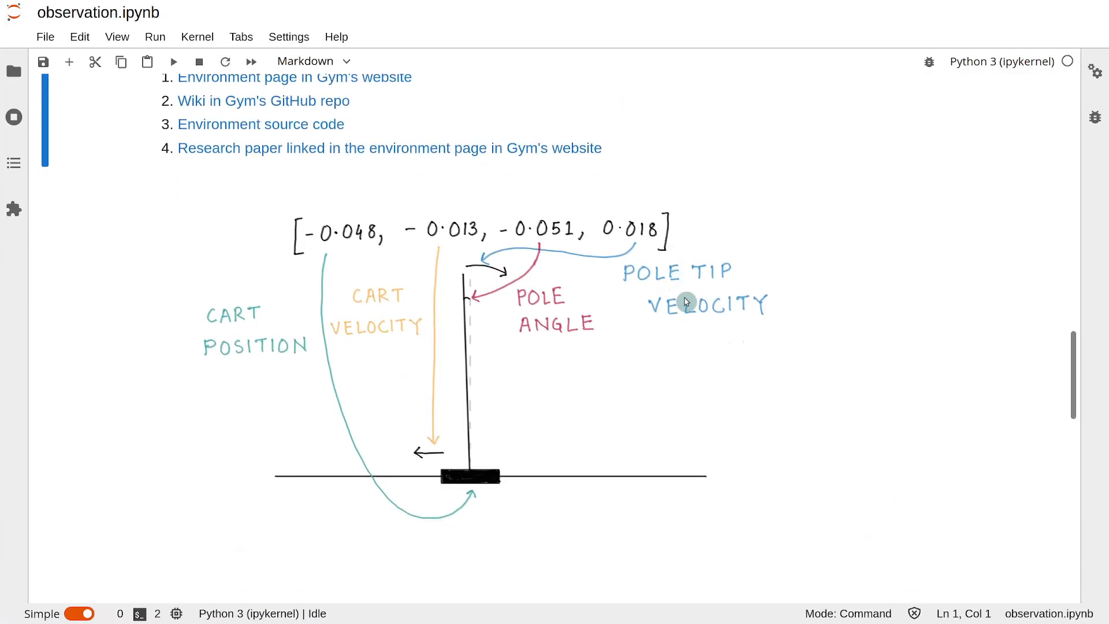
mouse_move(320, 257)
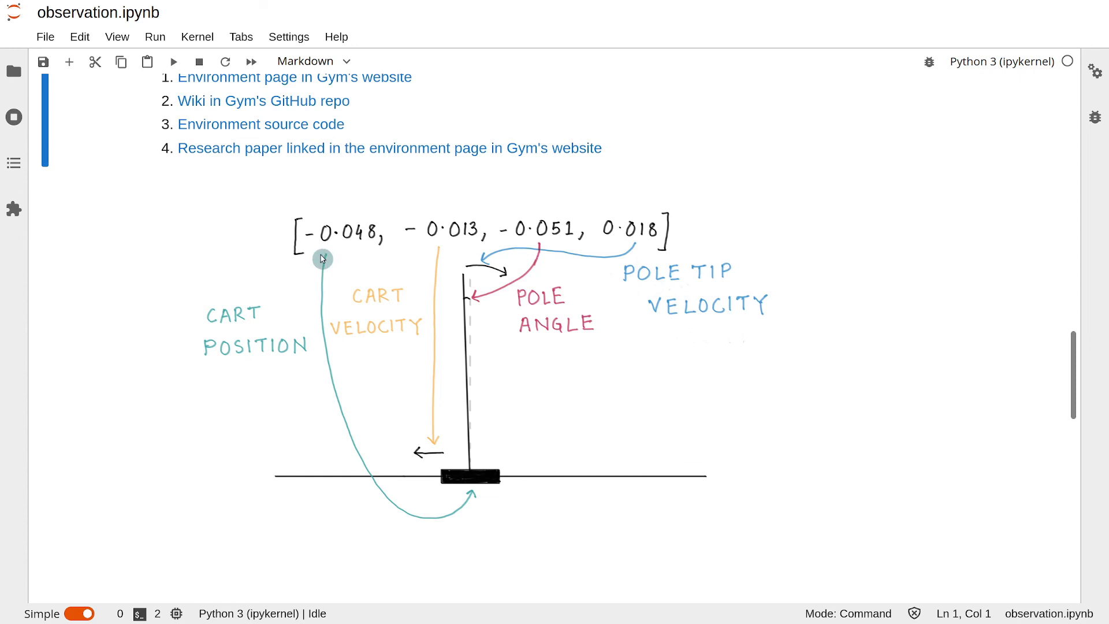
mouse_move(673, 235)
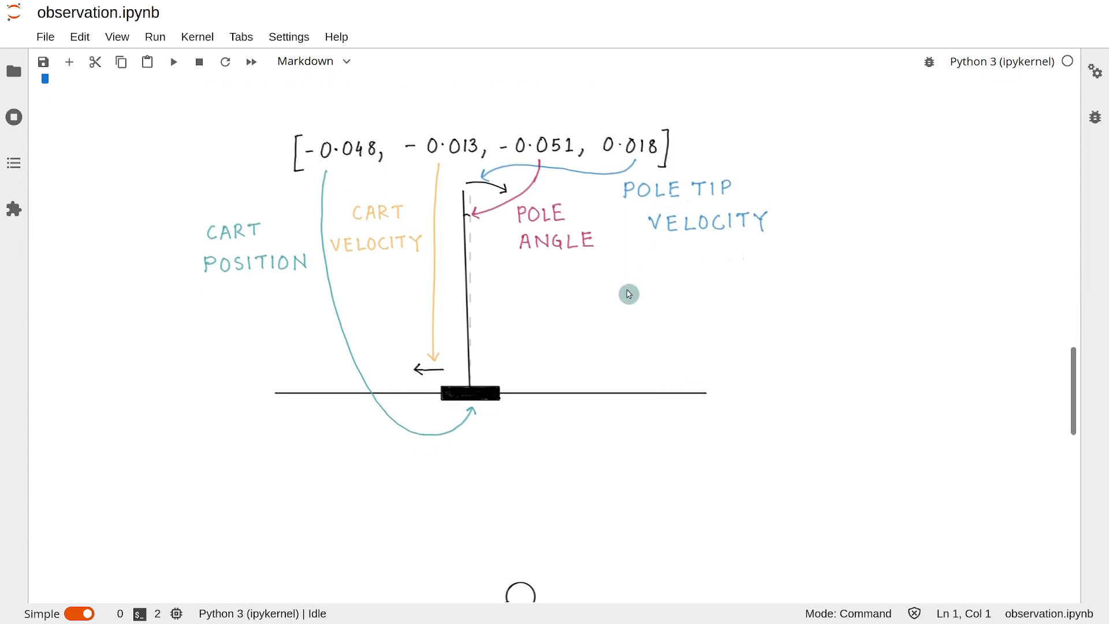
scroll("down", 3)
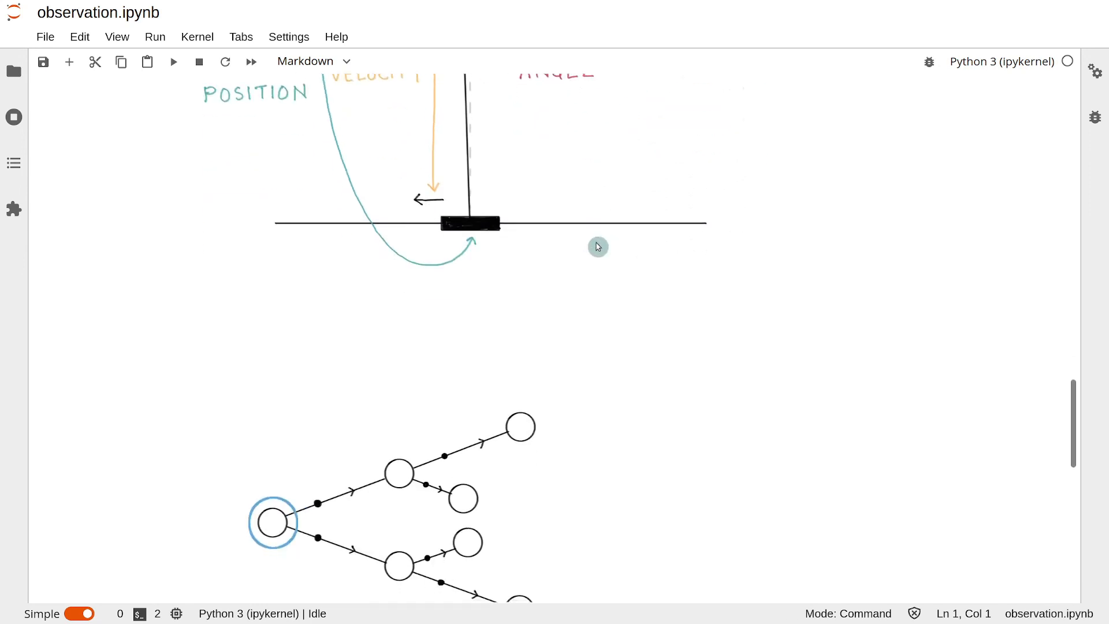
scroll("down", 3)
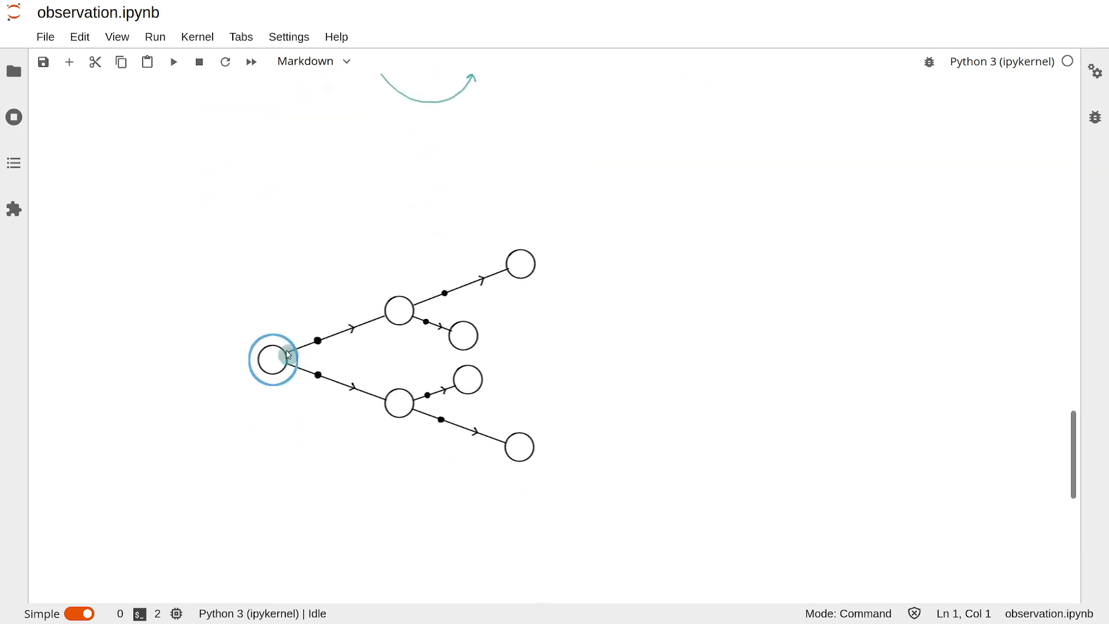